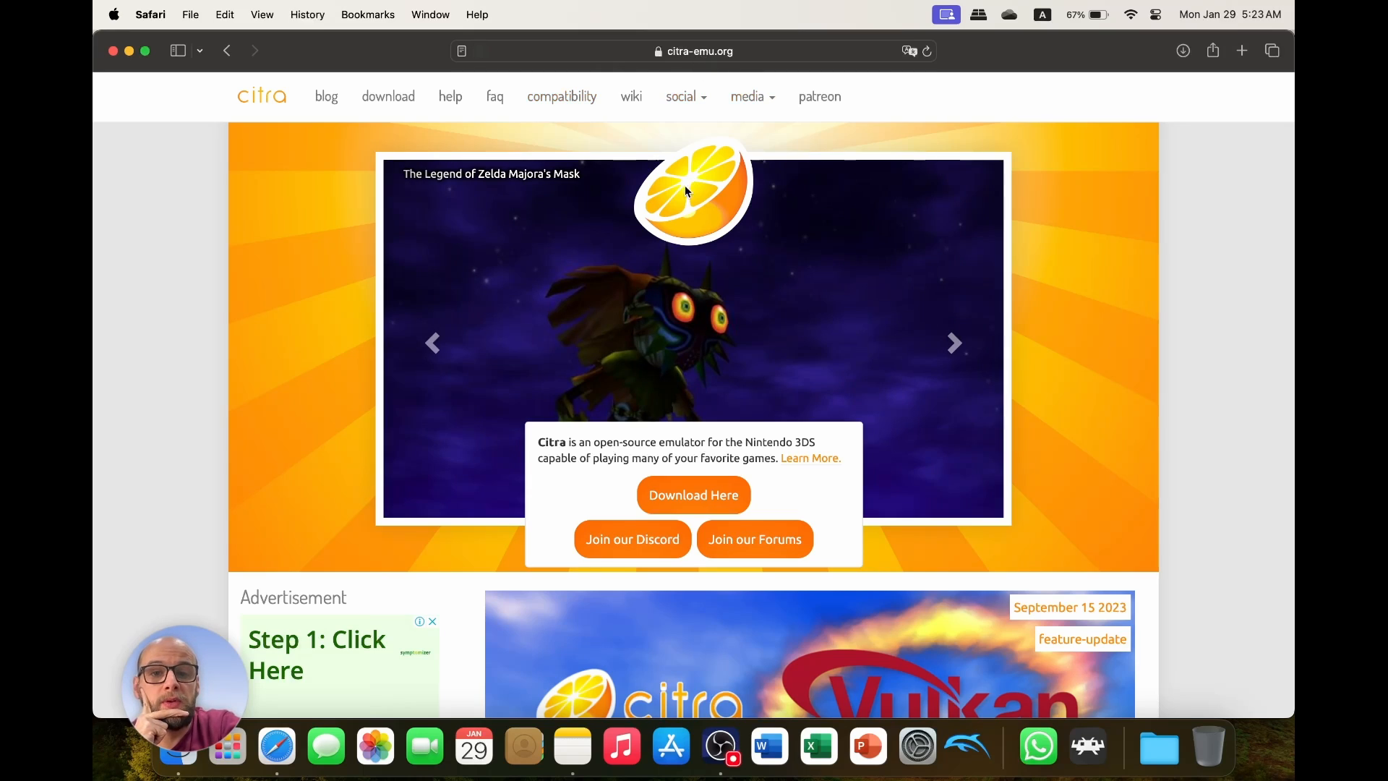
{"action": "mouse_move", "coordinate": [694, 495]}
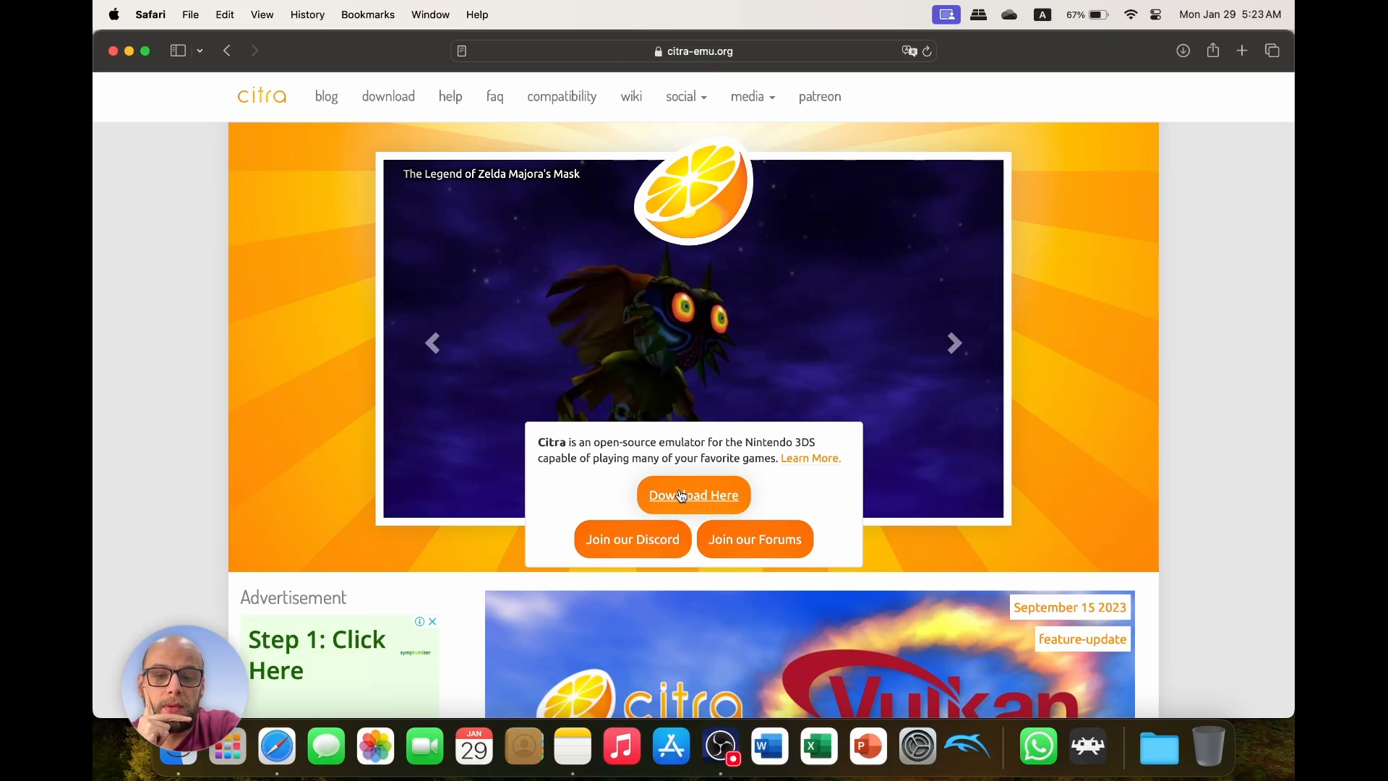
Download the macOS Universal Citra installer and list the download options for other platforms.
{"action": "left_click", "coordinate": [693, 494]}
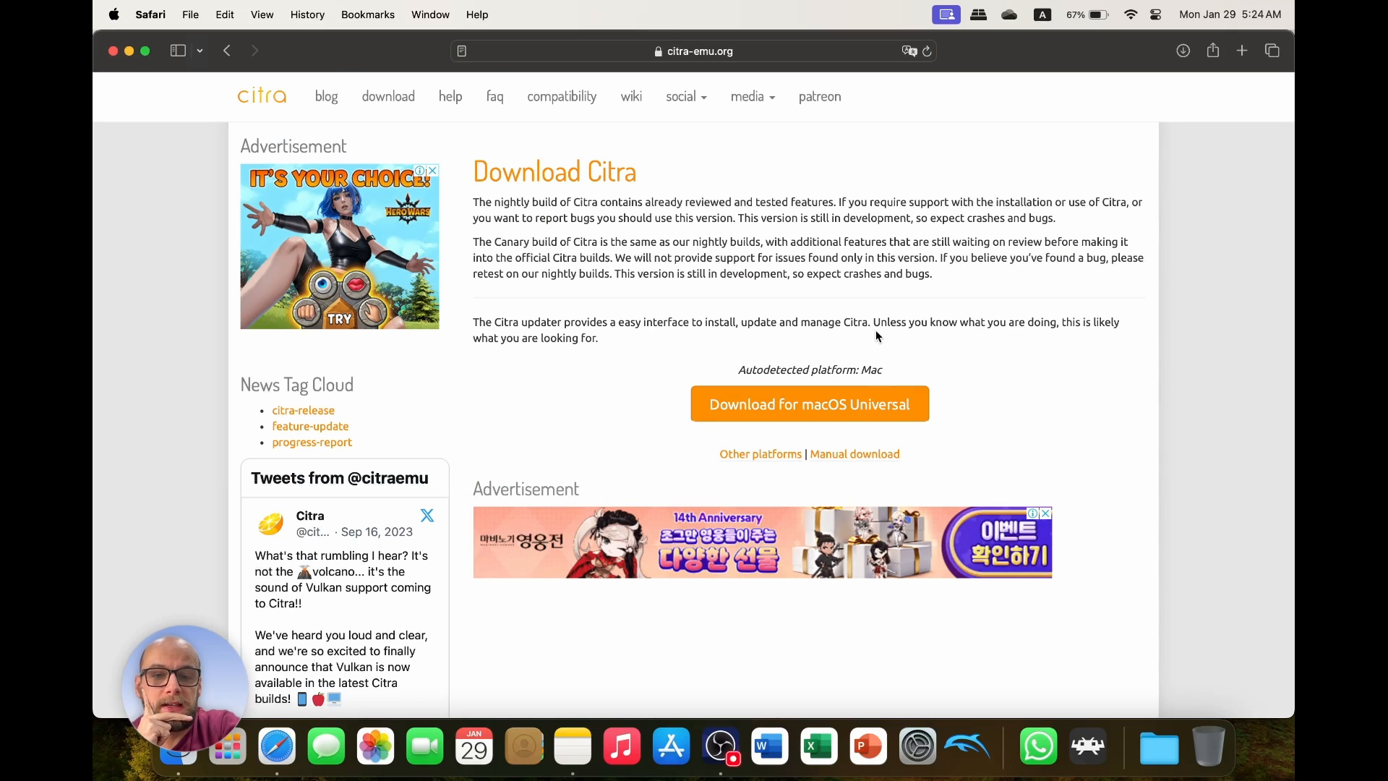
{"action": "left_click", "coordinate": [808, 404]}
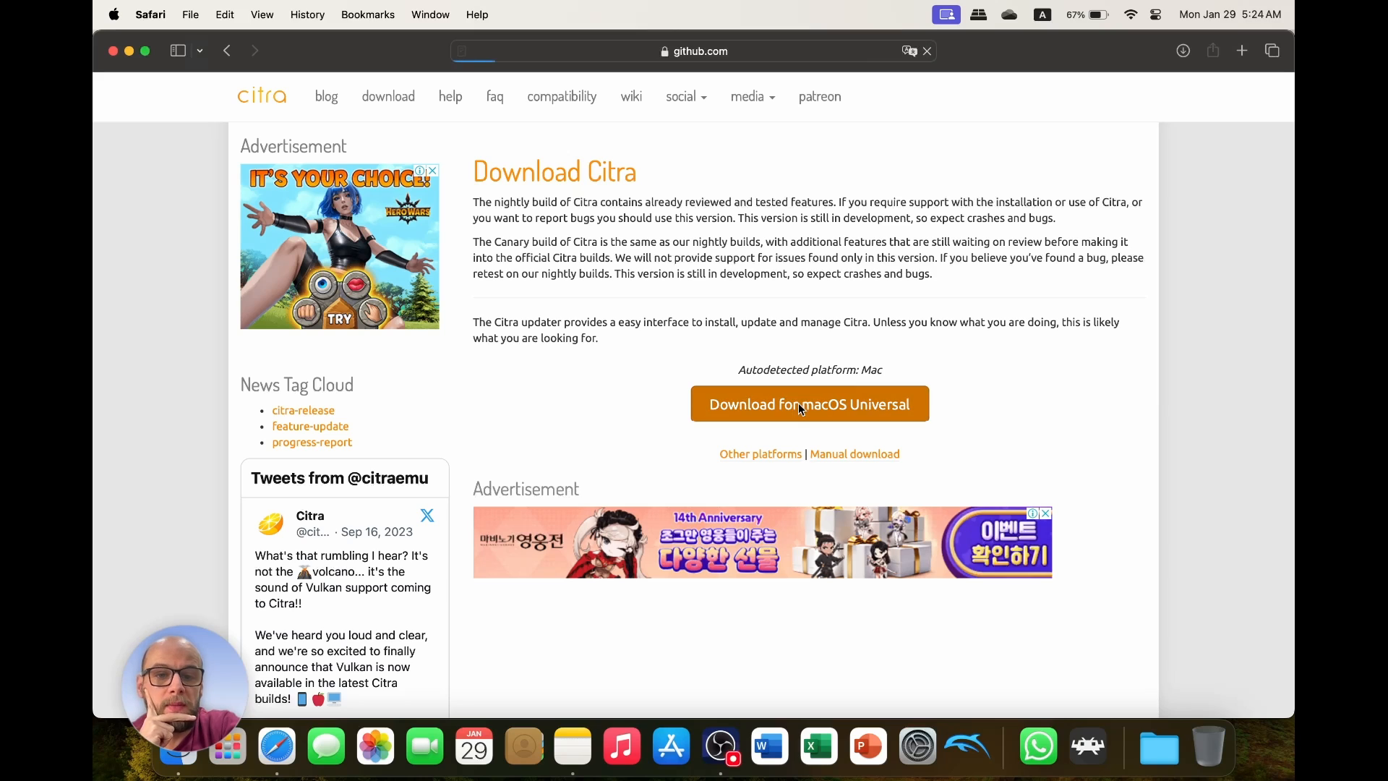
{"action": "left_click", "coordinate": [808, 403]}
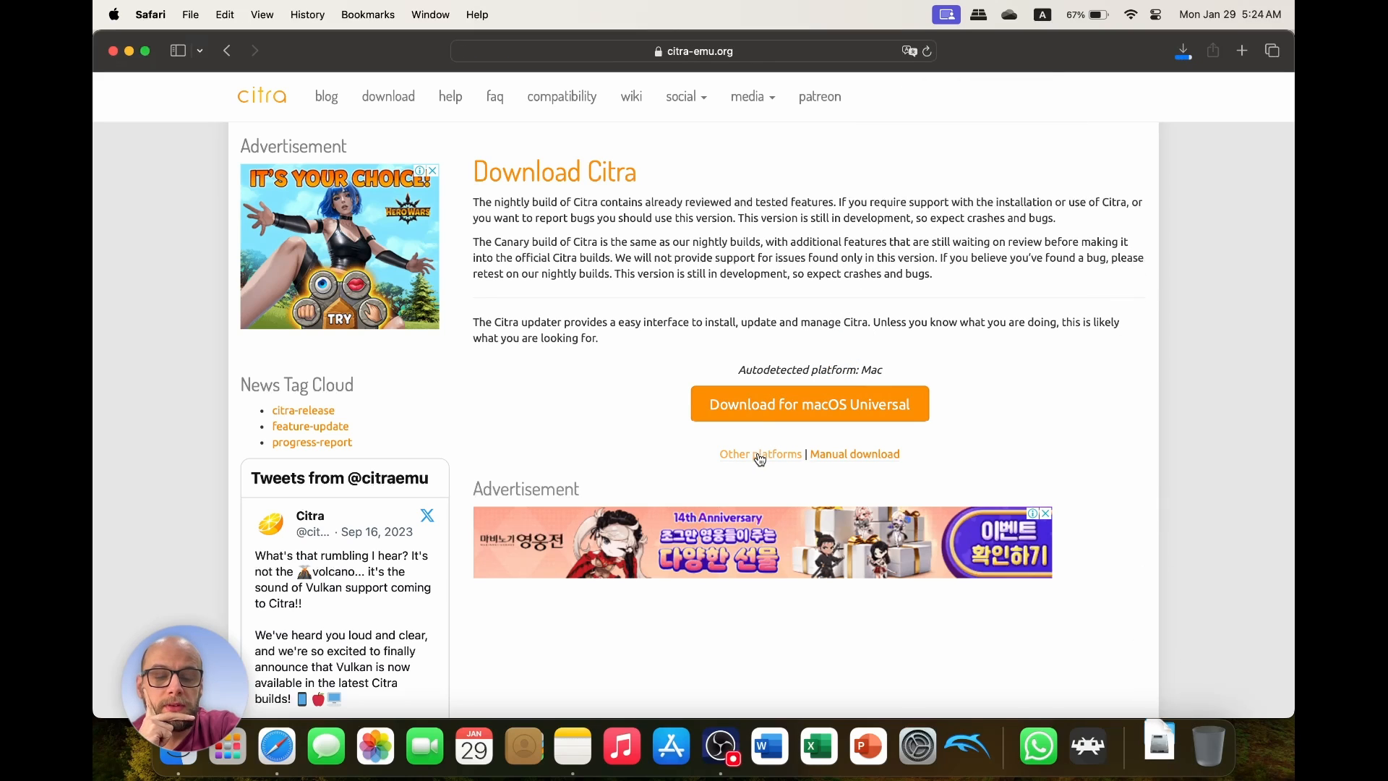
{"action": "left_click", "coordinate": [758, 453]}
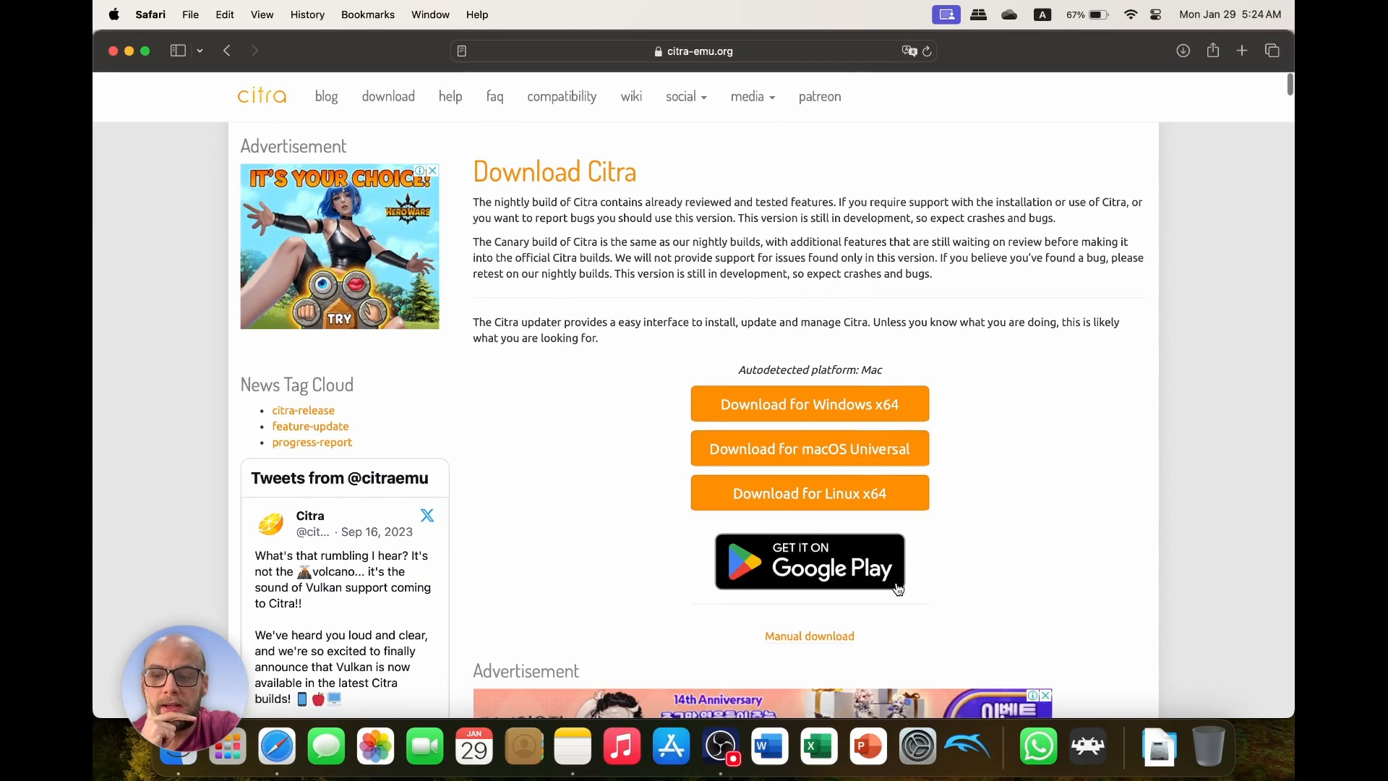
{"action": "mouse_move", "coordinate": [1158, 746]}
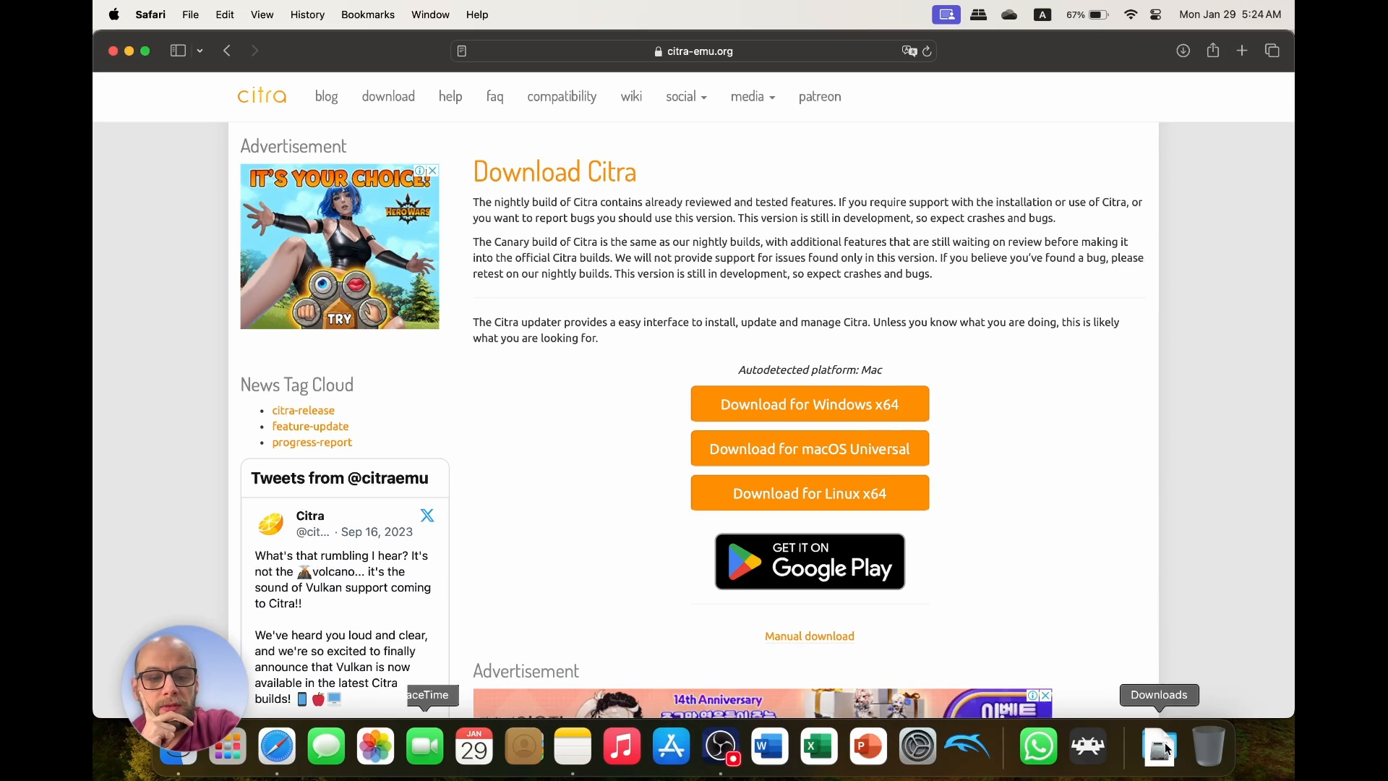
Open citra-setup-mac.dmg from Finder's Downloads and launch citra-setup-mac inside it.
{"action": "left_click", "coordinate": [1158, 746]}
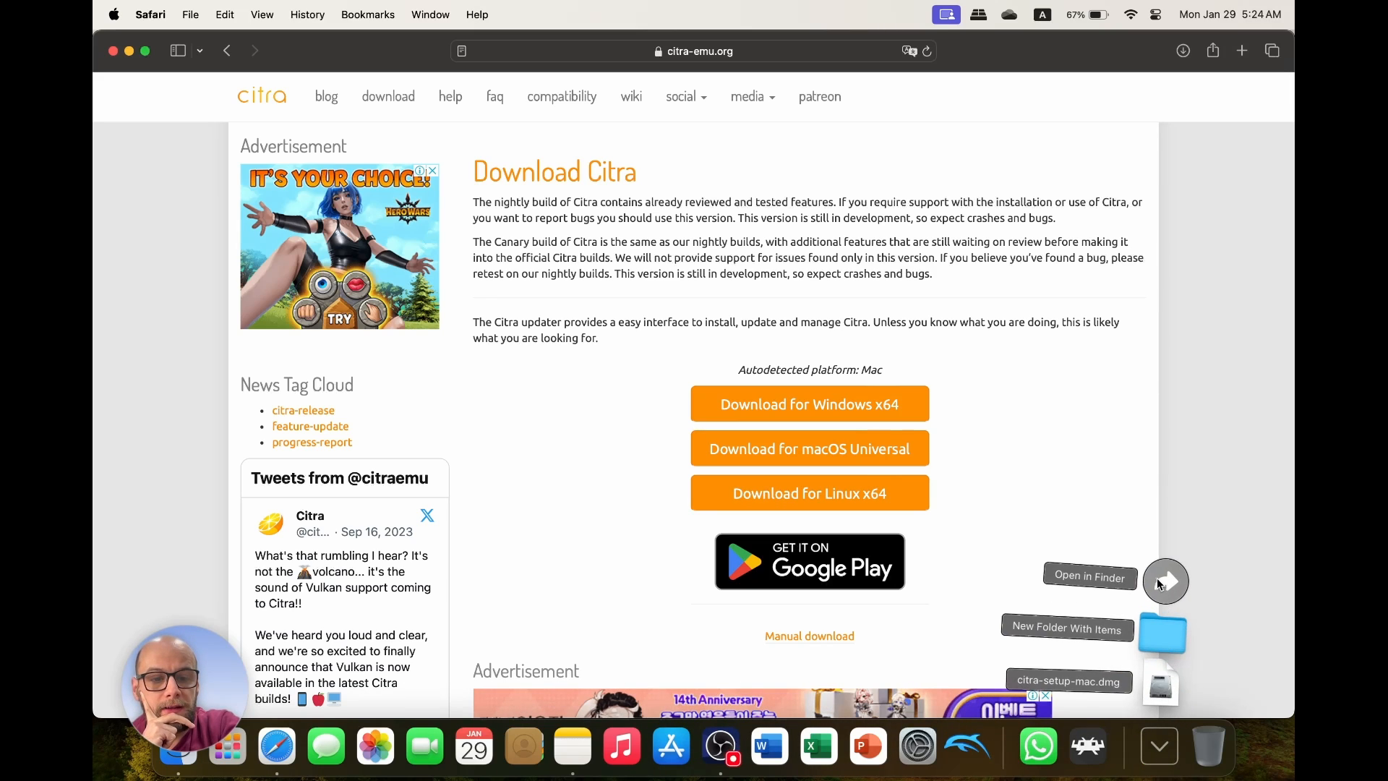
{"action": "left_click", "coordinate": [1089, 577]}
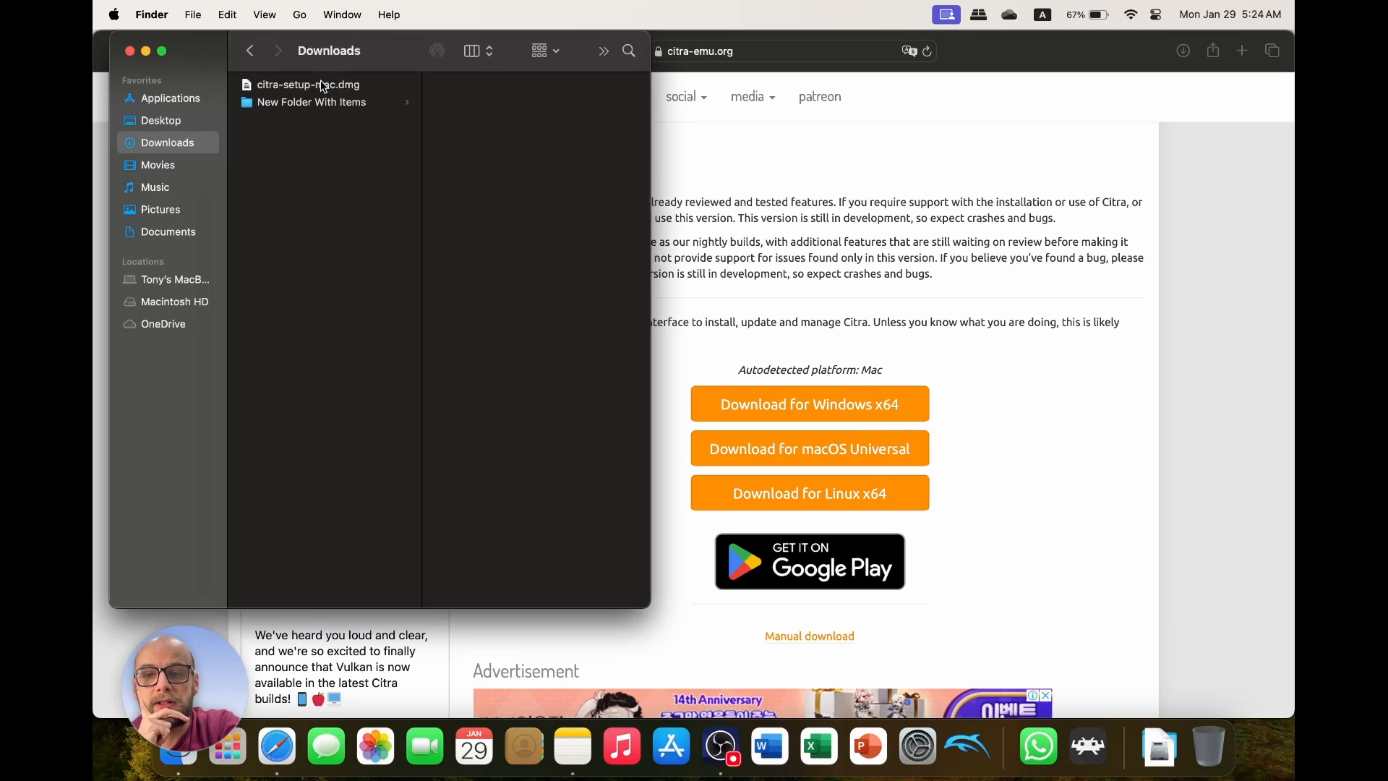
{"action": "left_click", "coordinate": [308, 83]}
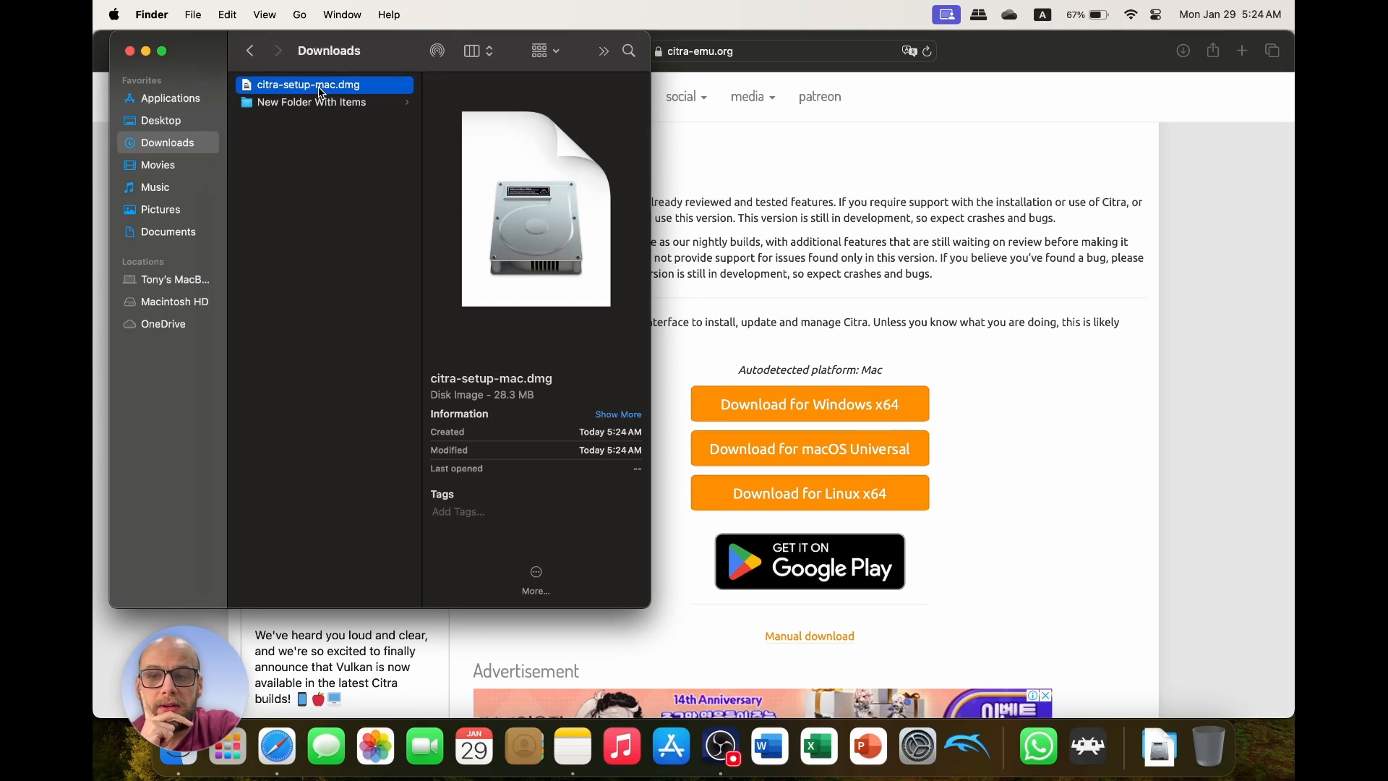
{"action": "double_click", "coordinate": [309, 84]}
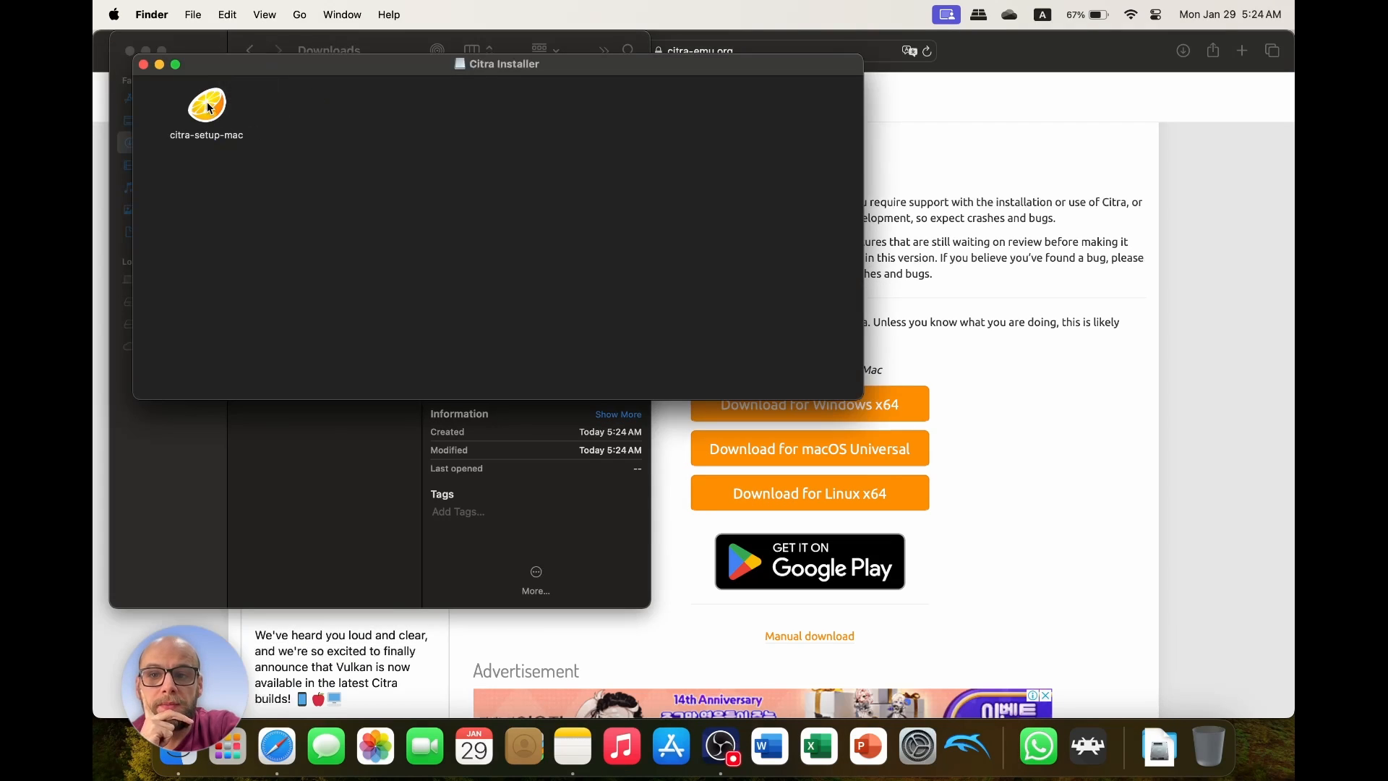
{"action": "left_click", "coordinate": [206, 104]}
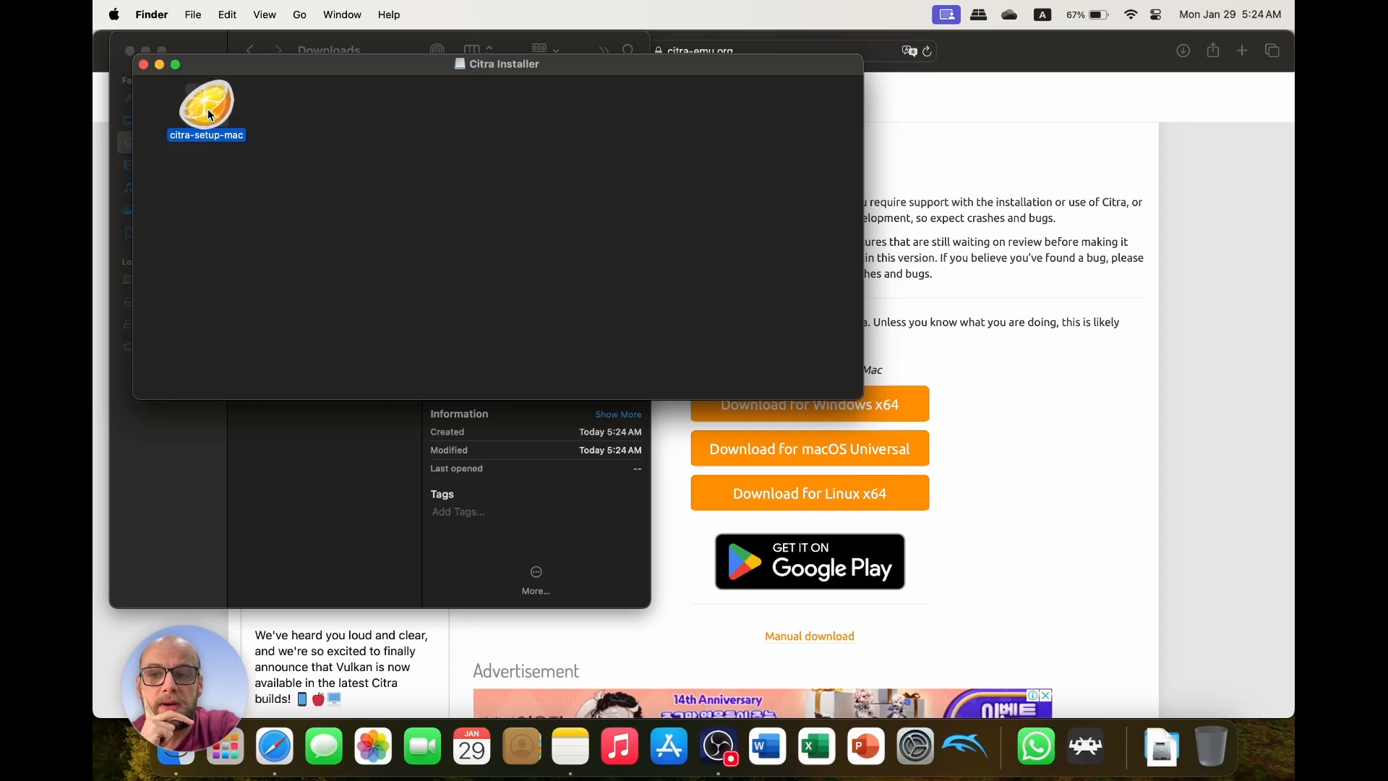
{"action": "double_click", "coordinate": [206, 104]}
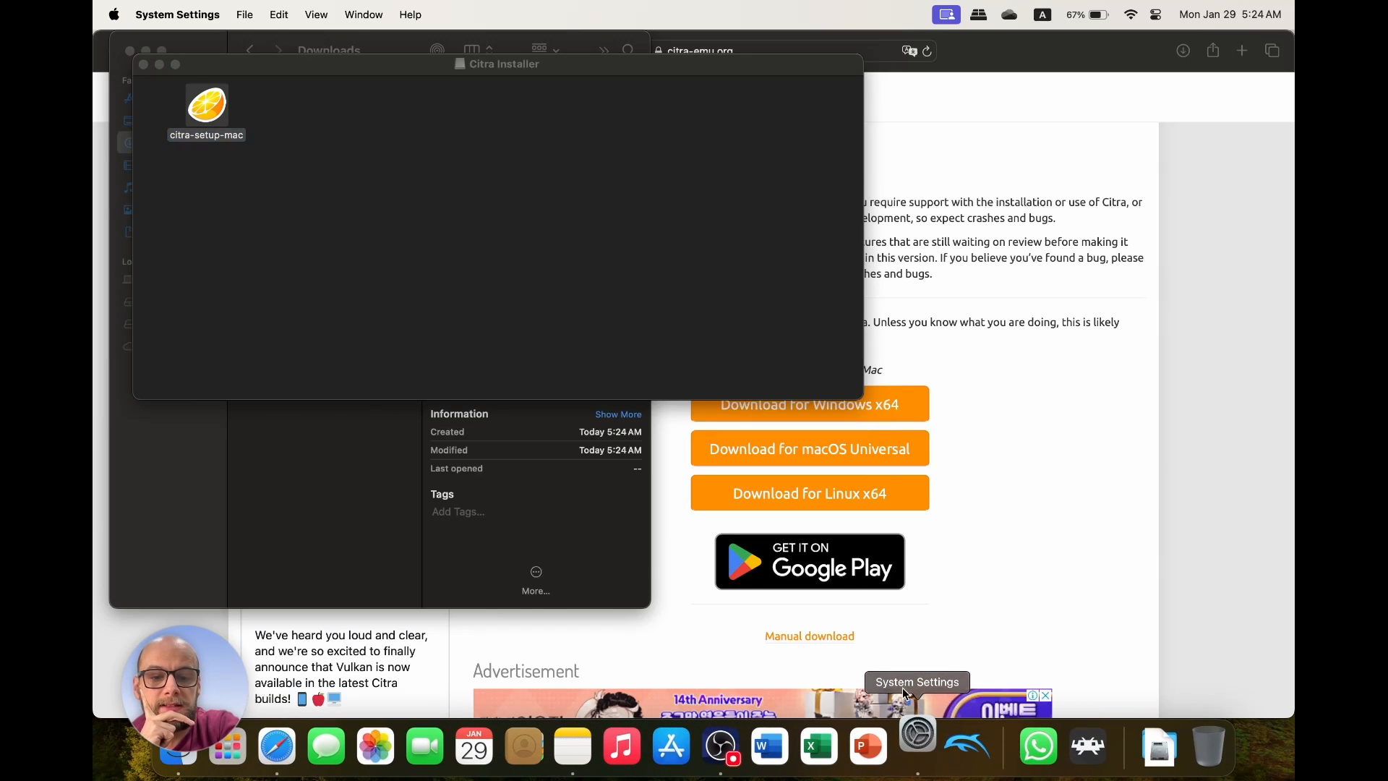
Use Open Anyway in Privacy & Security to allow the blocked citra-setup-mac.
{"action": "left_click", "coordinate": [916, 746]}
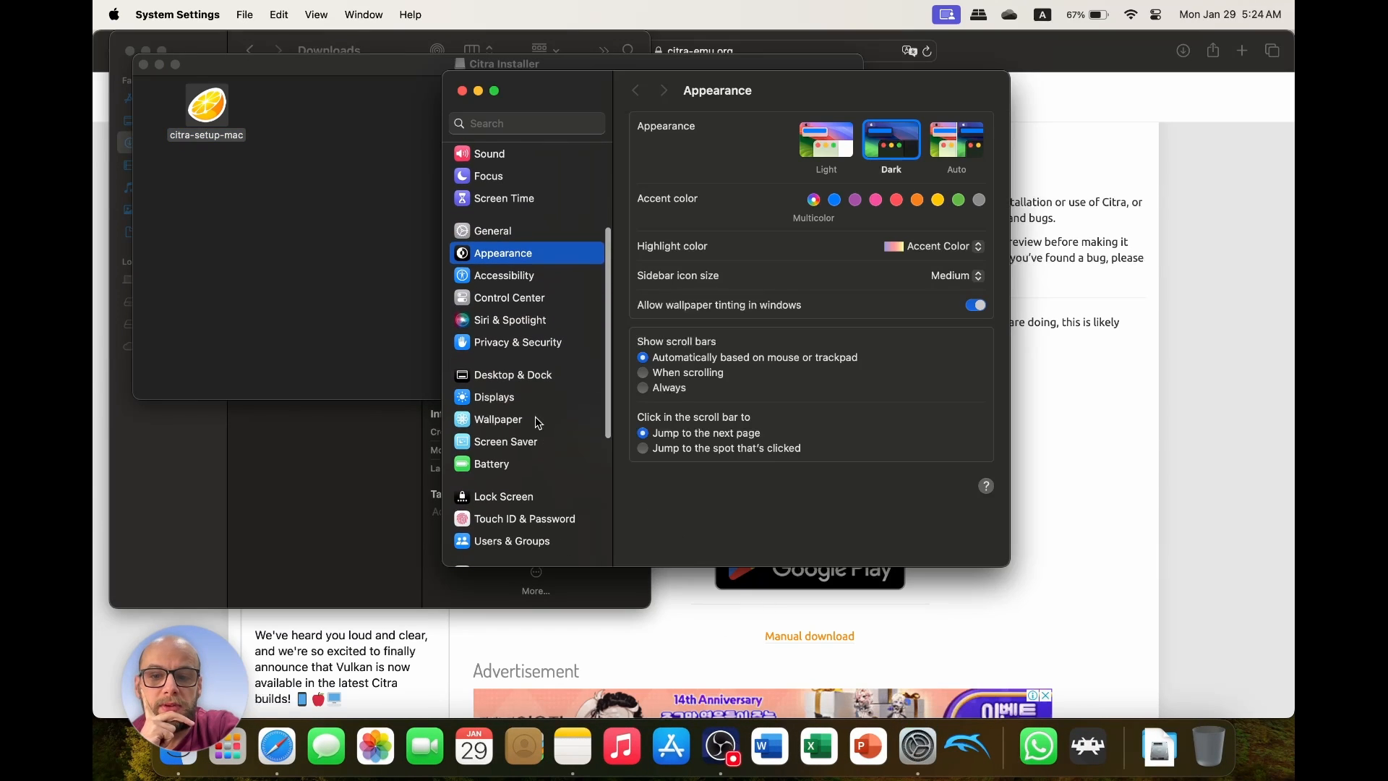
{"action": "left_click", "coordinate": [517, 342]}
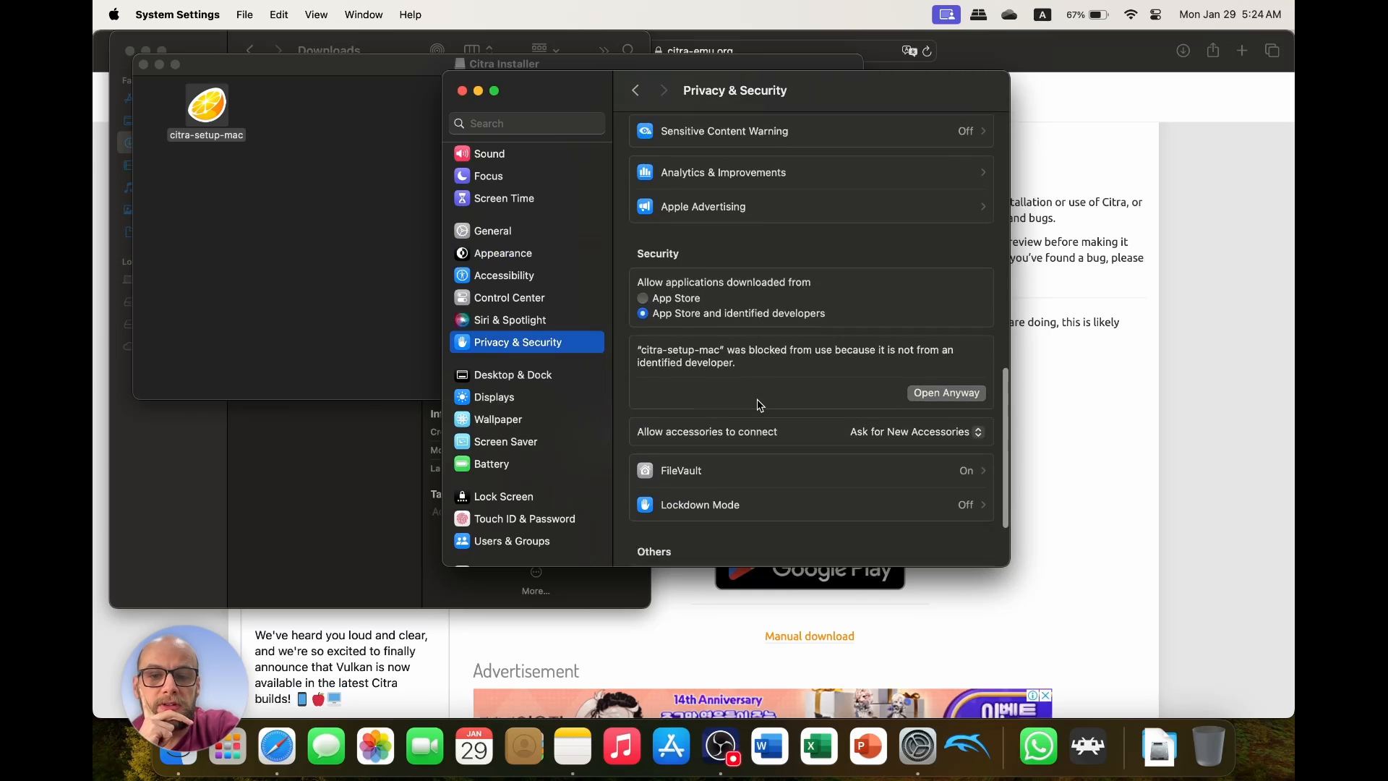
{"action": "scroll", "scroll_direction": "down", "scroll_amount": 3}
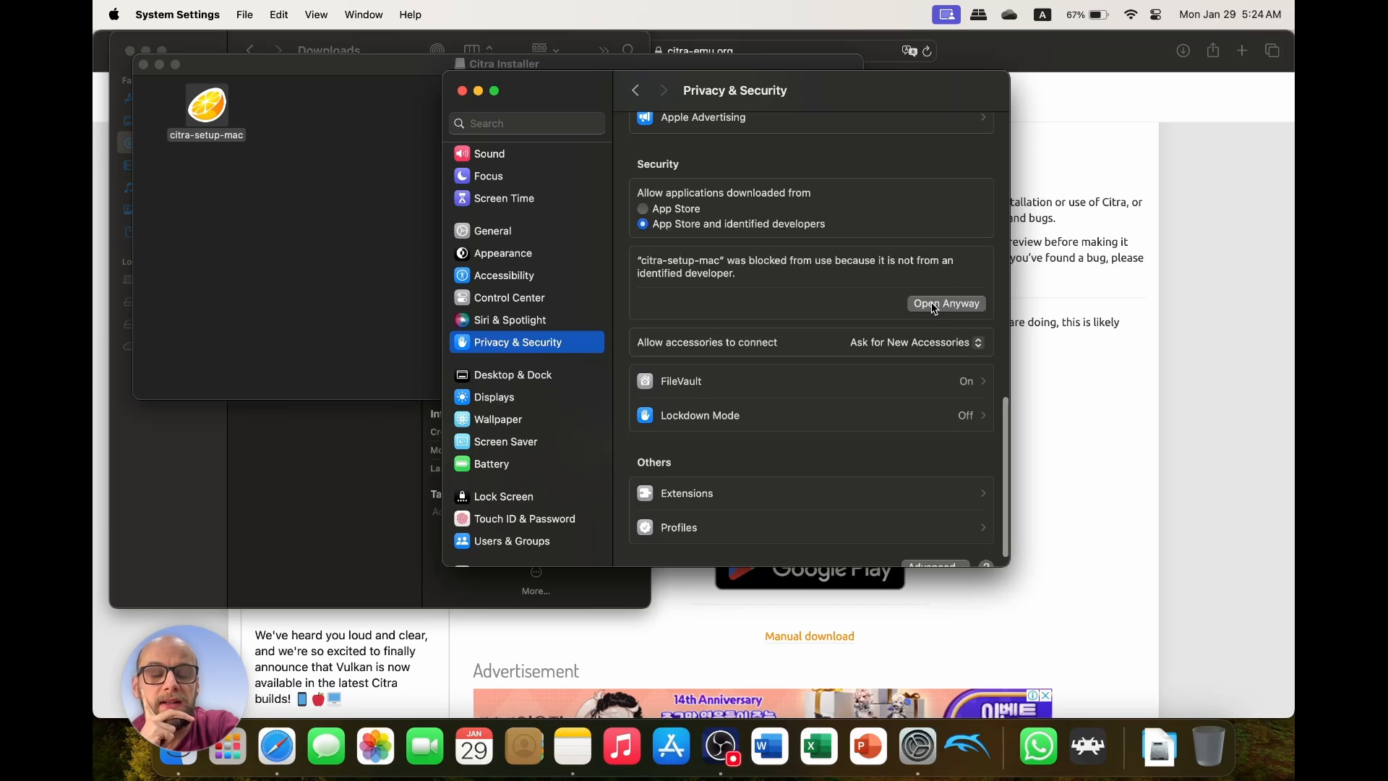
{"action": "left_click", "coordinate": [944, 302]}
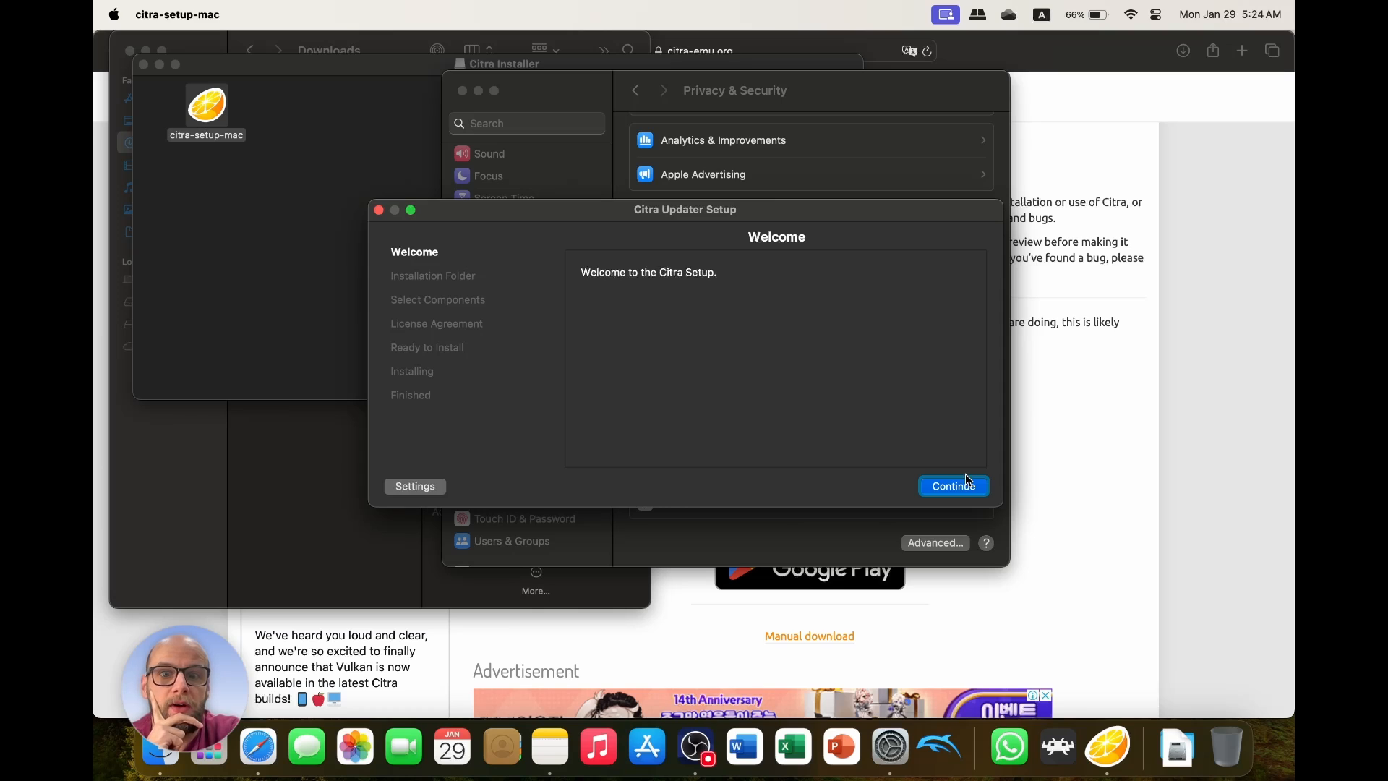
{"action": "mouse_move", "coordinate": [848, 347]}
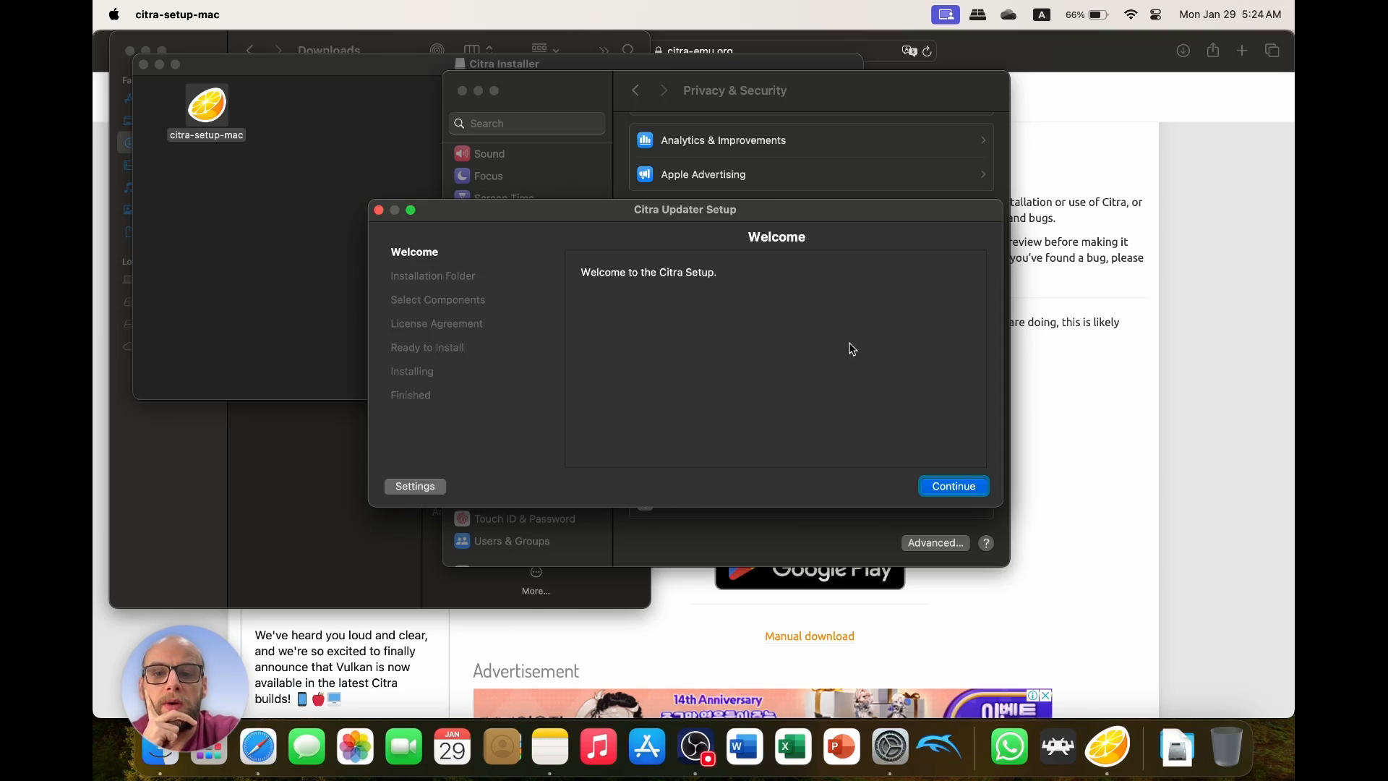
Start Citra Updater Setup, fetch update information and accept the default installation folder.
{"action": "left_click", "coordinate": [953, 485]}
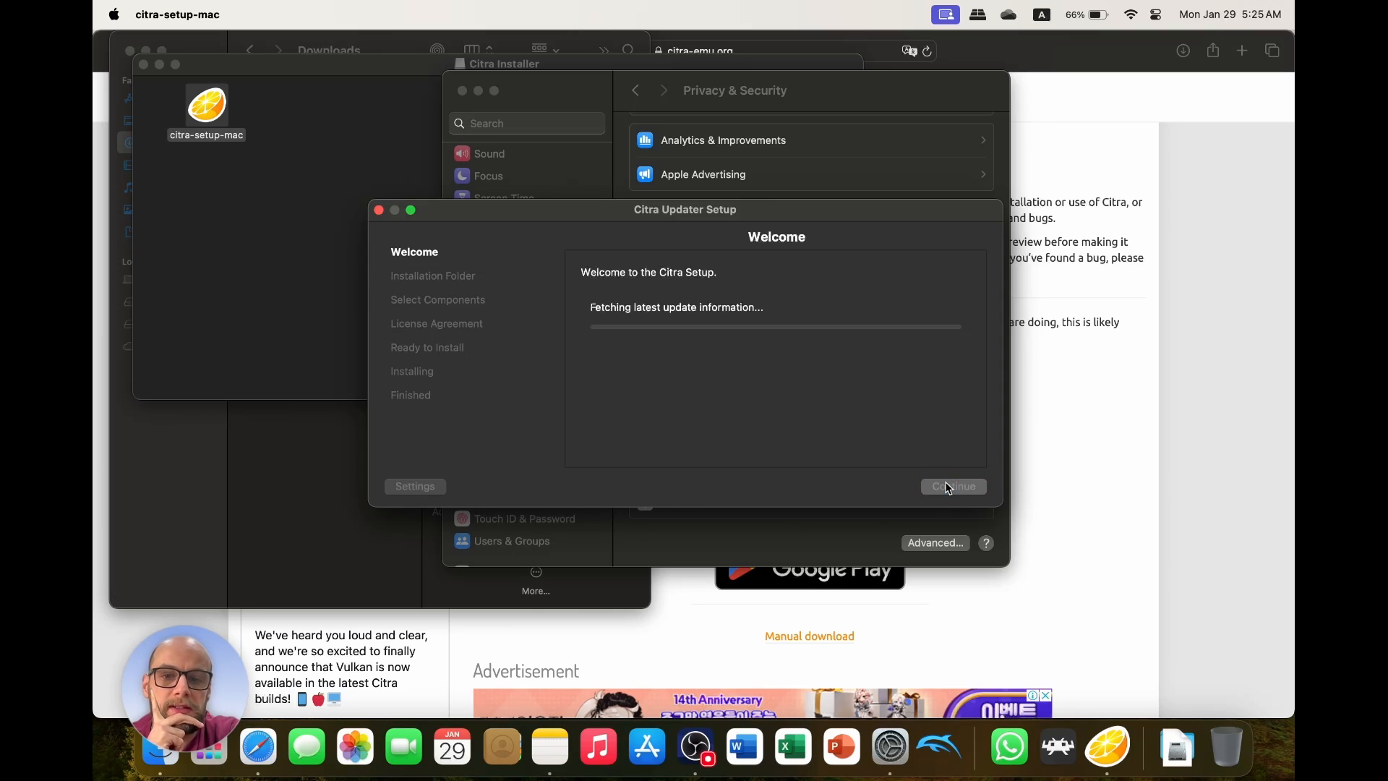
{"action": "left_click", "coordinate": [952, 486]}
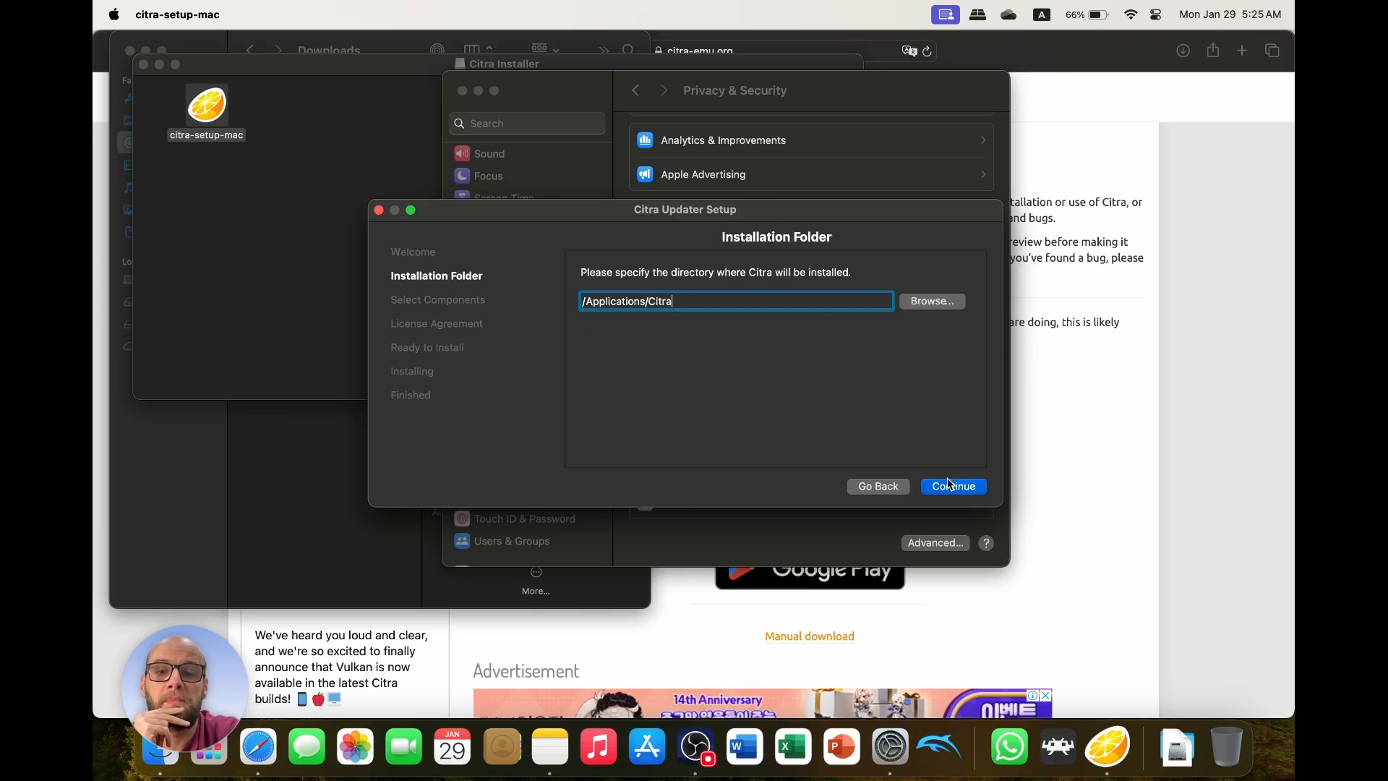
{"action": "left_click", "coordinate": [952, 486]}
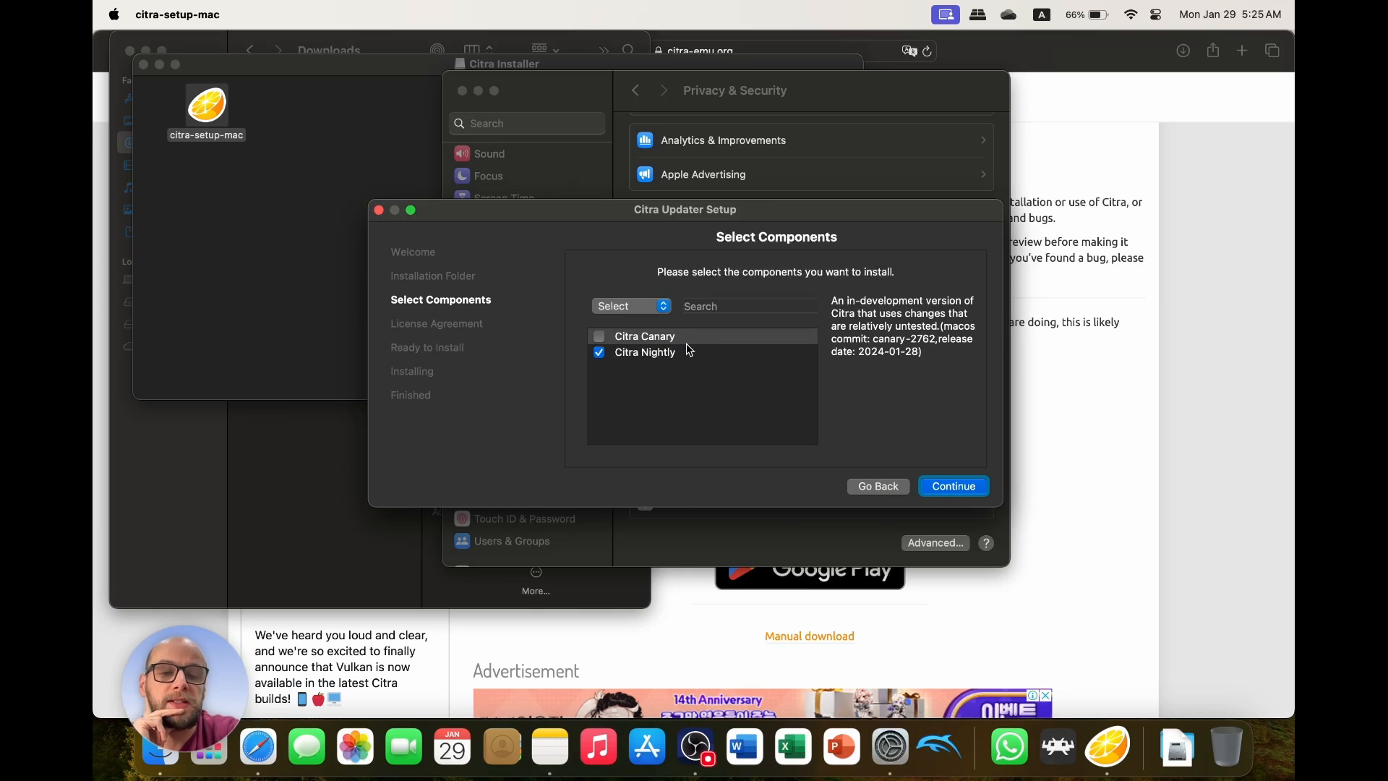
Select Citra Canary and Citra Nightly, review their descriptions, and continue.
{"action": "left_click", "coordinate": [599, 336]}
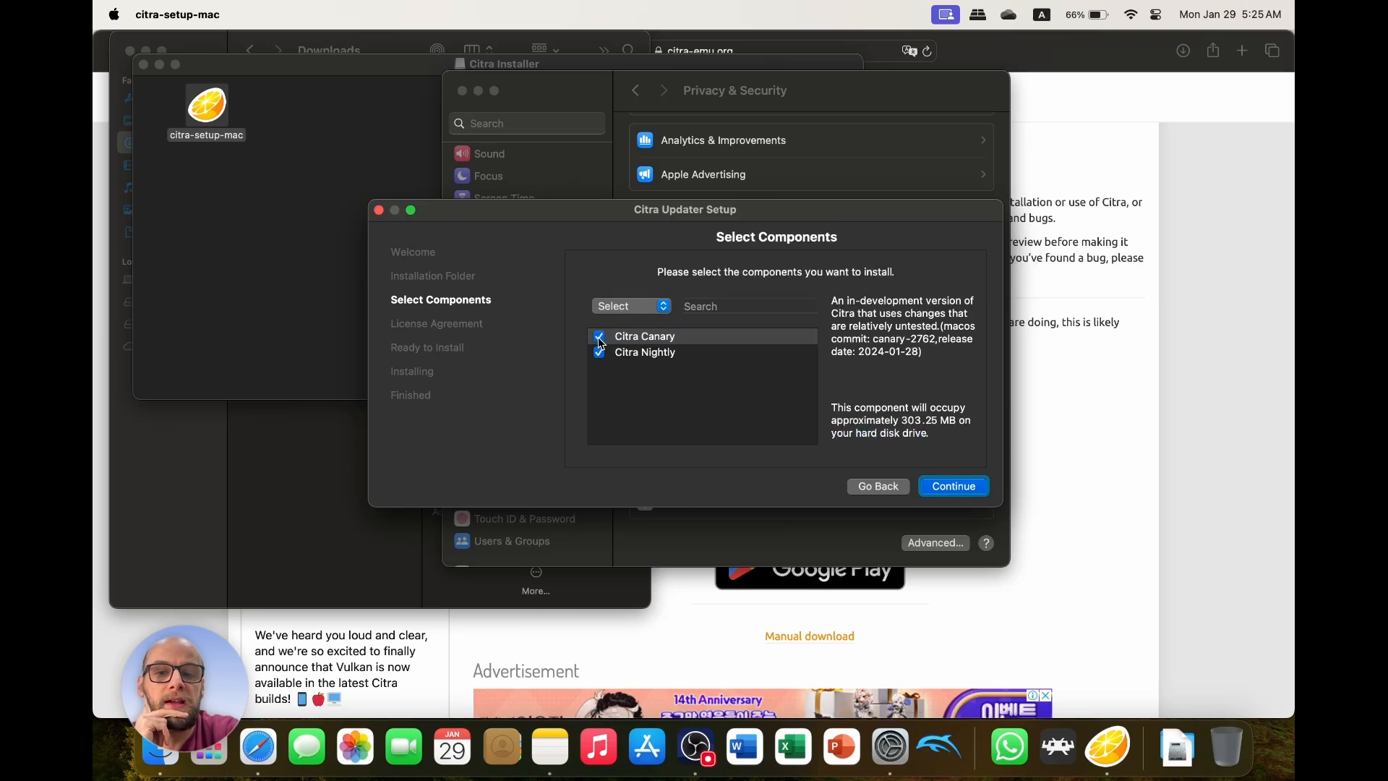
{"action": "left_click", "coordinate": [599, 352]}
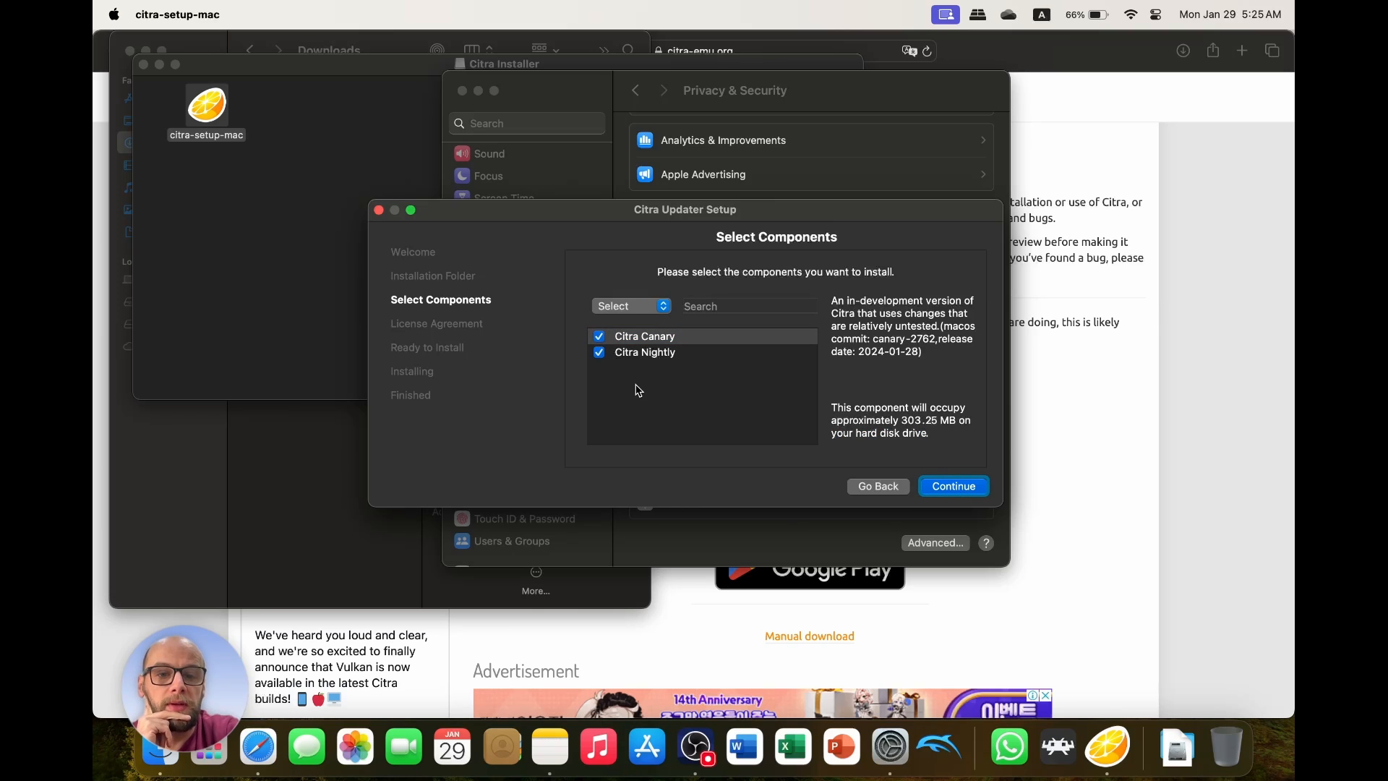
{"action": "mouse_move", "coordinate": [670, 331]}
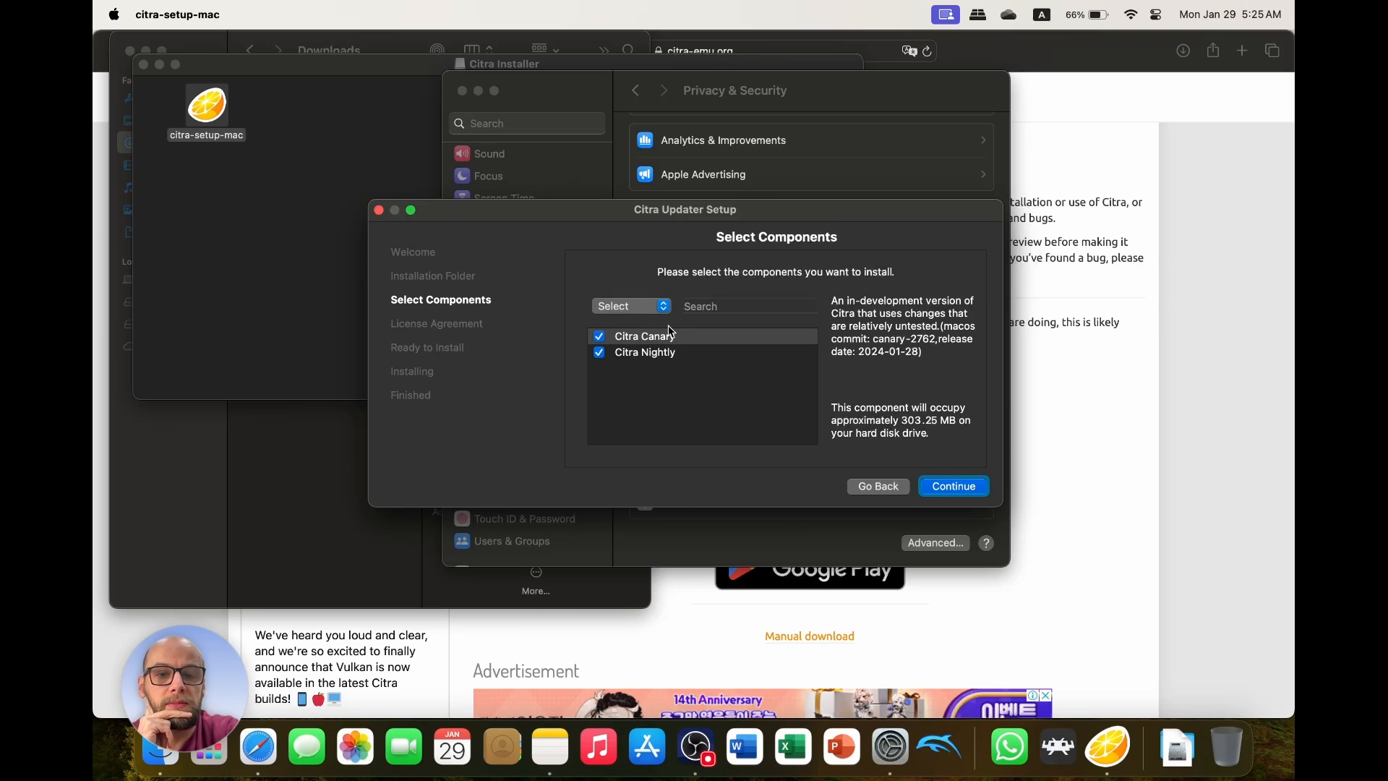
{"action": "left_click", "coordinate": [659, 336]}
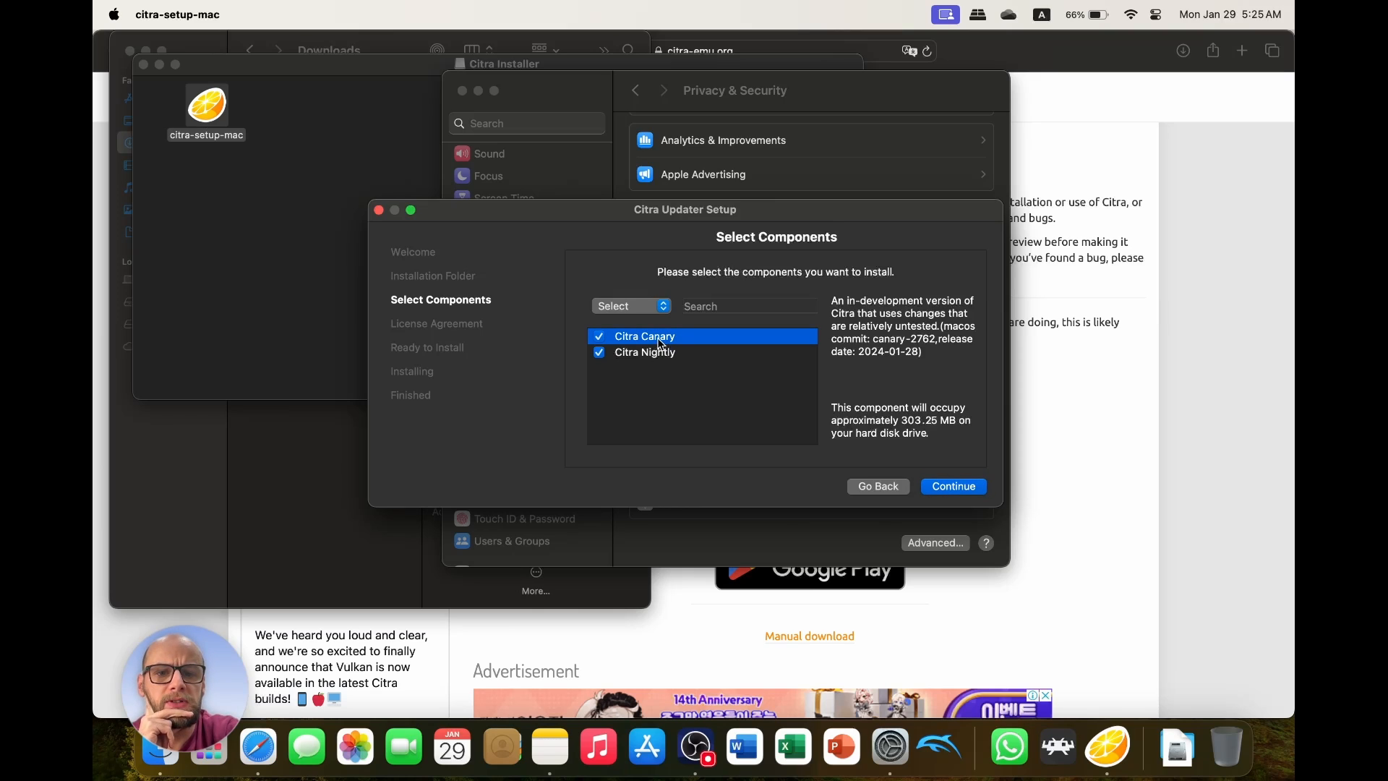
{"action": "left_click", "coordinate": [644, 352]}
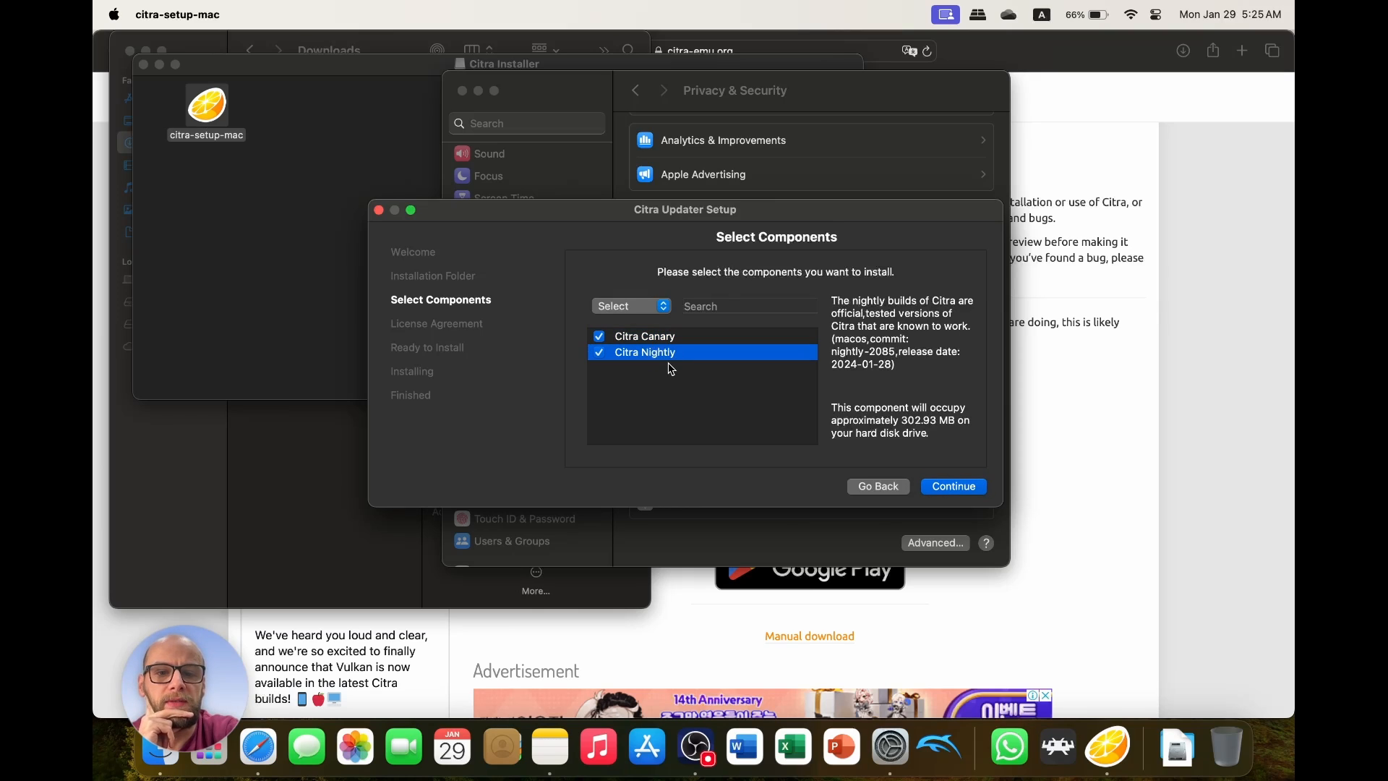
{"action": "mouse_move", "coordinate": [670, 354]}
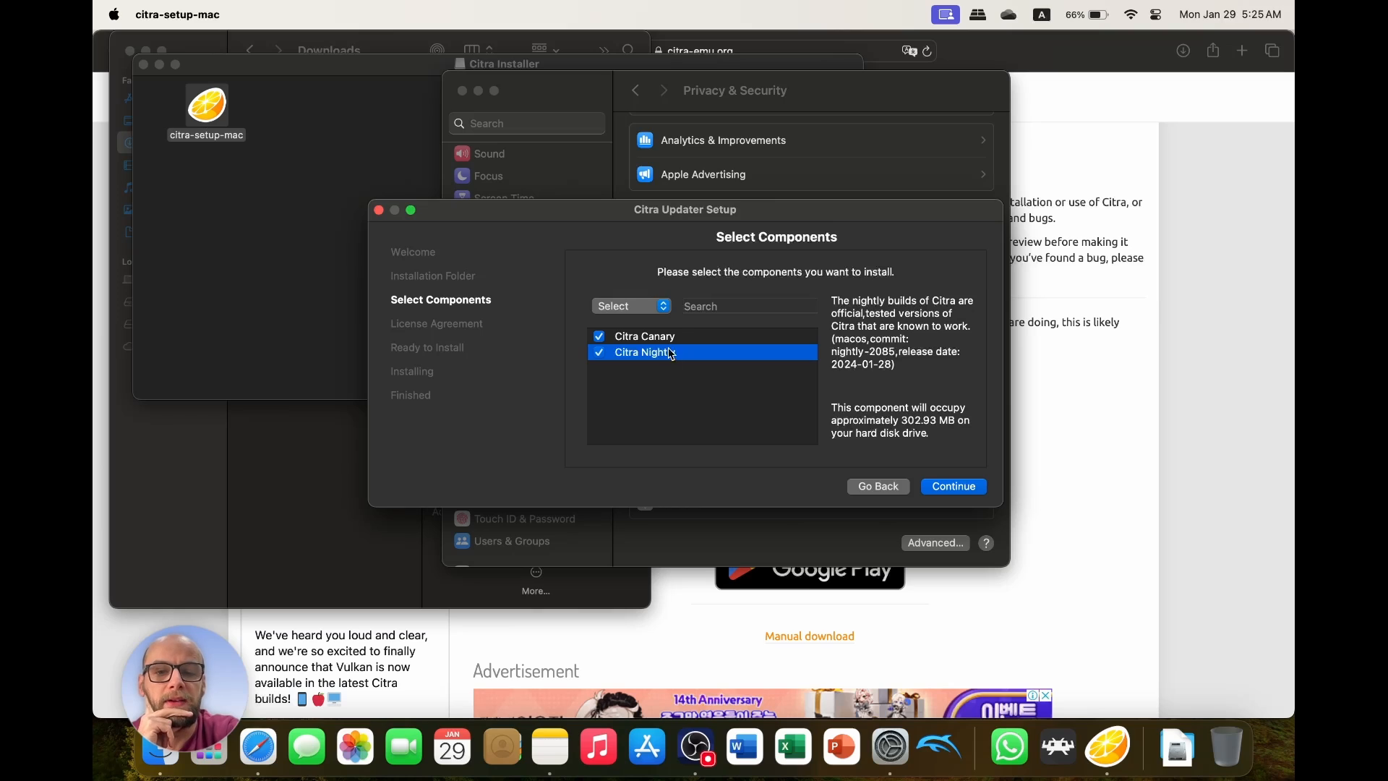
{"action": "left_click", "coordinate": [644, 335]}
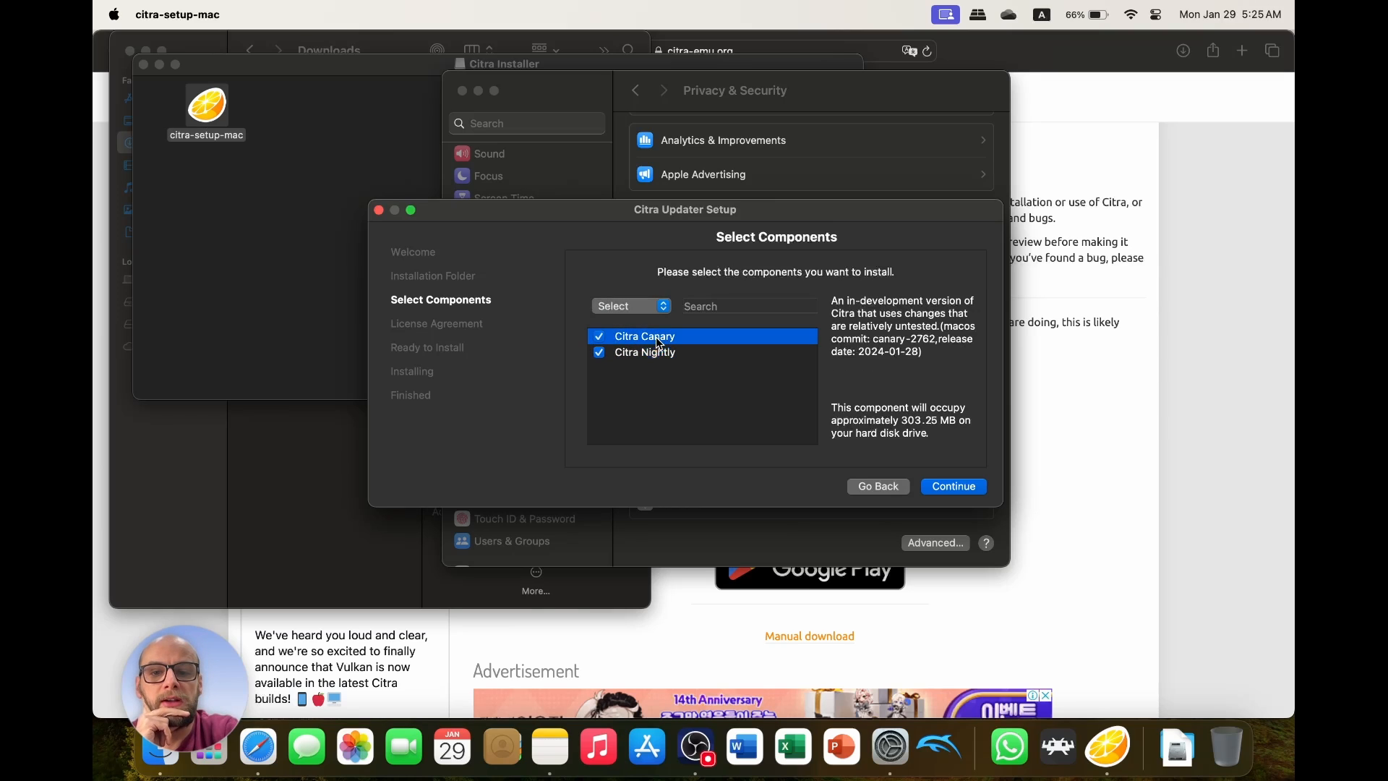
{"action": "left_click", "coordinate": [644, 351]}
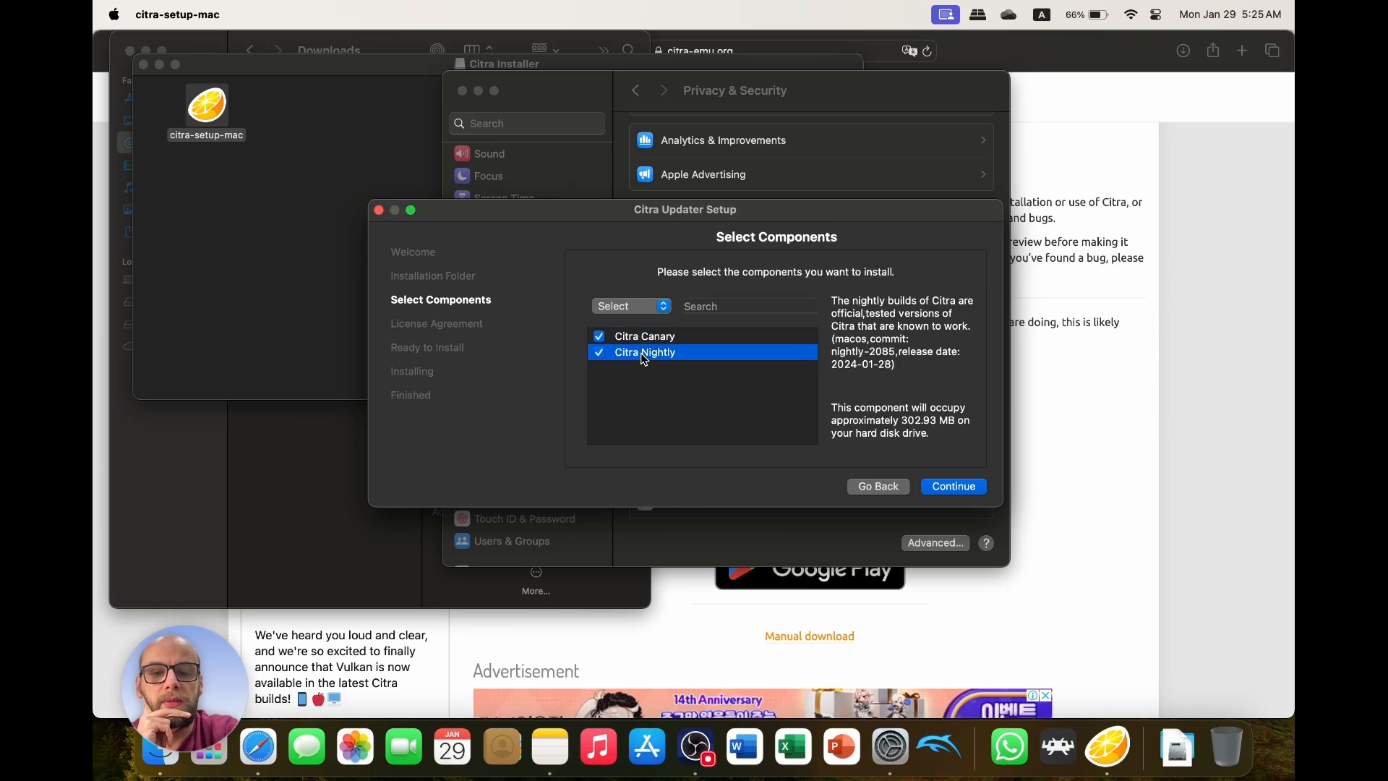
{"action": "mouse_move", "coordinate": [641, 358]}
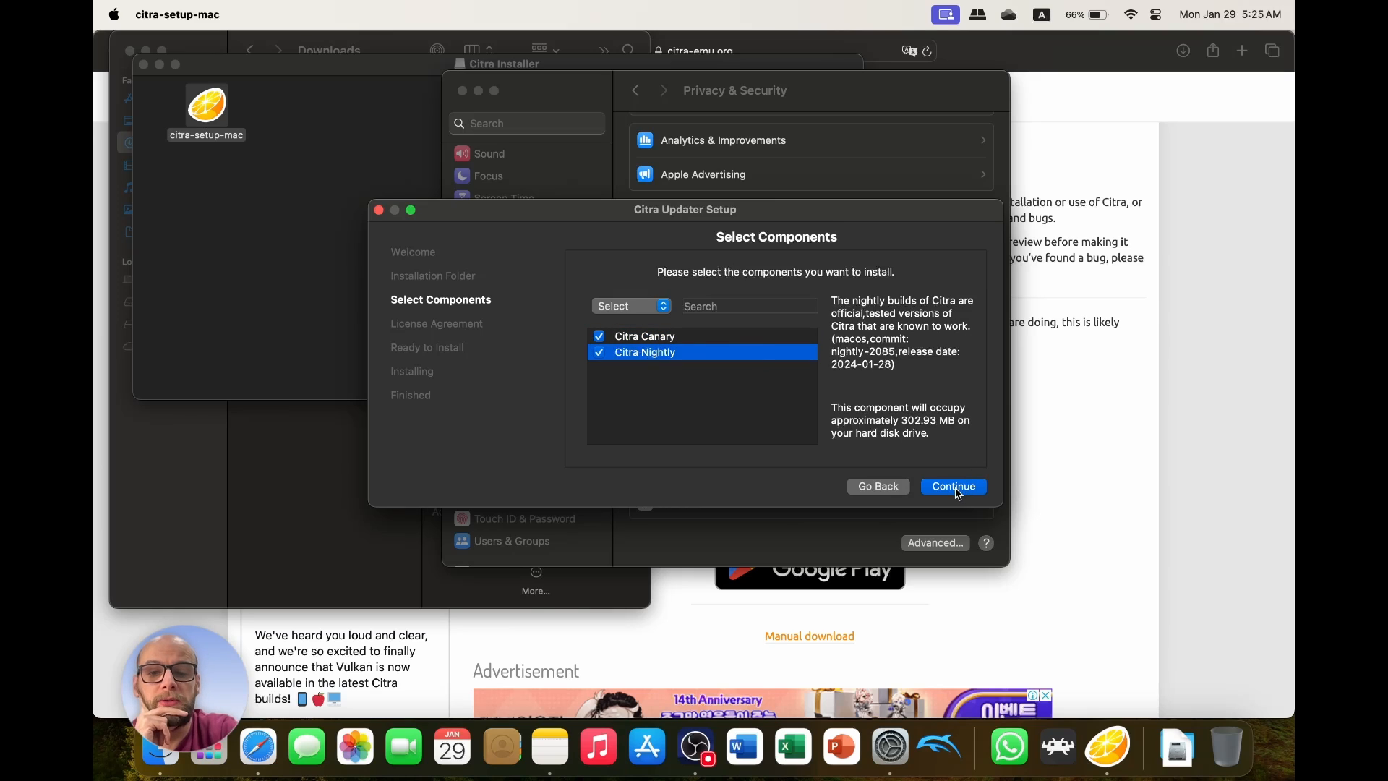
{"action": "mouse_move", "coordinate": [659, 356]}
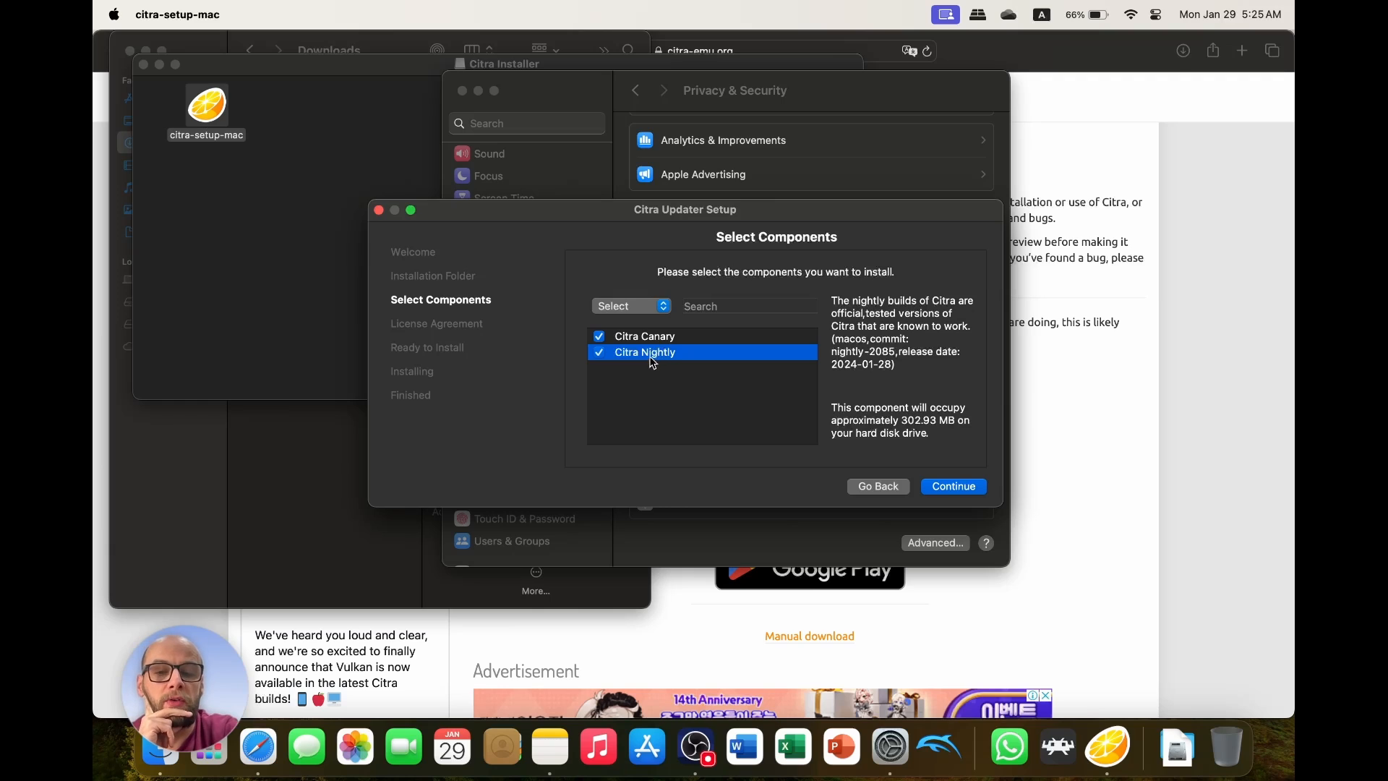
{"action": "mouse_move", "coordinate": [651, 359]}
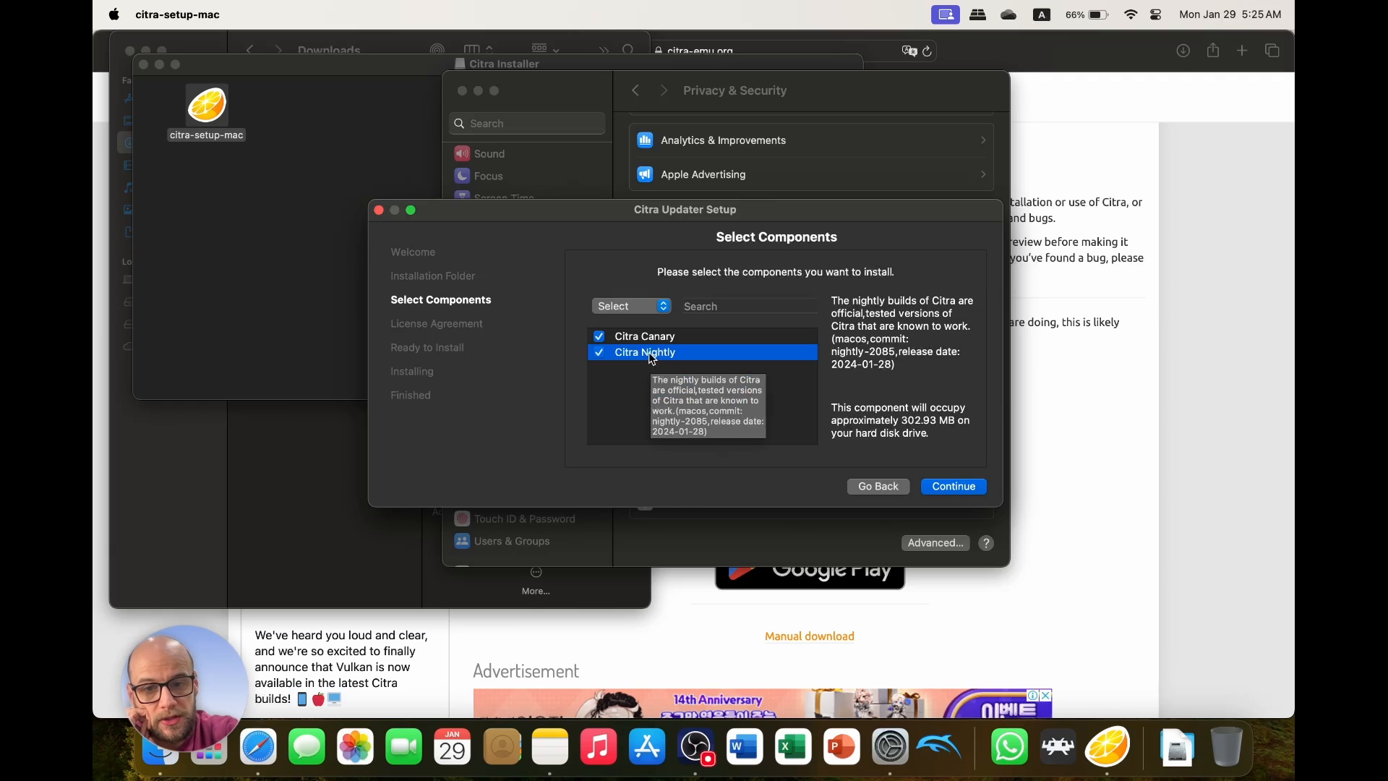
{"action": "left_click", "coordinate": [644, 335]}
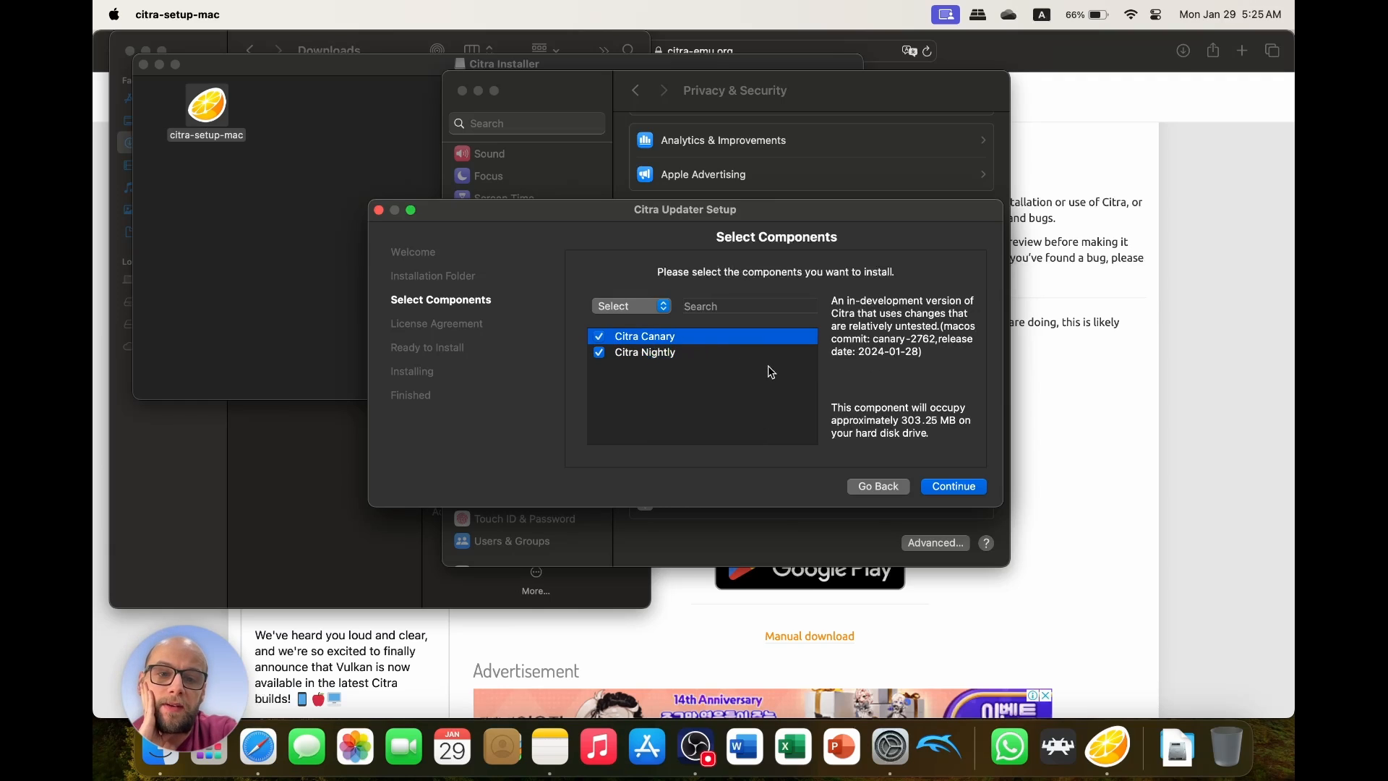
{"action": "mouse_move", "coordinate": [938, 438]}
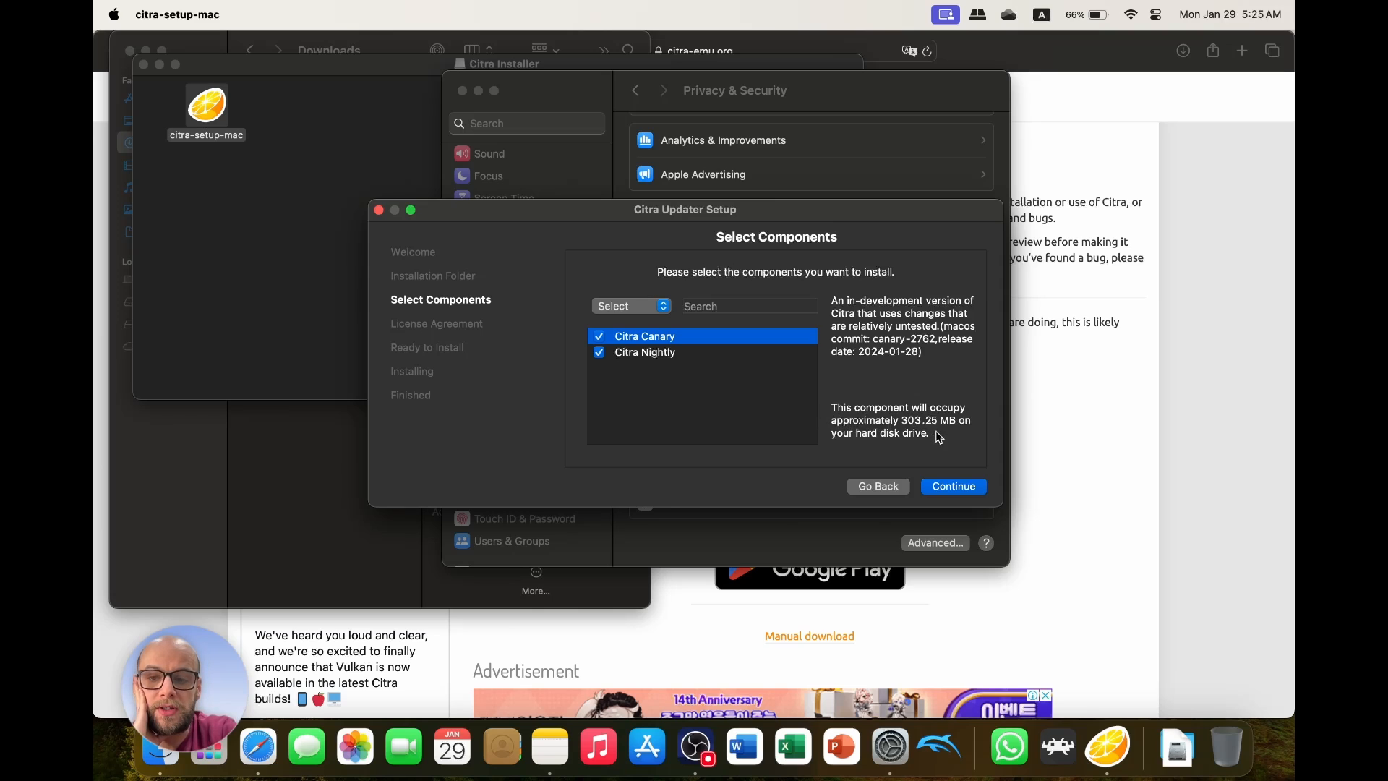
{"action": "left_click", "coordinate": [953, 486]}
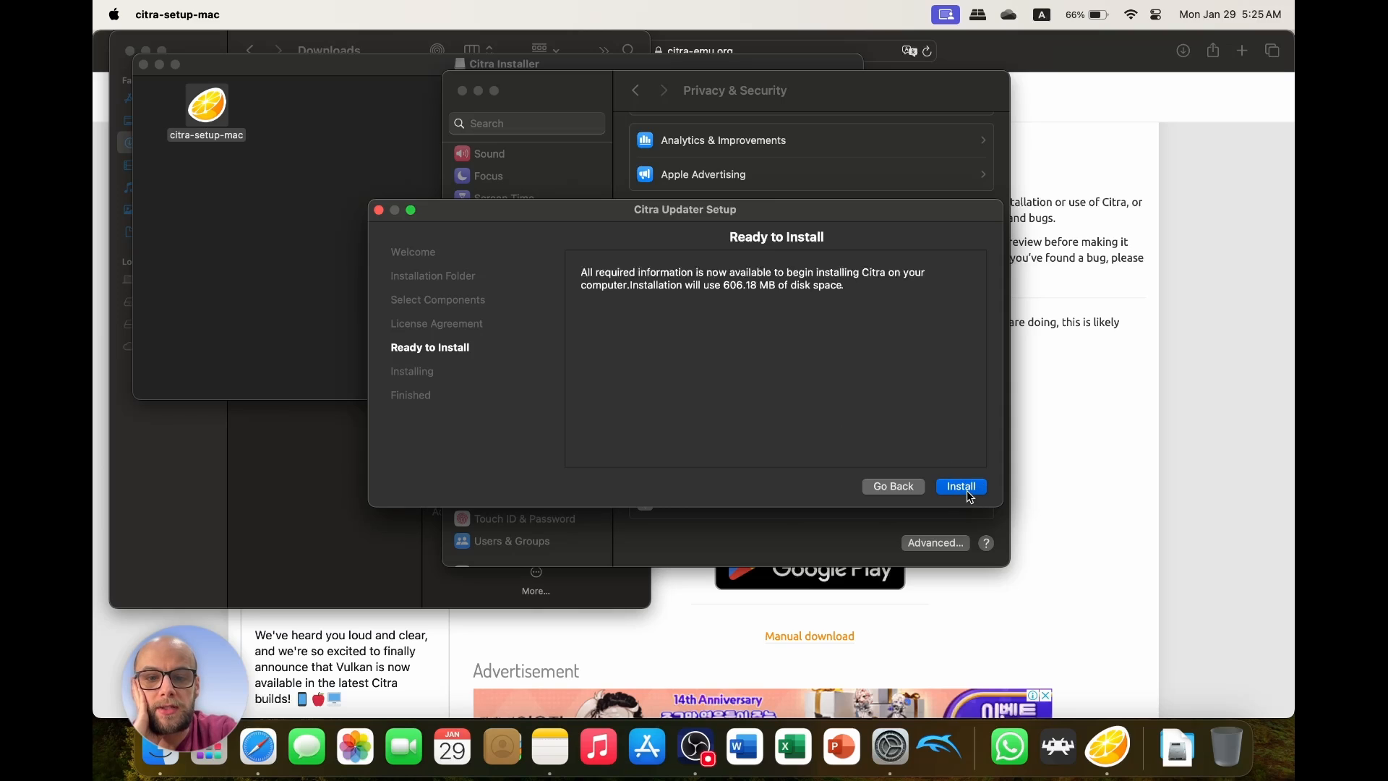
Run the Citra installation and exit the wizard once it finishes.
{"action": "left_click", "coordinate": [960, 486]}
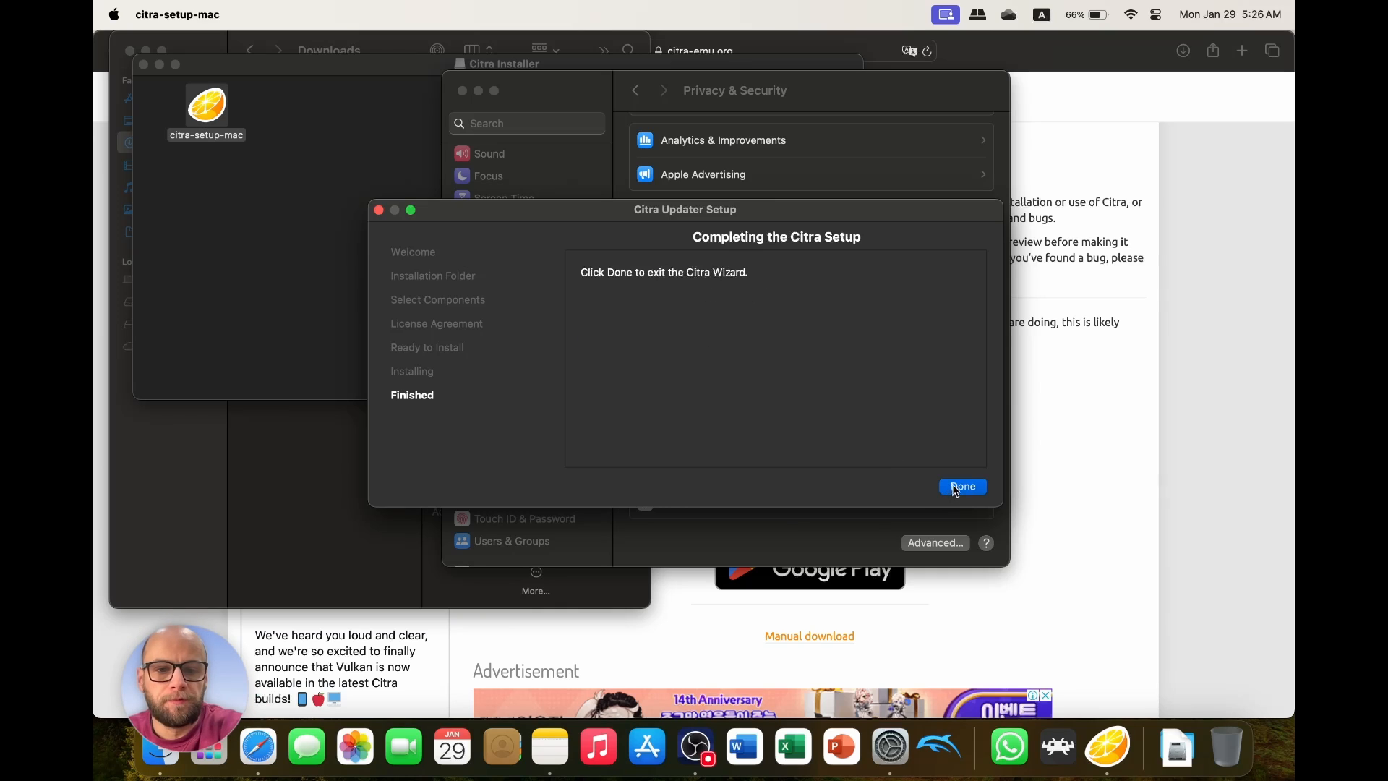
{"action": "left_click", "coordinate": [962, 486]}
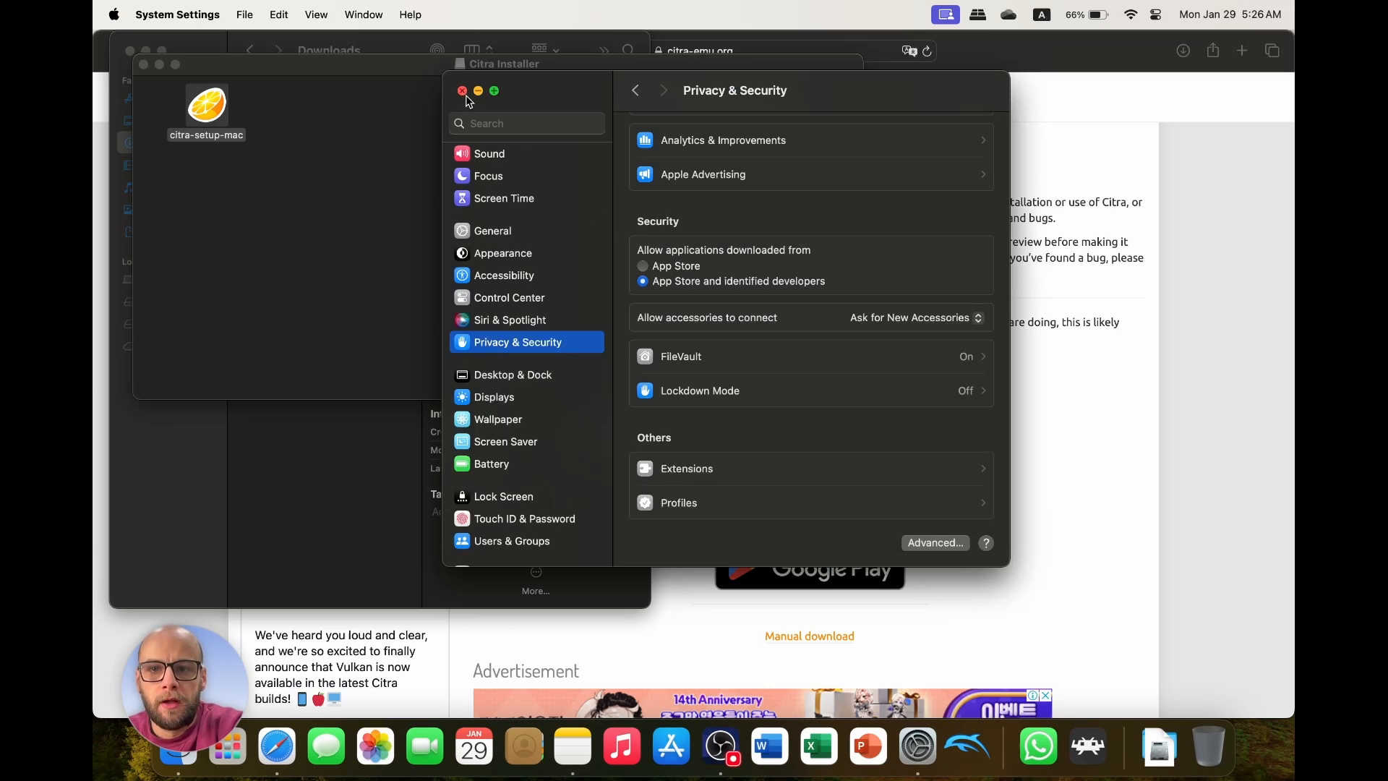
Close System Settings and open Applications > Citra > canary in Finder.
{"action": "left_click", "coordinate": [462, 91]}
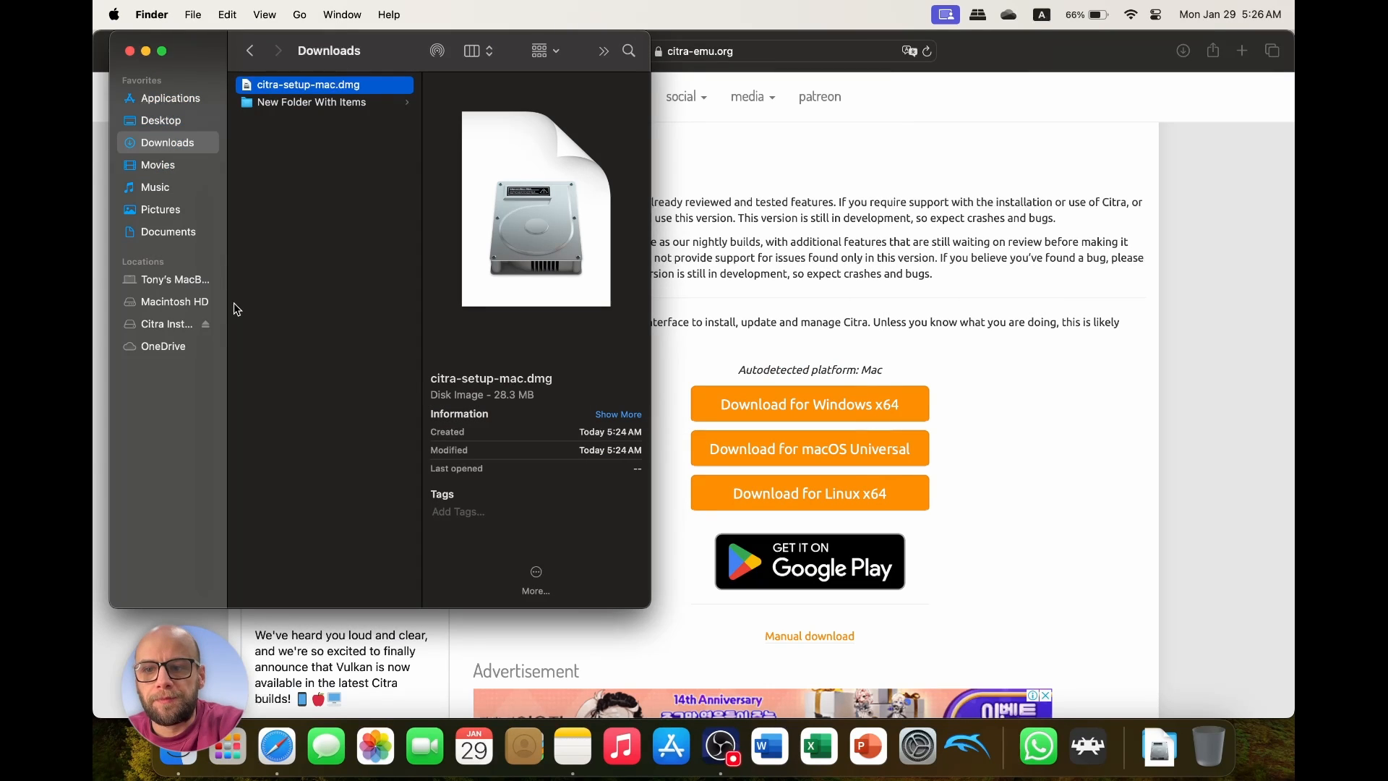
{"action": "left_click", "coordinate": [166, 323]}
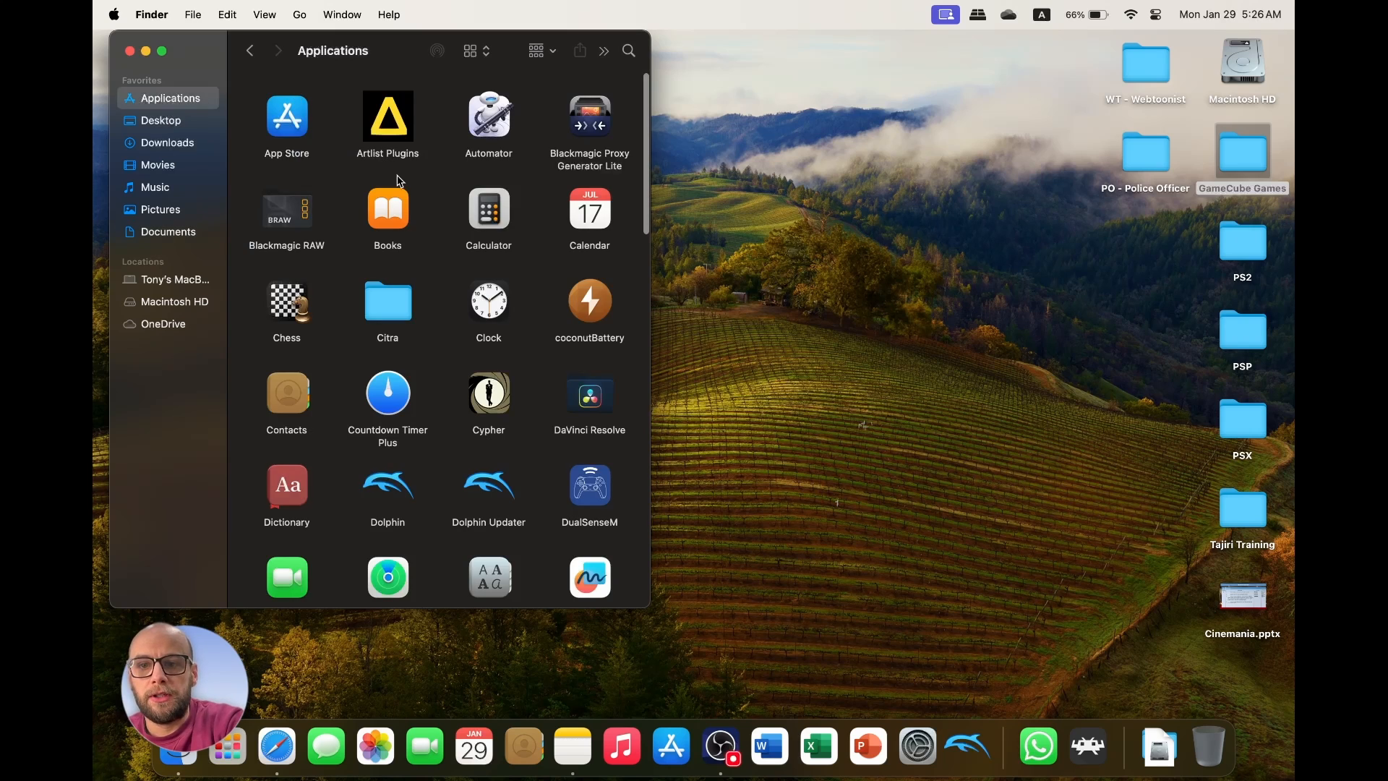
{"action": "scroll", "scroll_direction": "down", "scroll_amount": 3}
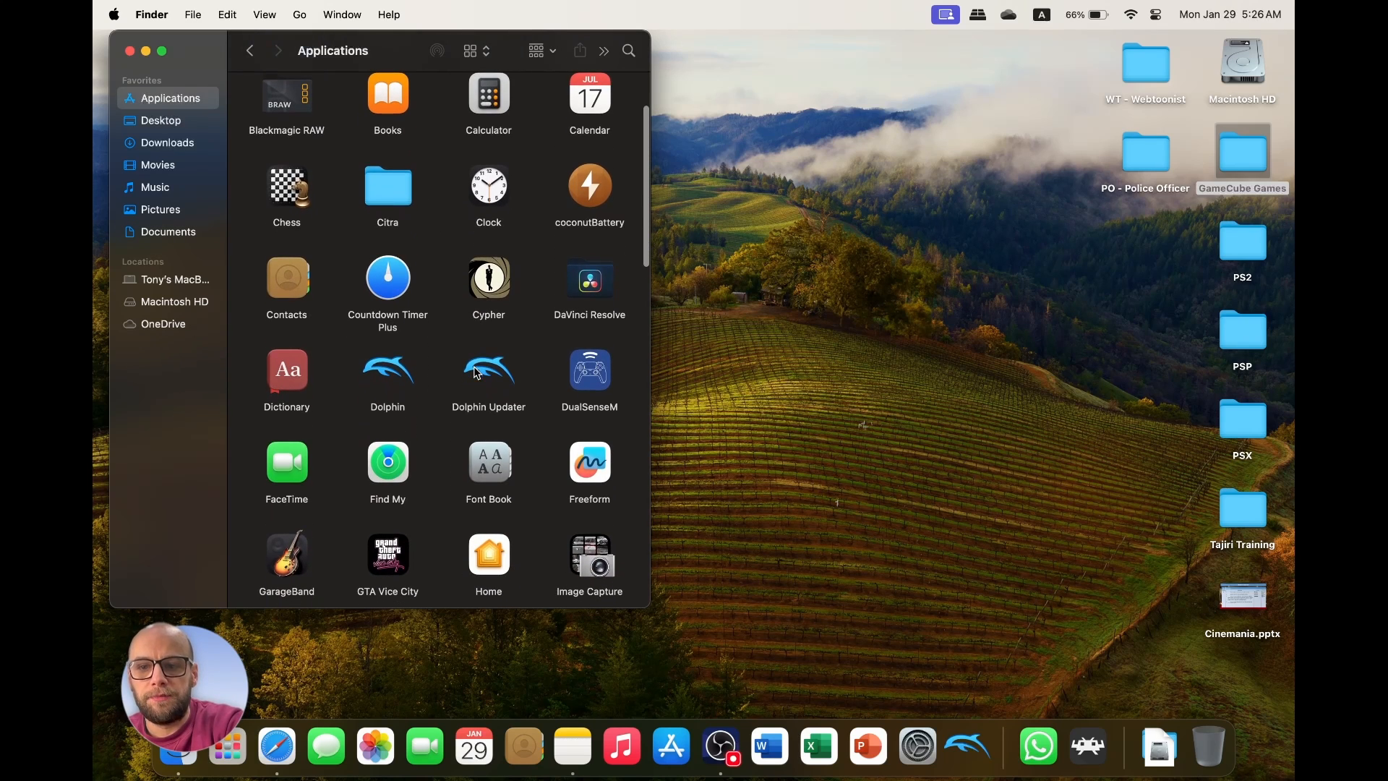
{"action": "double_click", "coordinate": [387, 186]}
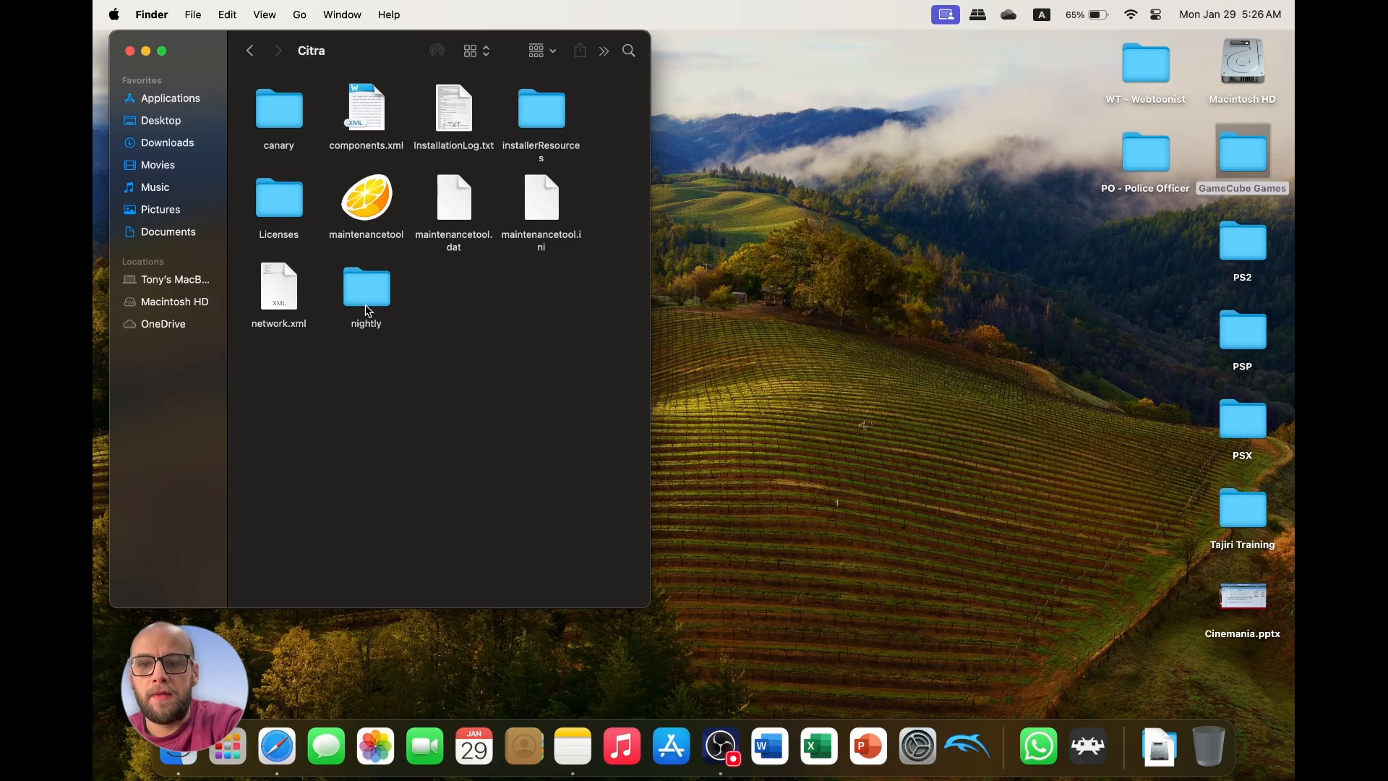
{"action": "mouse_move", "coordinate": [323, 139]}
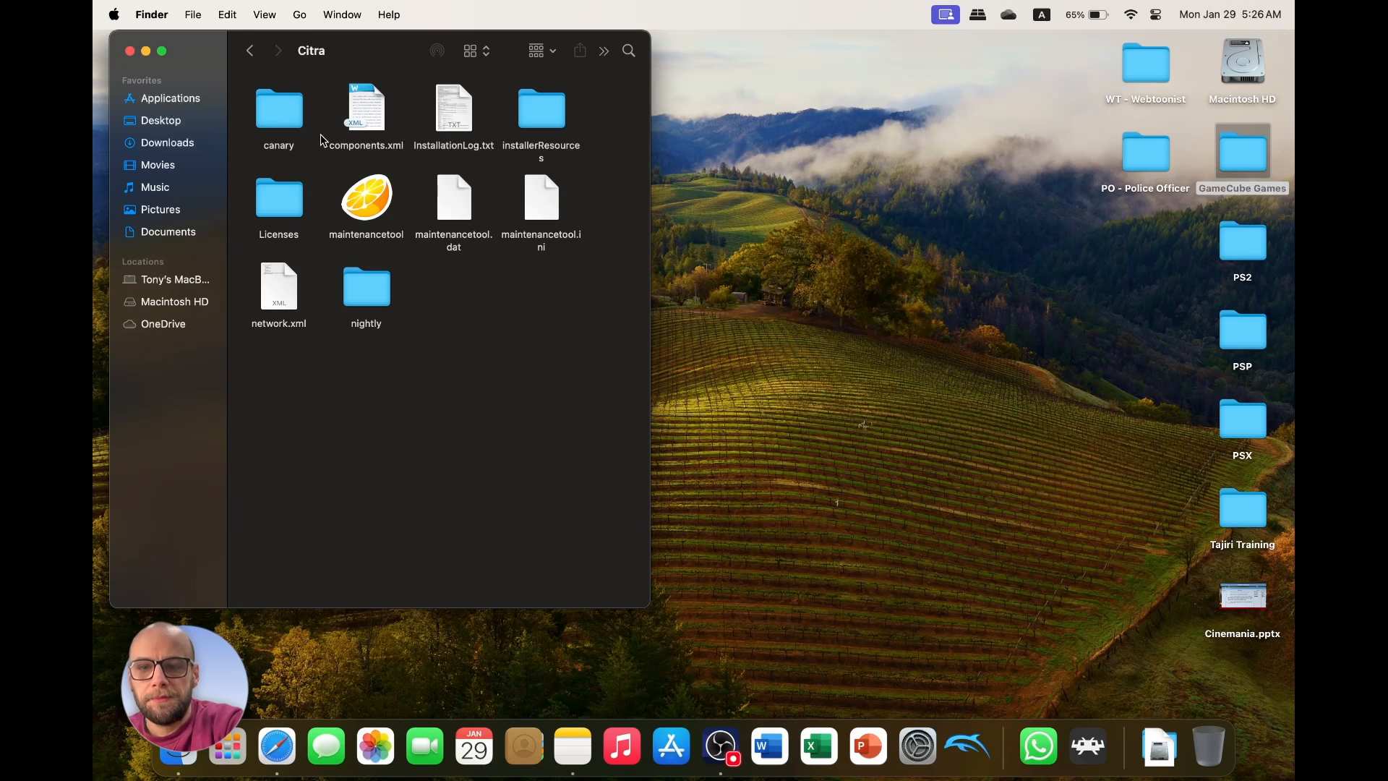
{"action": "double_click", "coordinate": [279, 106]}
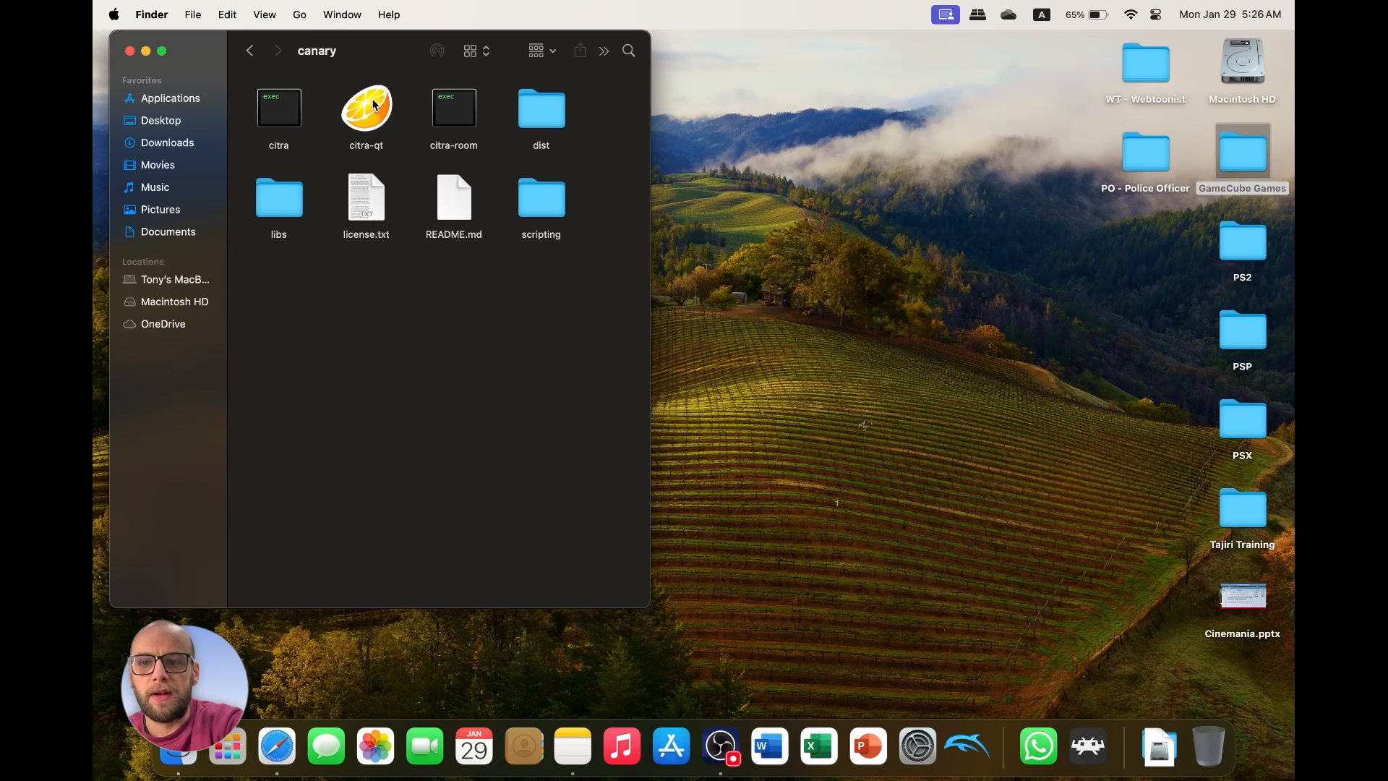
Launch citra-qt from the canary folder and bring up the Citra menu.
{"action": "left_click", "coordinate": [366, 109]}
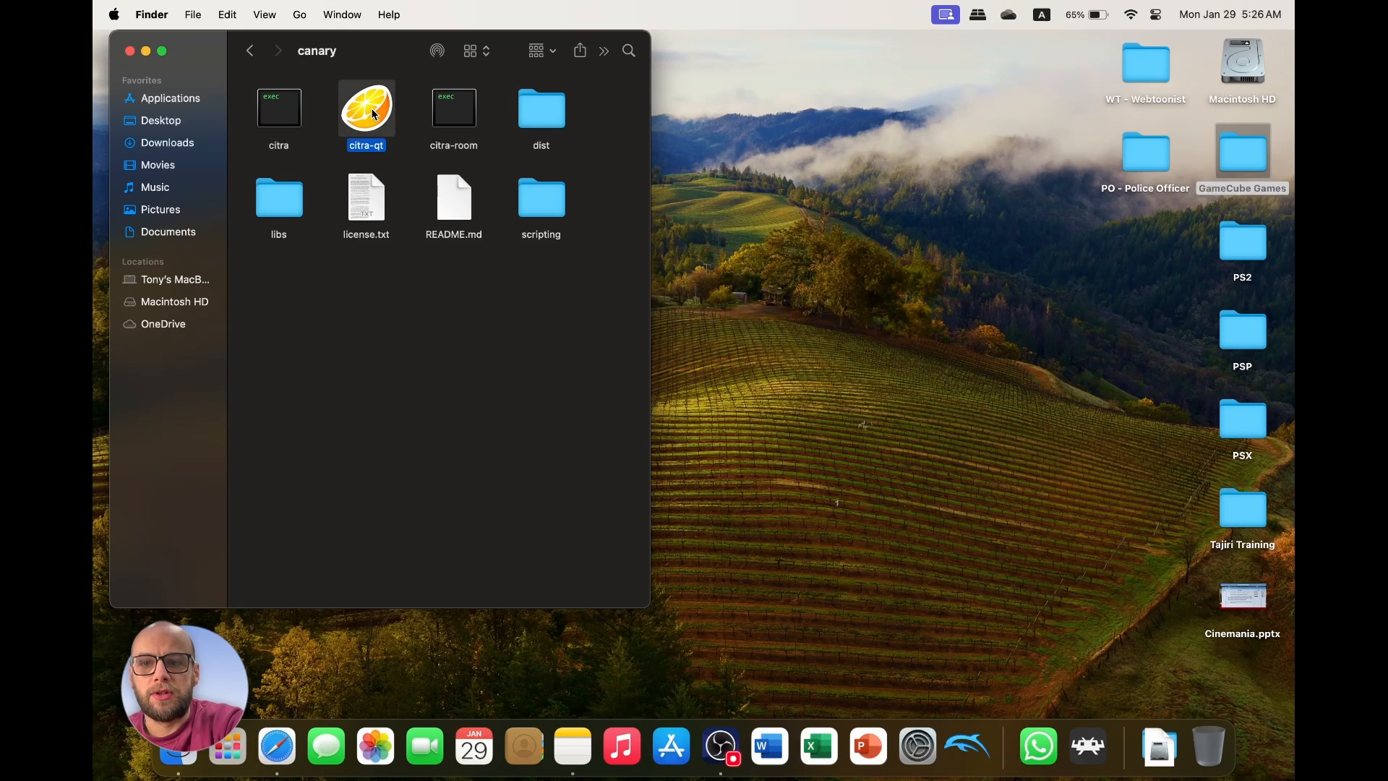
{"action": "double_click", "coordinate": [366, 110]}
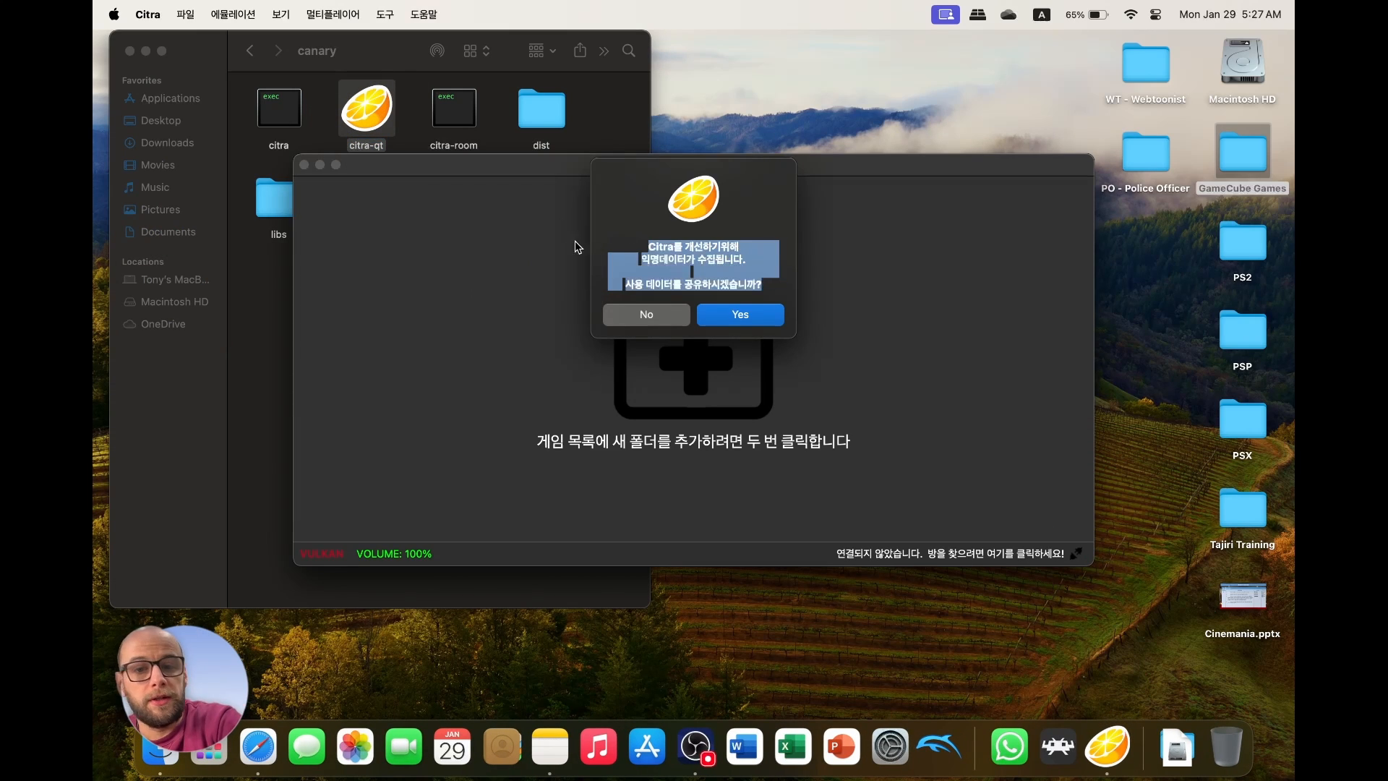
{"action": "left_click", "coordinate": [147, 14]}
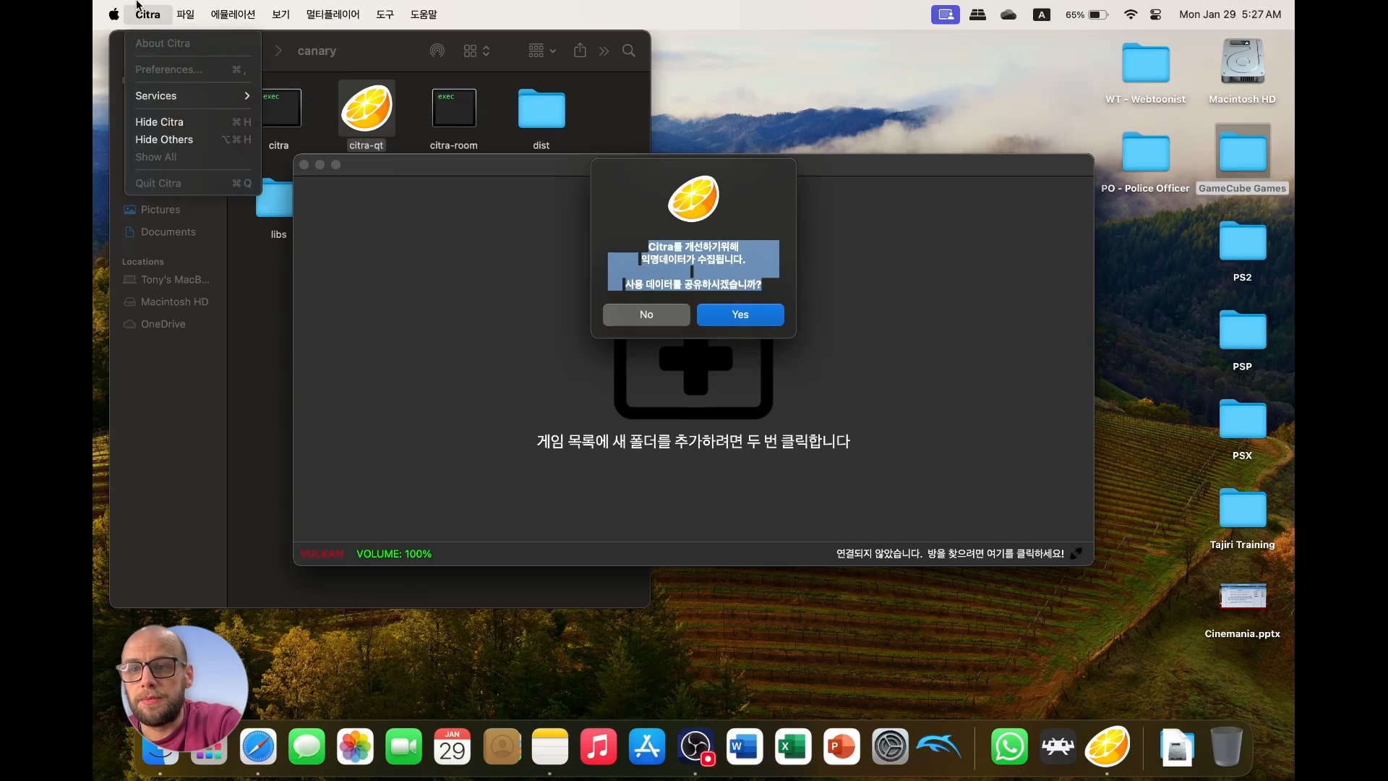
{"action": "mouse_move", "coordinate": [191, 121]}
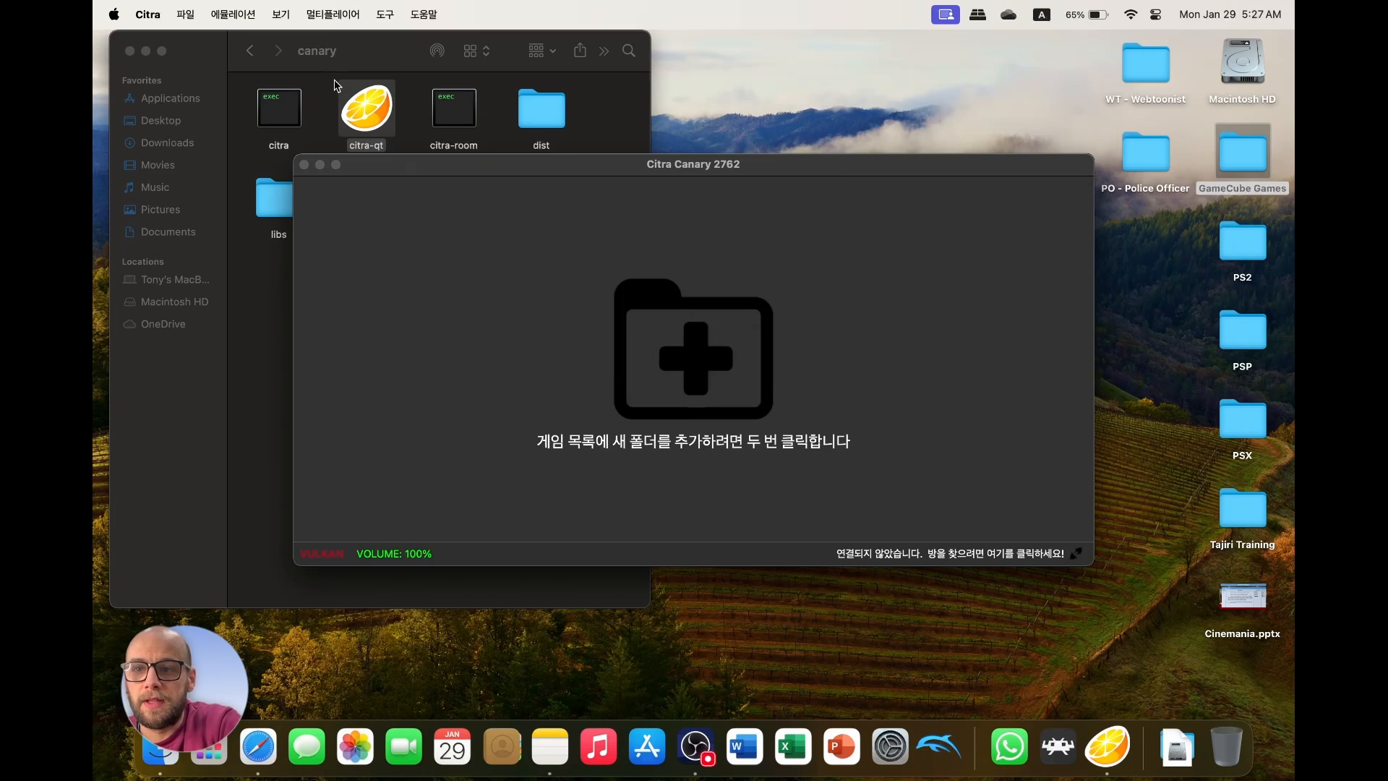
{"action": "mouse_move", "coordinate": [180, 71]}
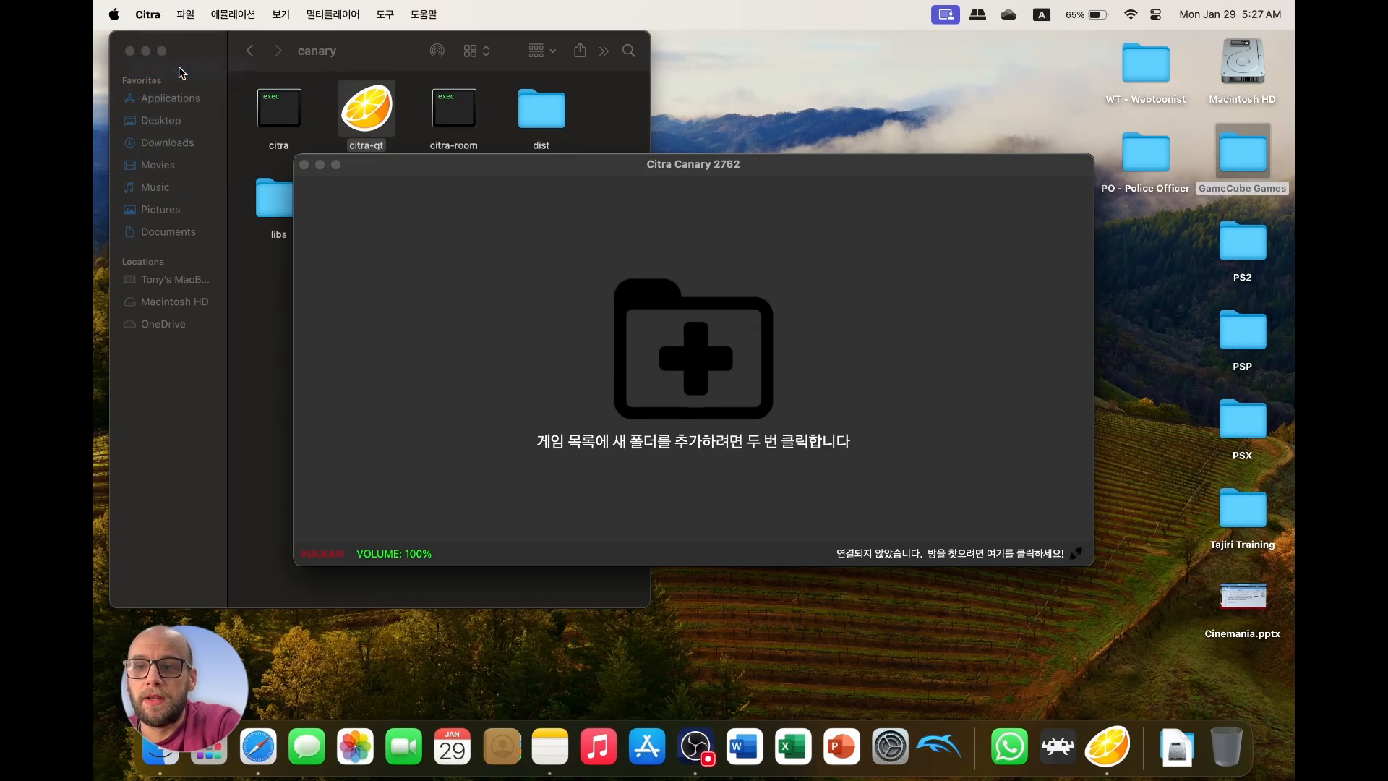
{"action": "mouse_move", "coordinate": [741, 290]}
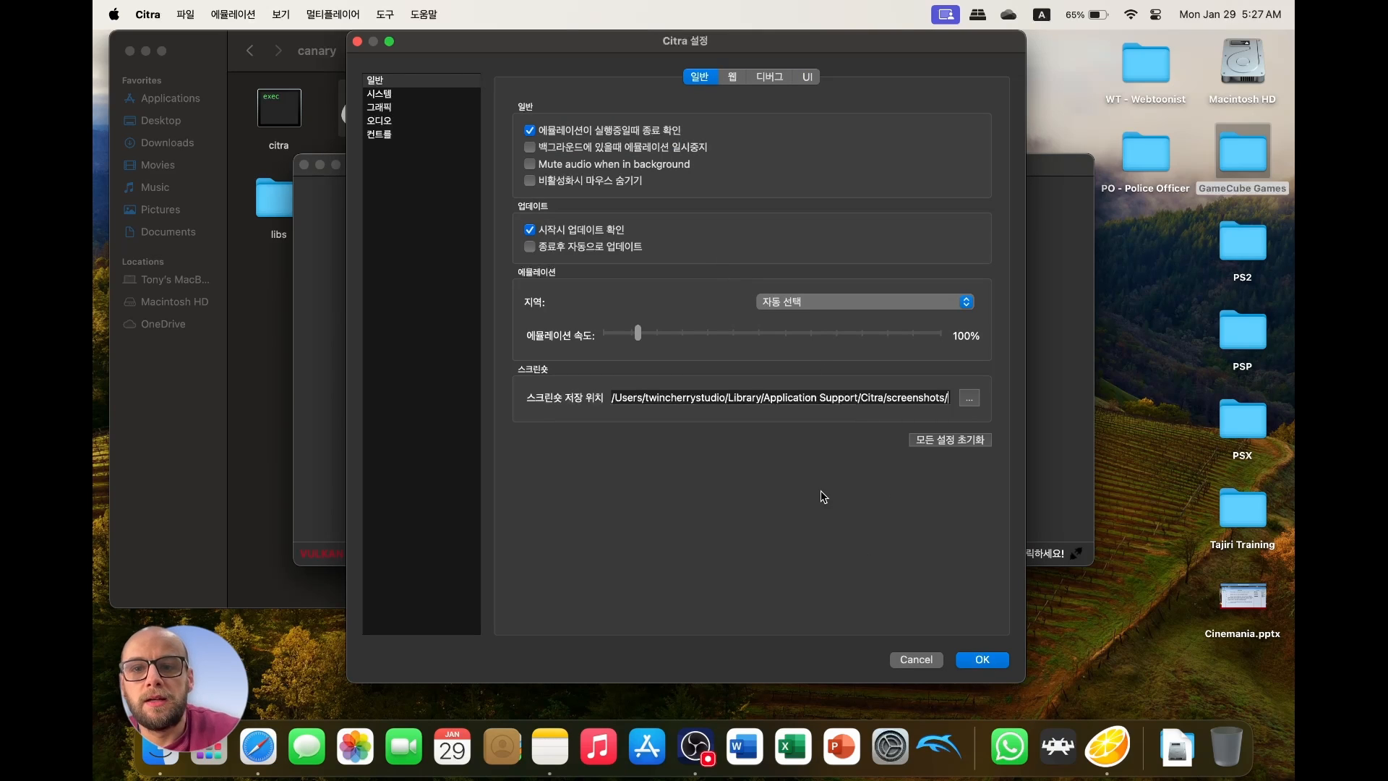
Keep English as the UI interface language and close the Configuration window.
{"action": "left_click", "coordinate": [379, 94]}
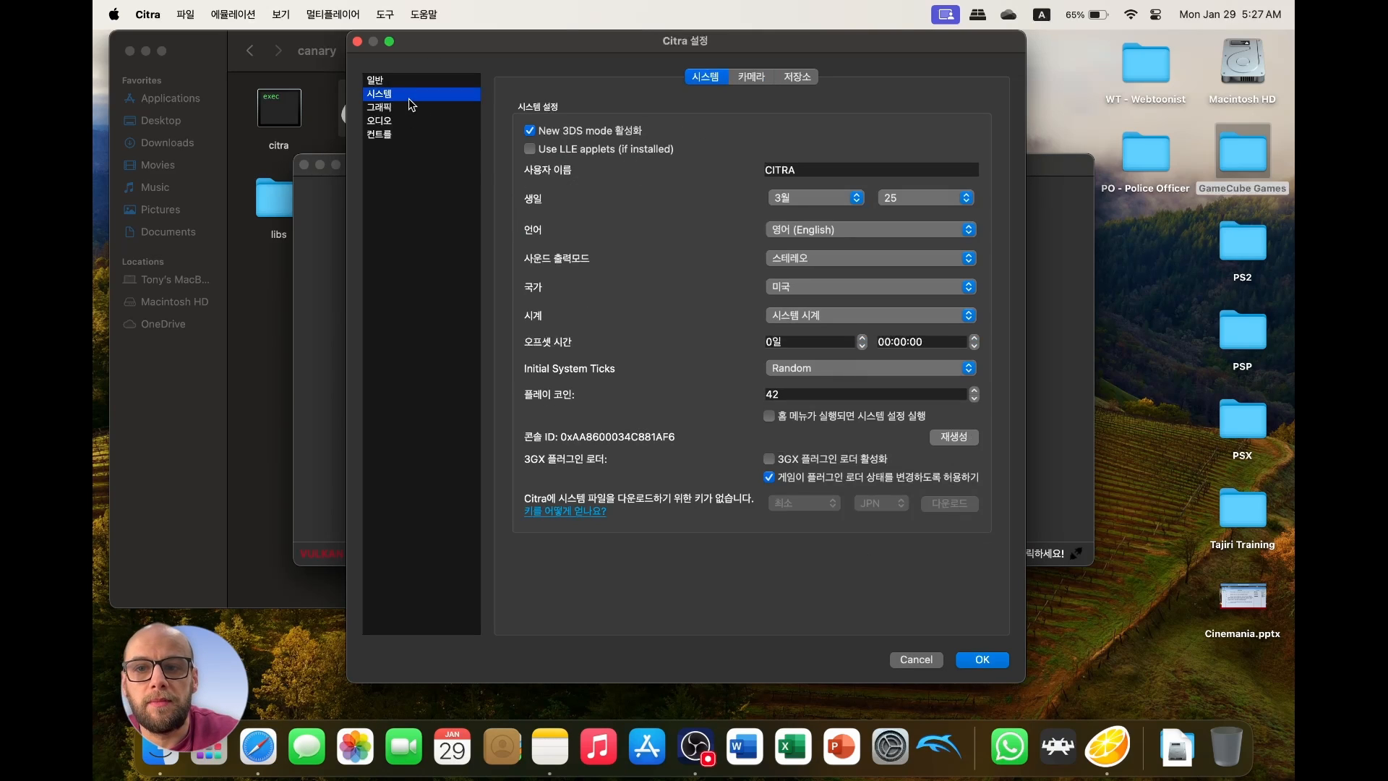
{"action": "left_click", "coordinate": [374, 79]}
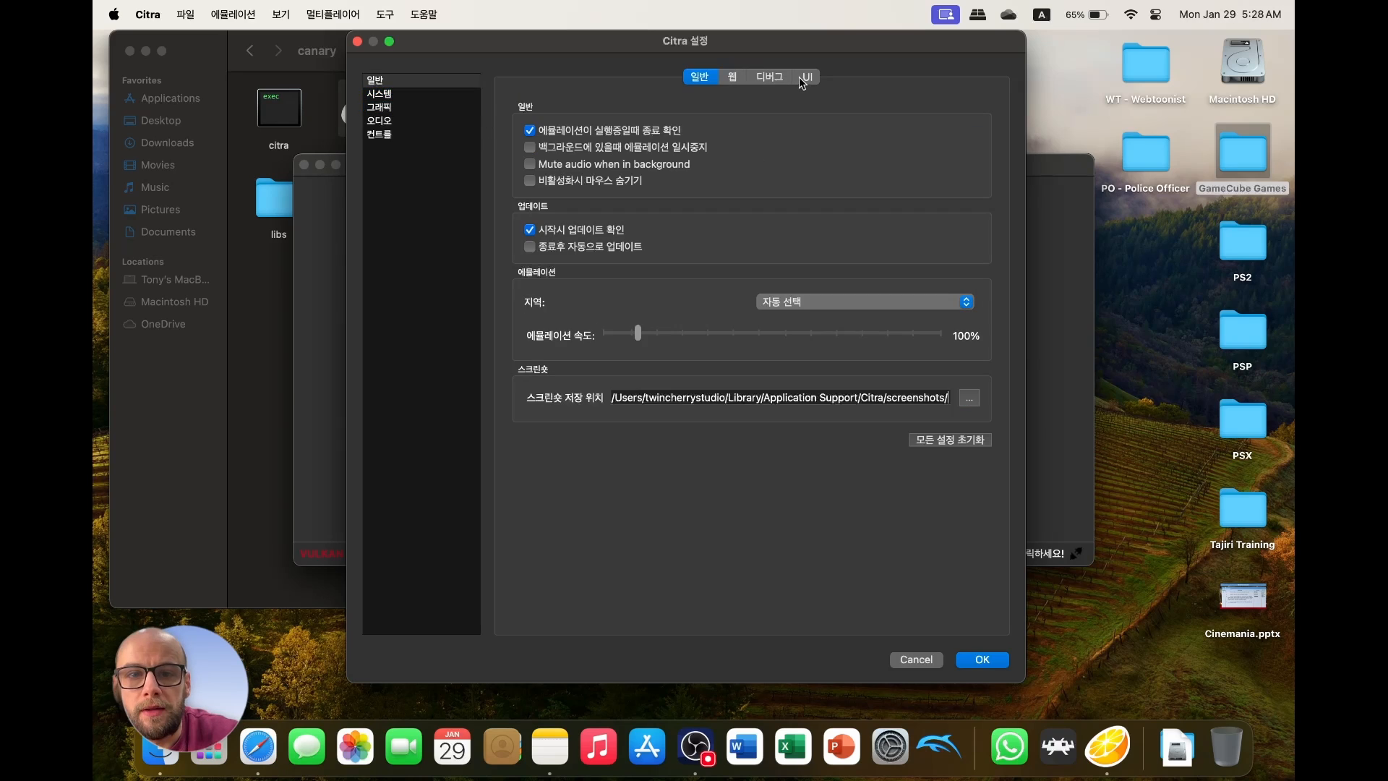
{"action": "left_click", "coordinate": [804, 76]}
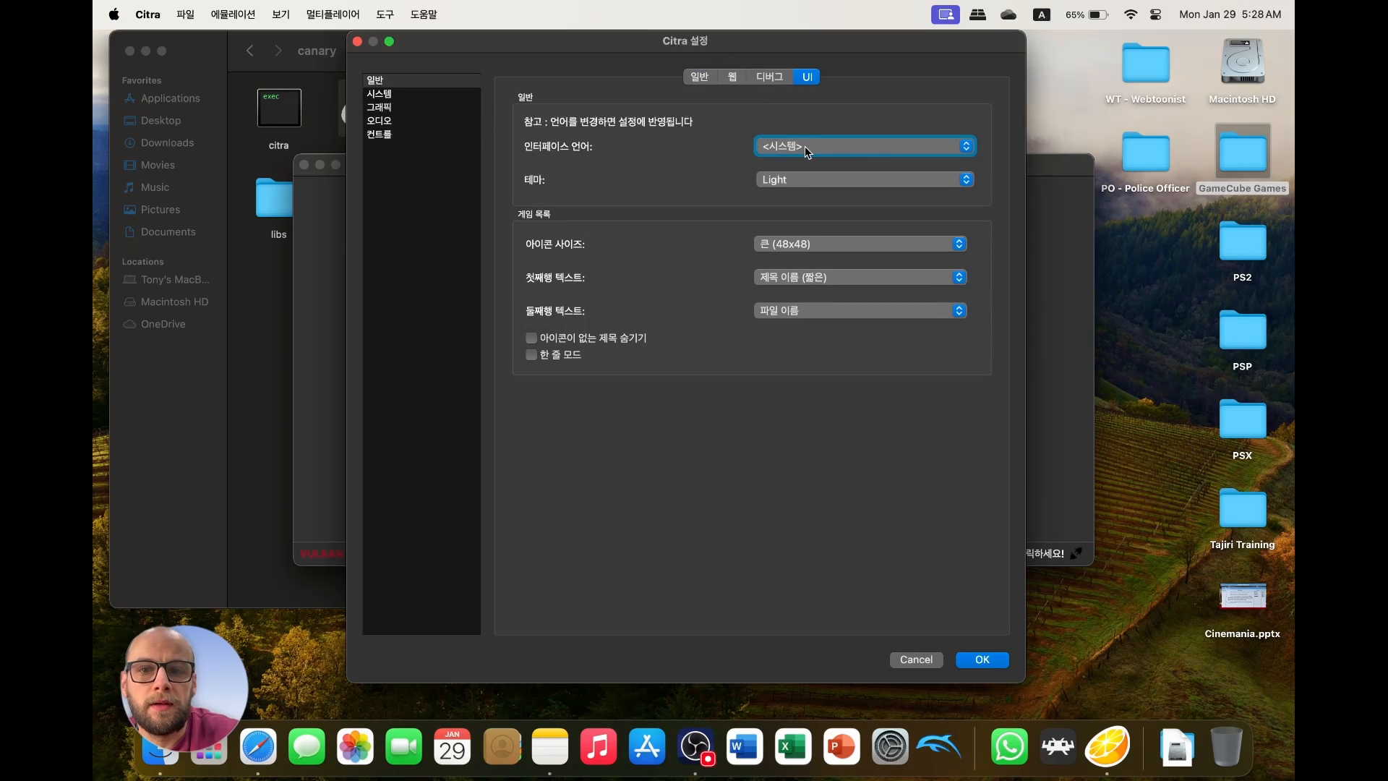
{"action": "left_click", "coordinate": [863, 146]}
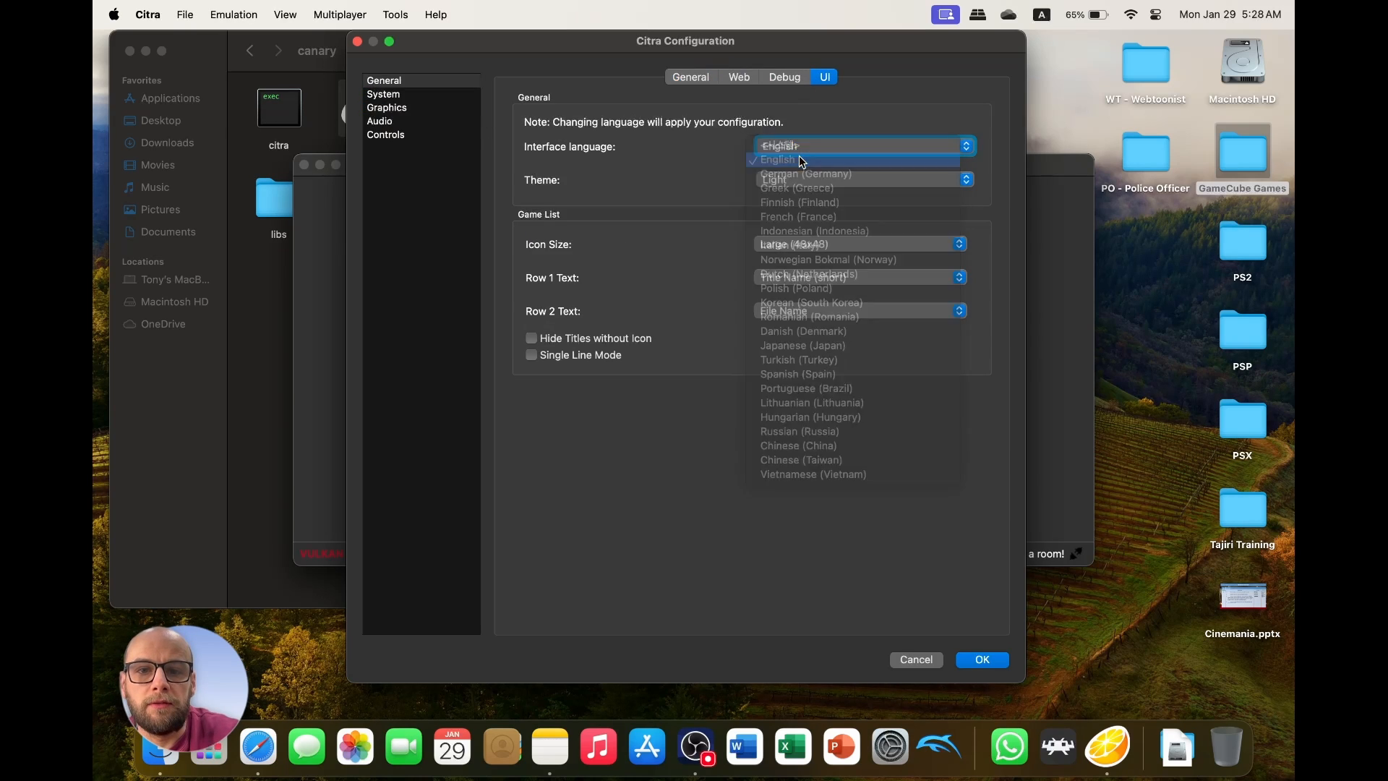
{"action": "left_click", "coordinate": [776, 159]}
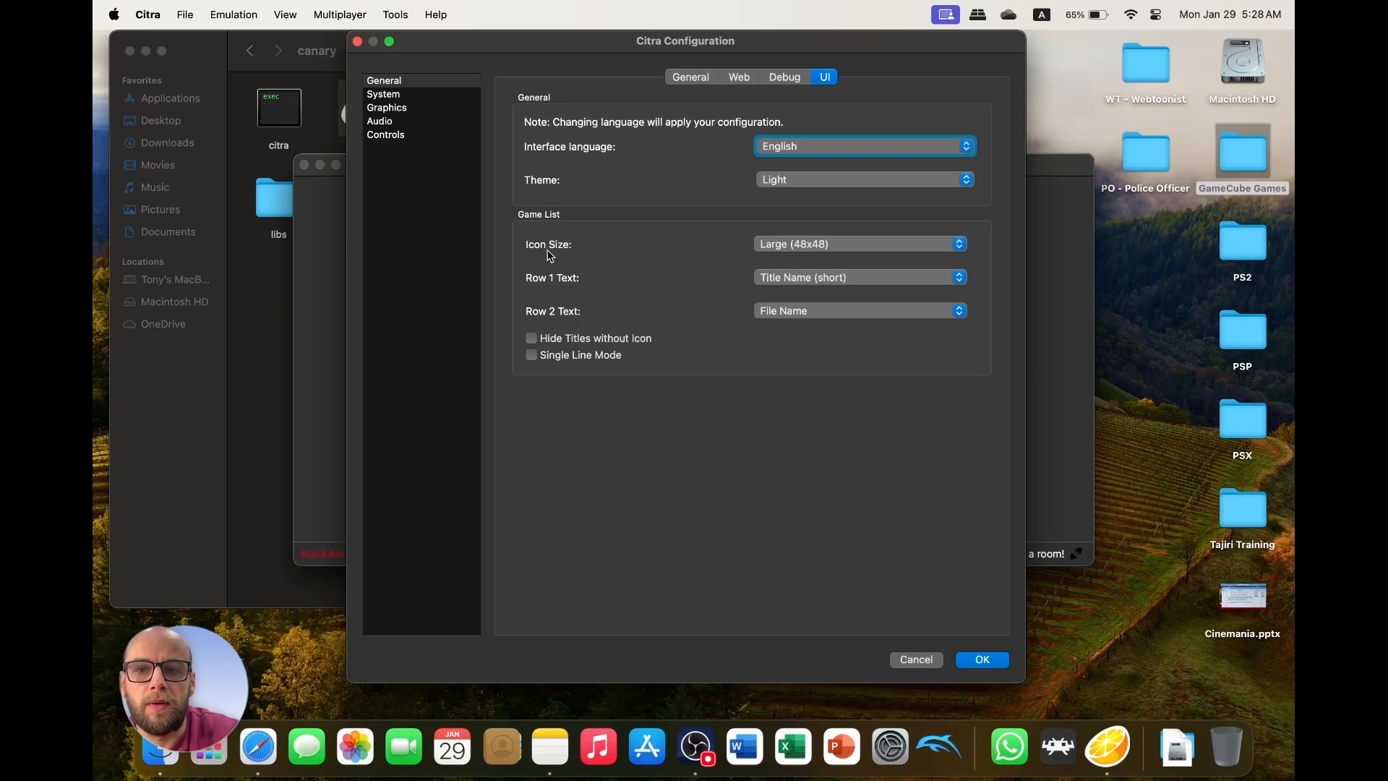
{"action": "left_click", "coordinate": [980, 659]}
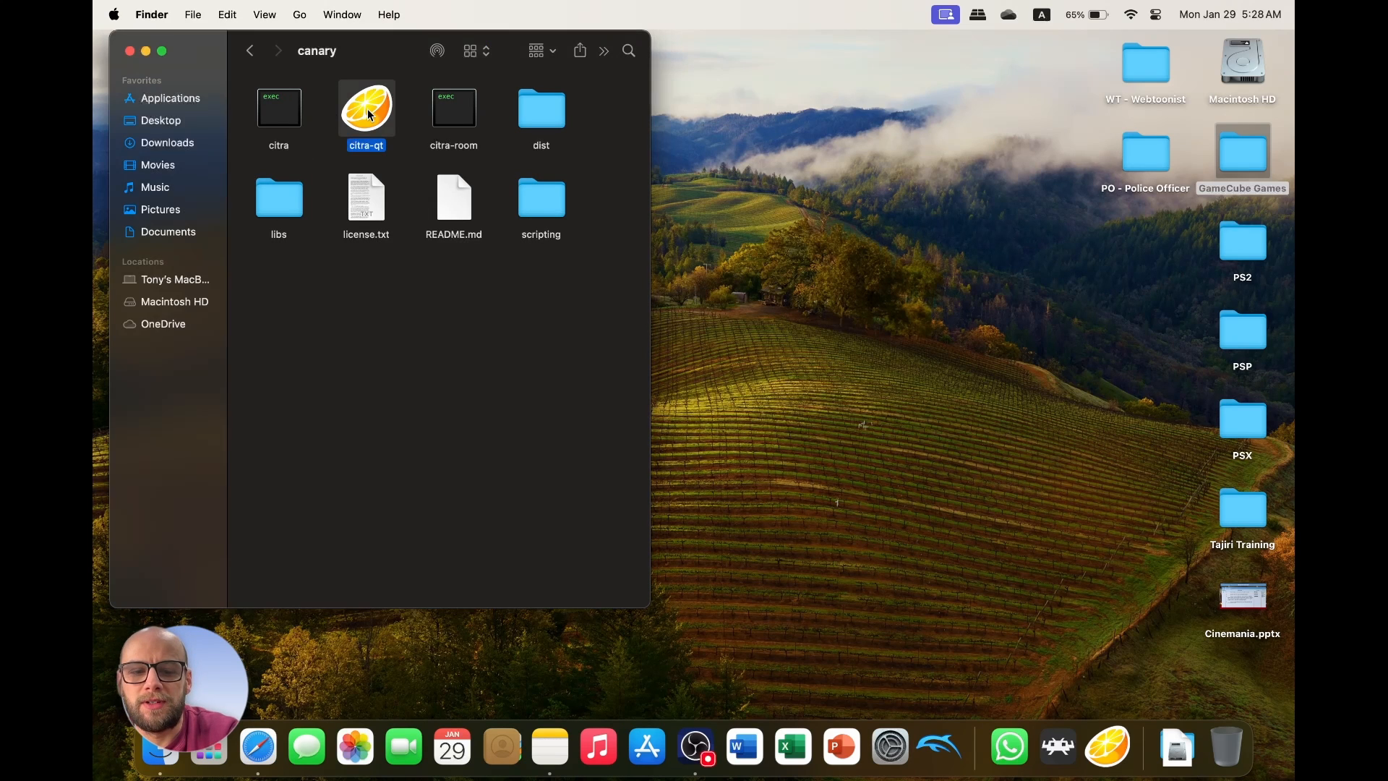
Relaunch citra-qt, open Citra > Settings, and close the configuration dialog.
{"action": "double_click", "coordinate": [365, 109]}
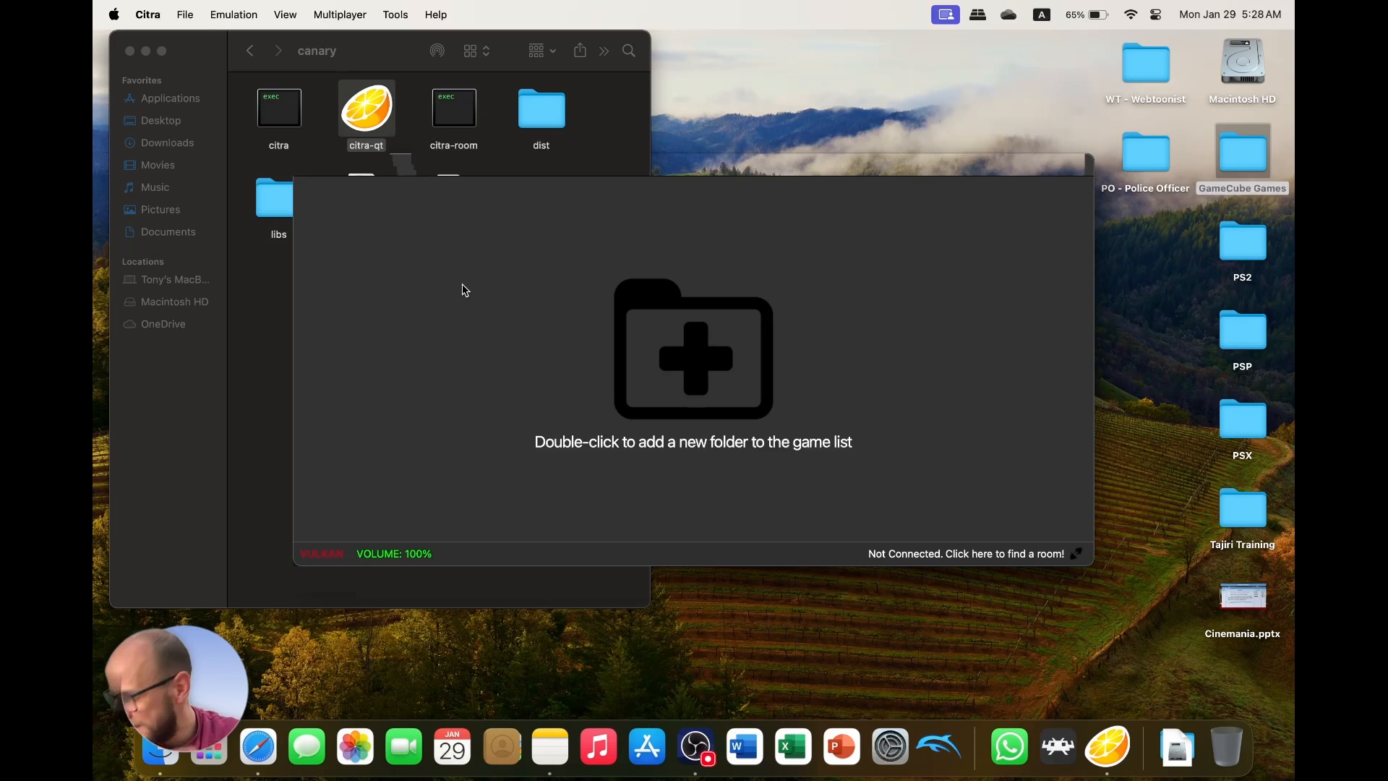
{"action": "left_click", "coordinate": [146, 15]}
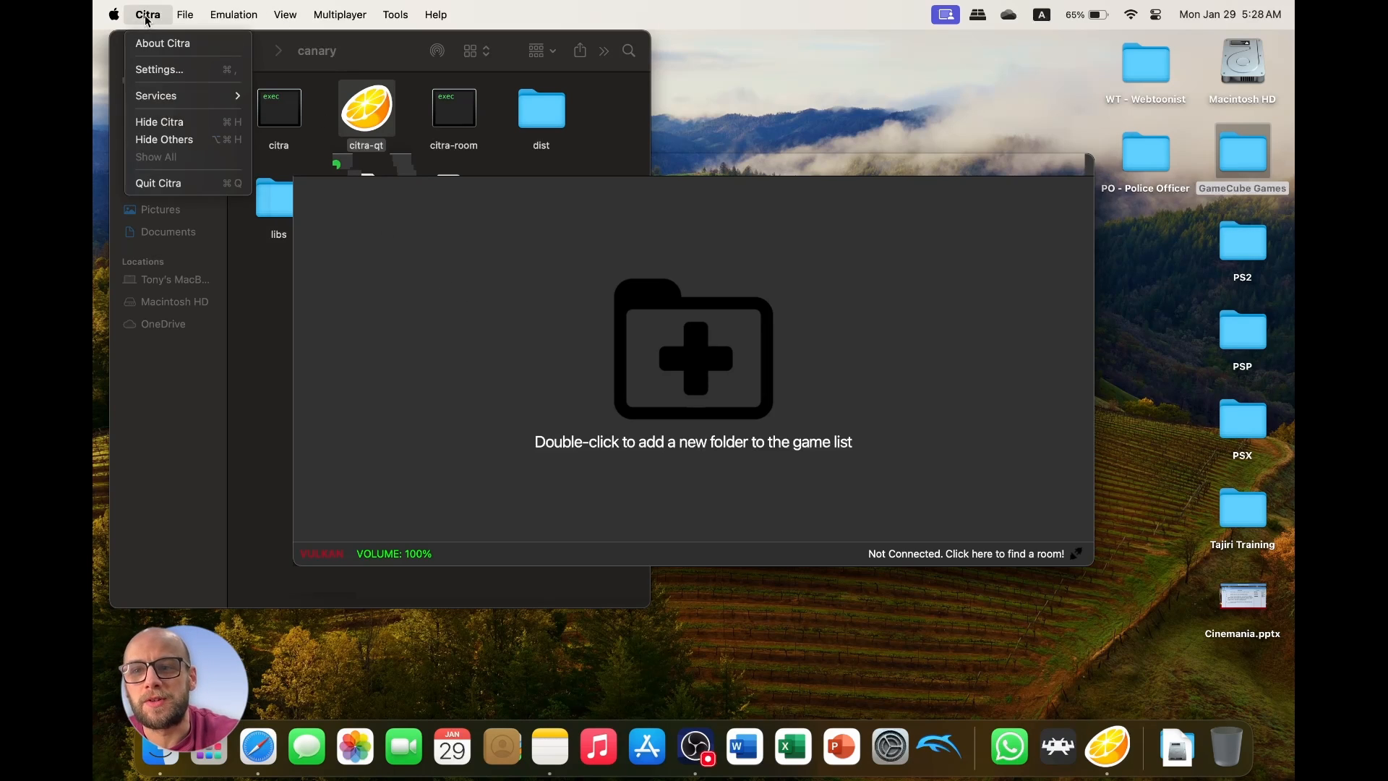
{"action": "mouse_move", "coordinate": [187, 72]}
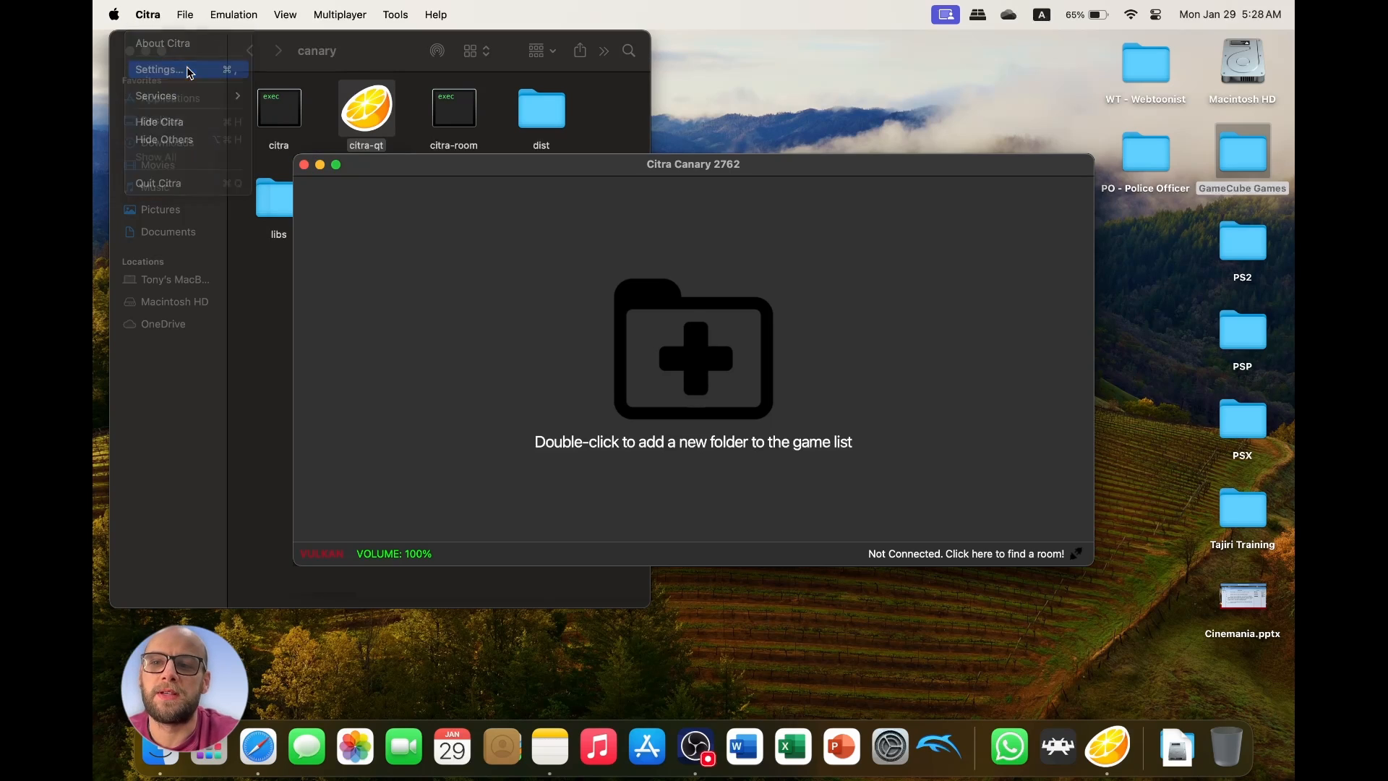
{"action": "left_click", "coordinate": [159, 70]}
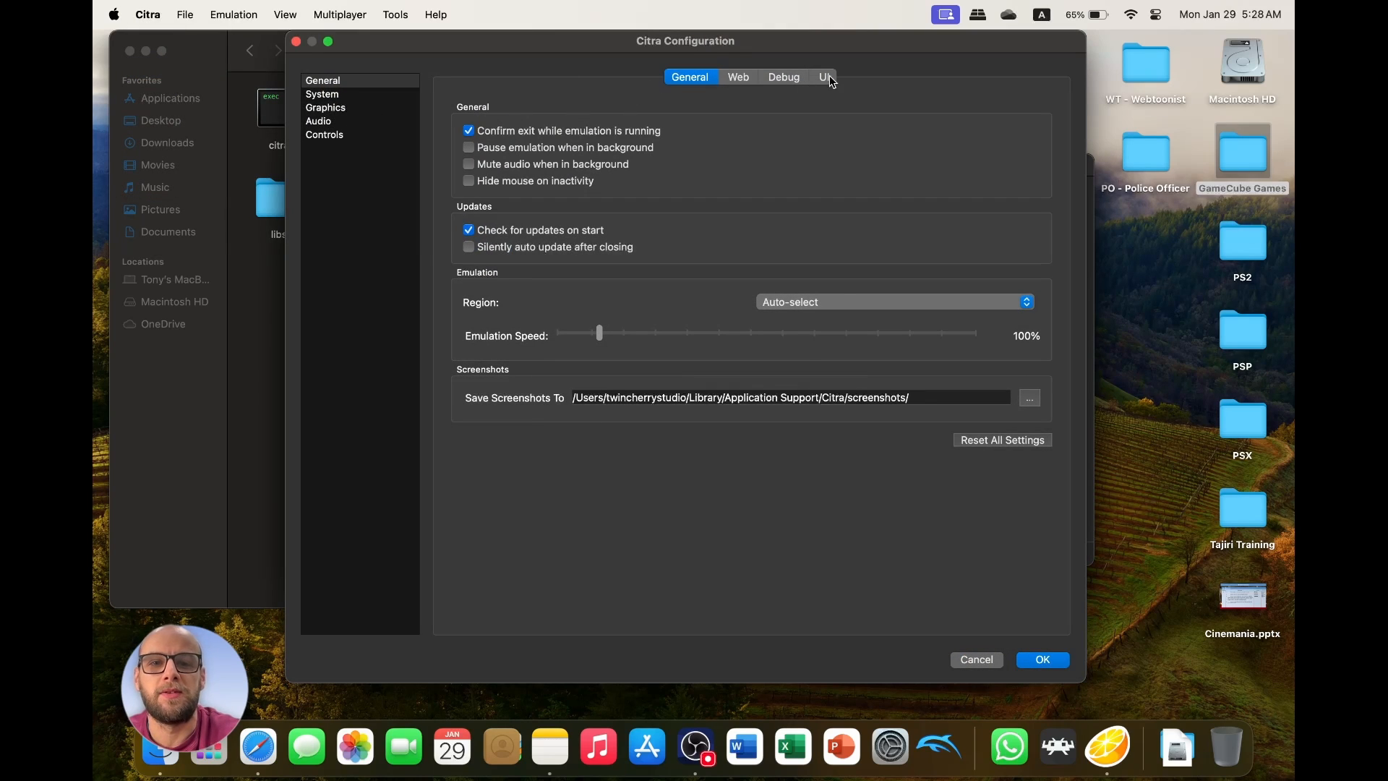
{"action": "left_click", "coordinate": [822, 77]}
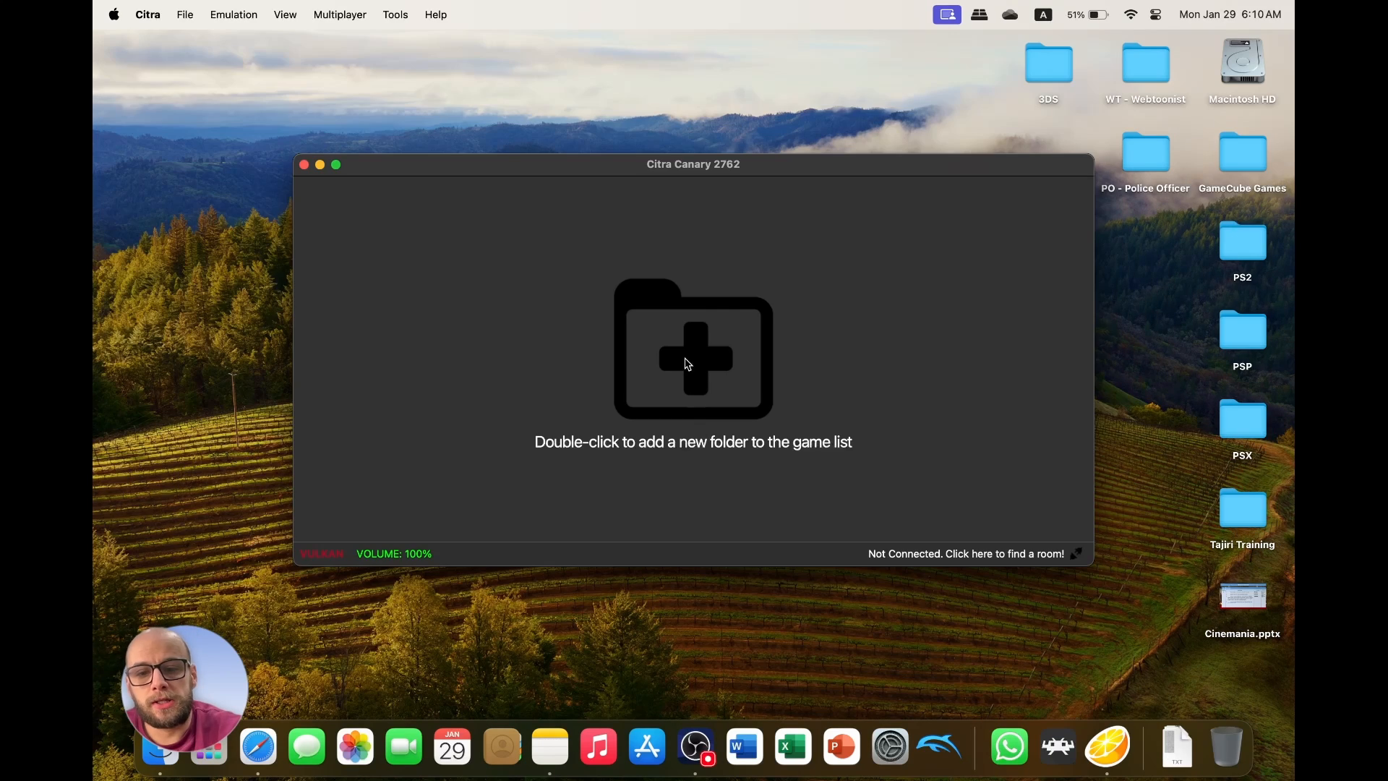
{"action": "mouse_move", "coordinate": [709, 348]}
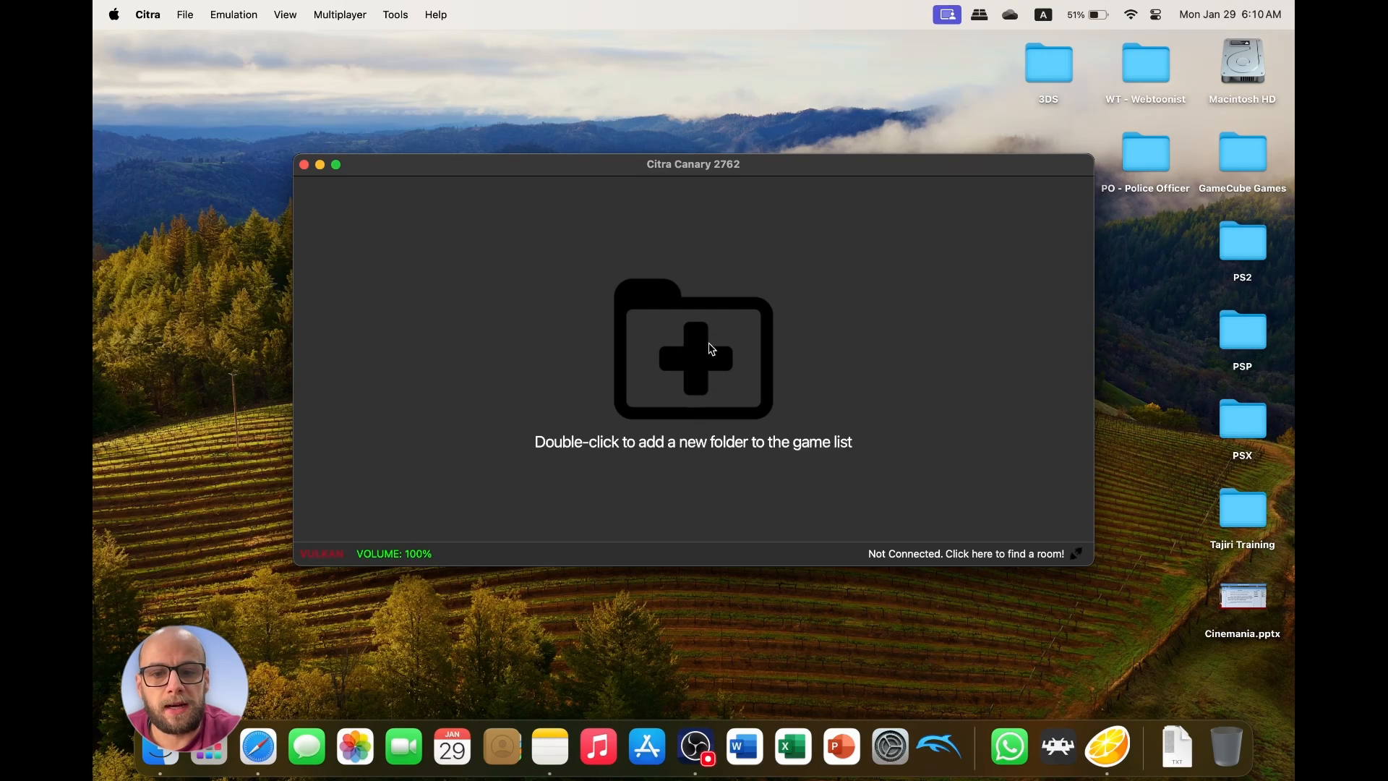
Add the Desktop 3DS folder to the game list, showing its five games.
{"action": "double_click", "coordinate": [693, 348]}
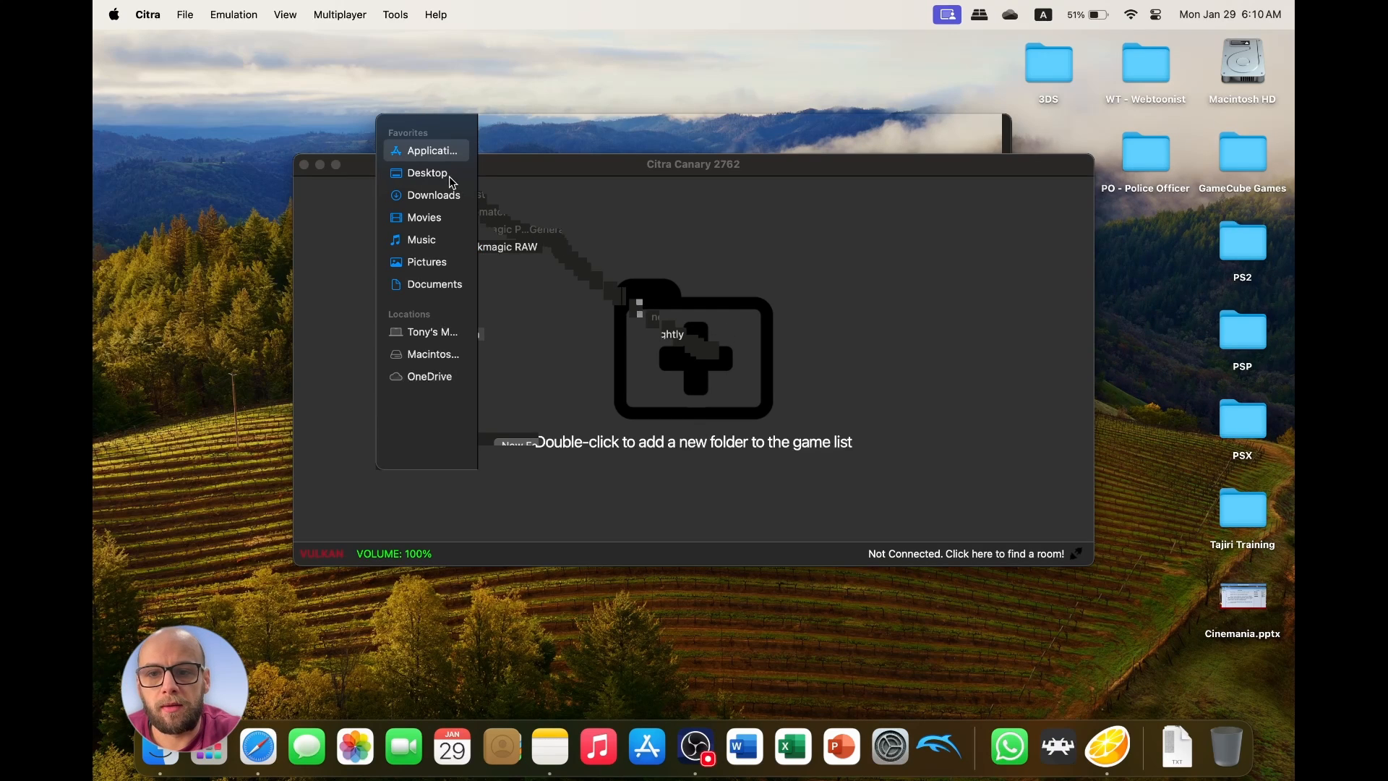
{"action": "left_click", "coordinate": [426, 173]}
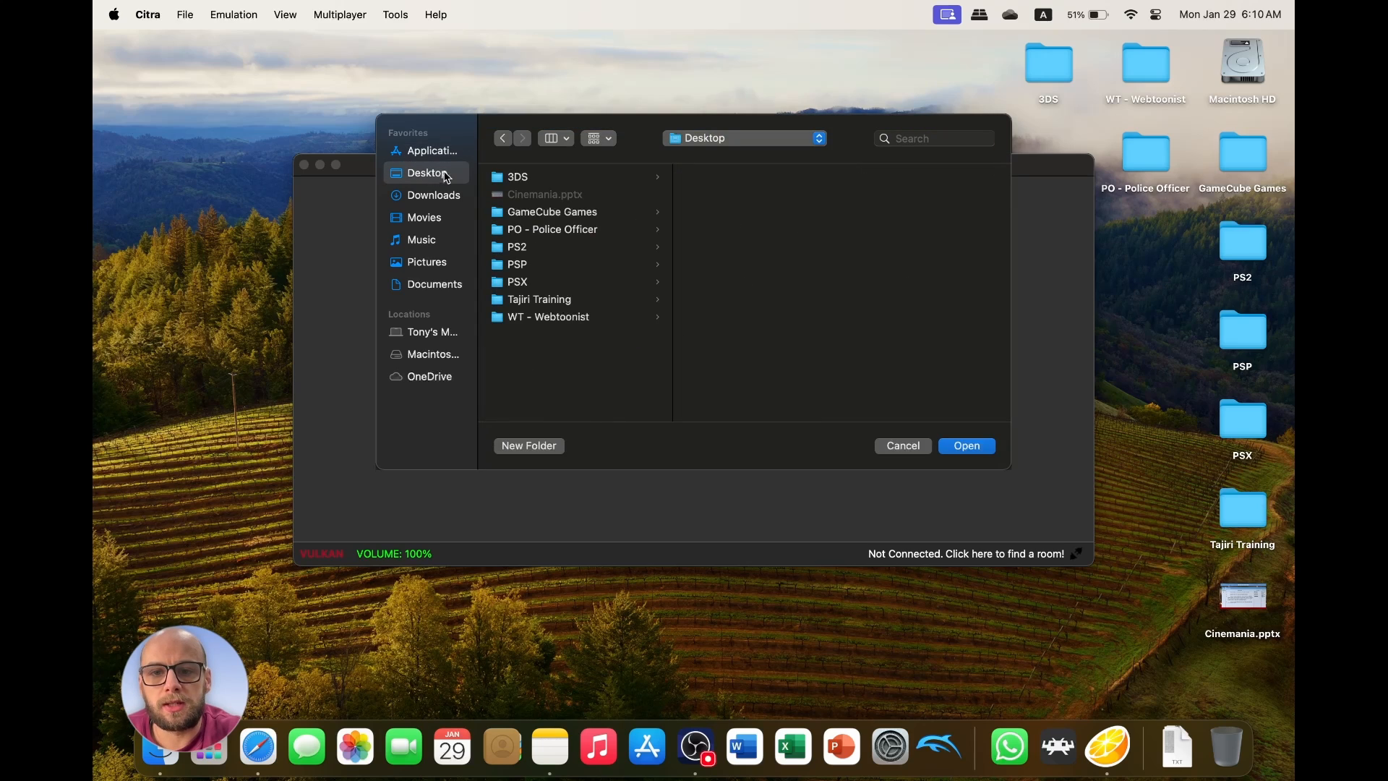
{"action": "left_click", "coordinate": [517, 176]}
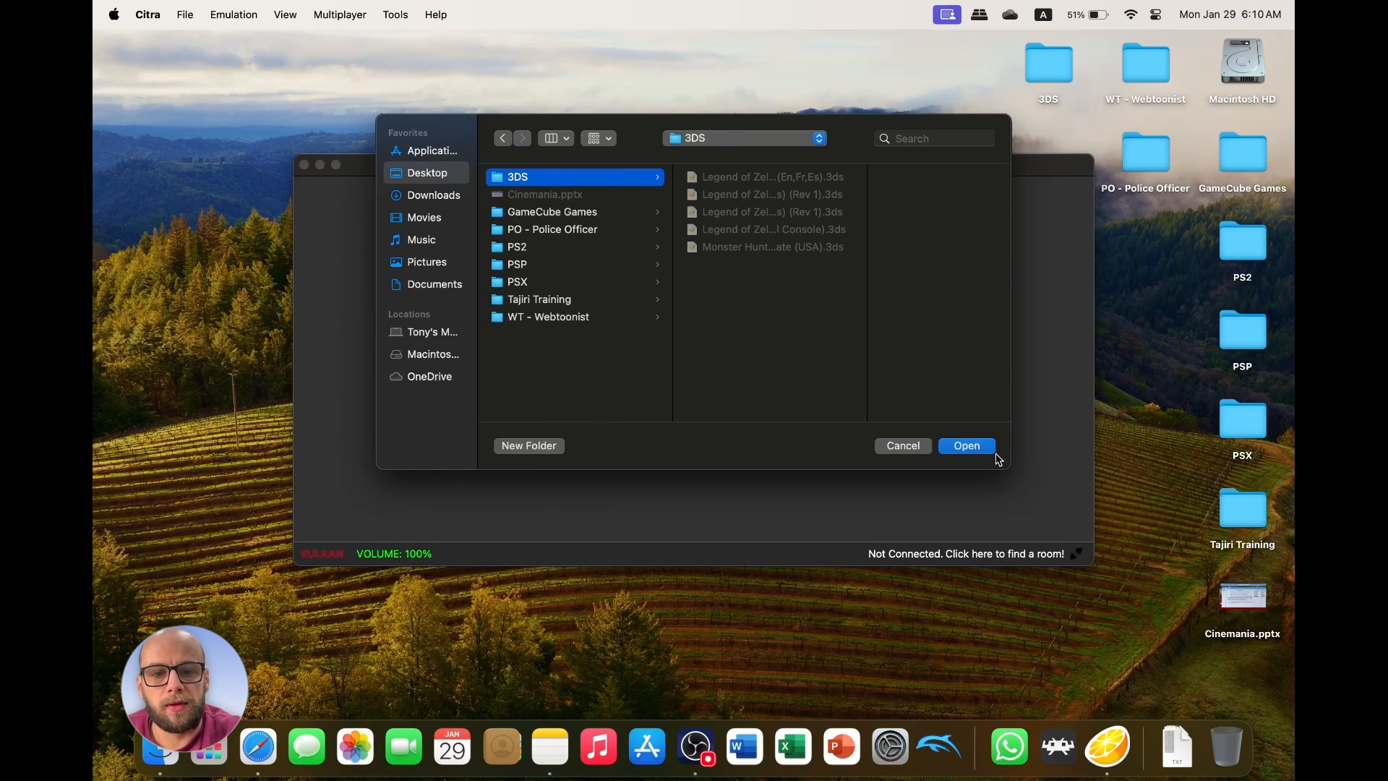
{"action": "left_click", "coordinate": [966, 445]}
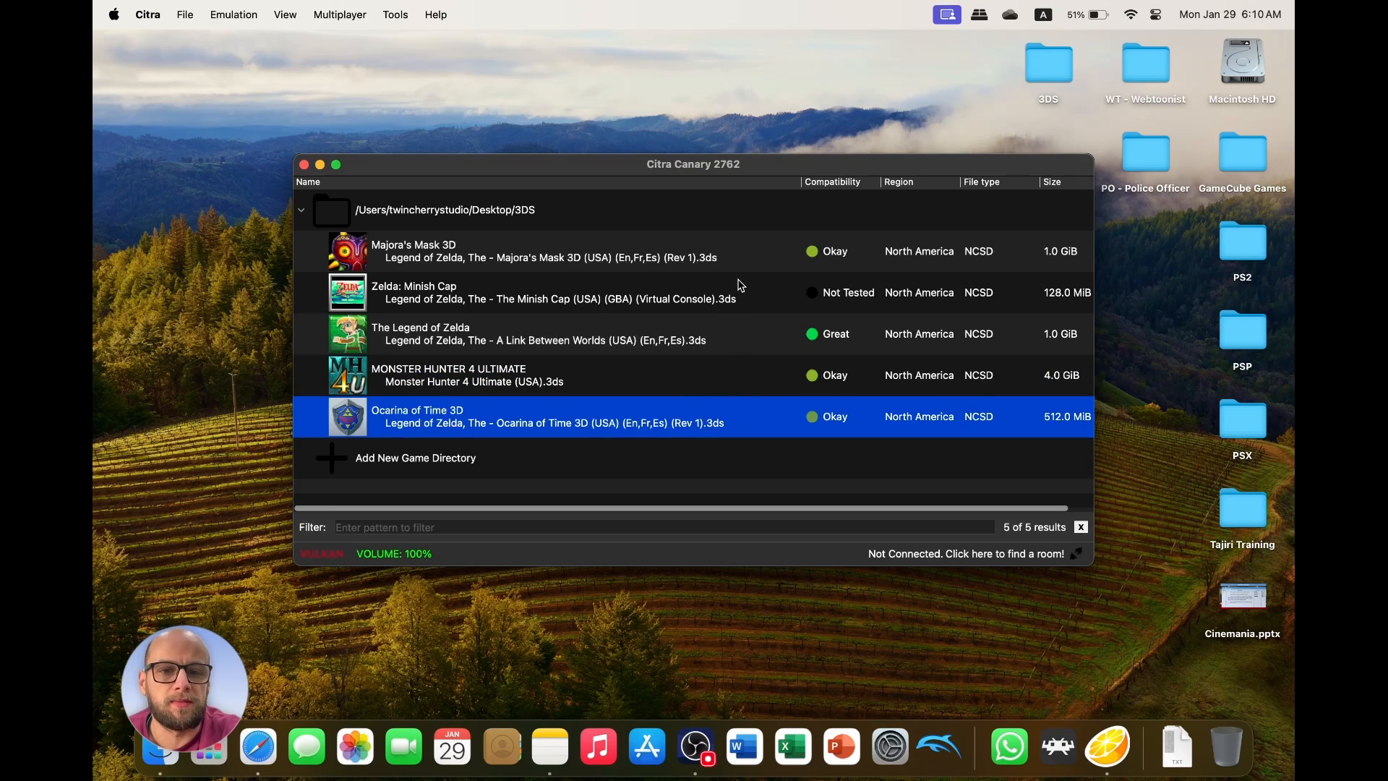
{"action": "left_click", "coordinate": [545, 334]}
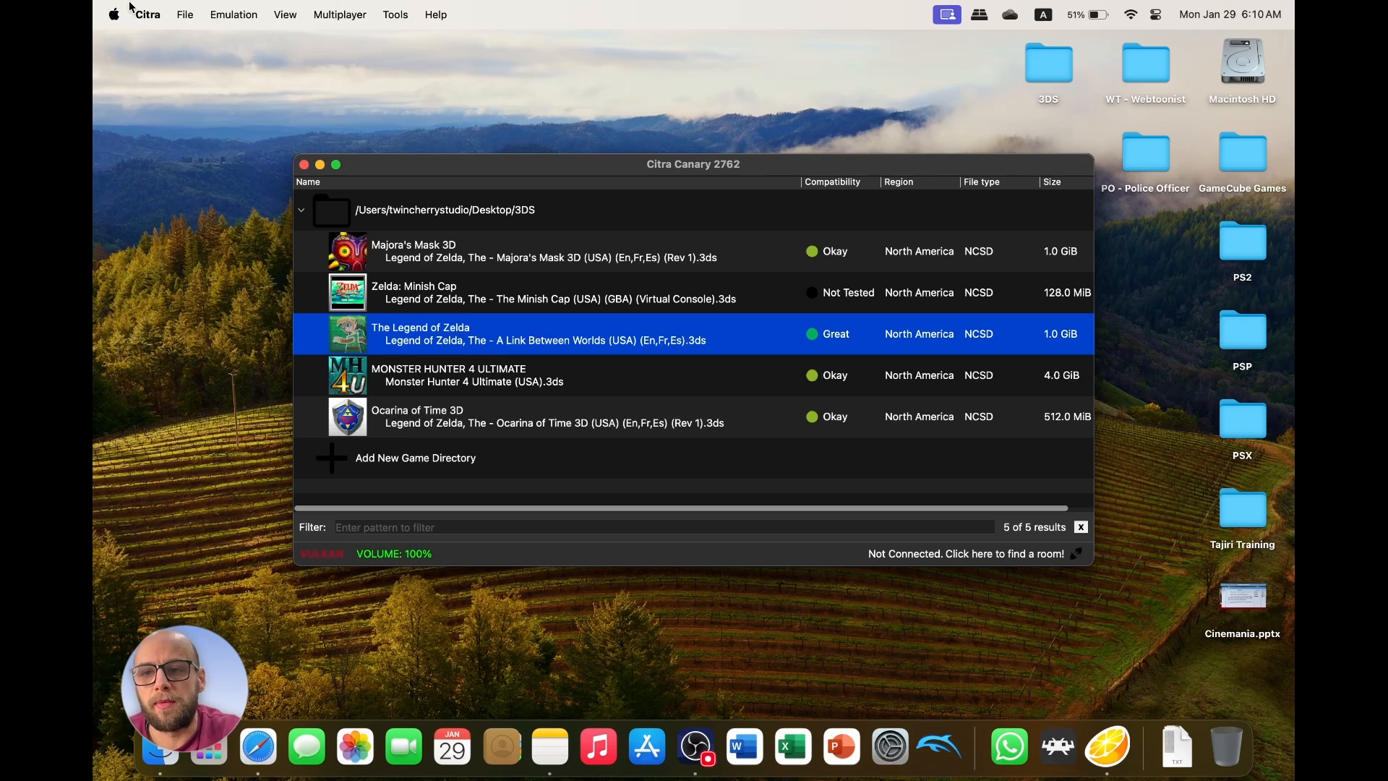
{"action": "left_click", "coordinate": [146, 15]}
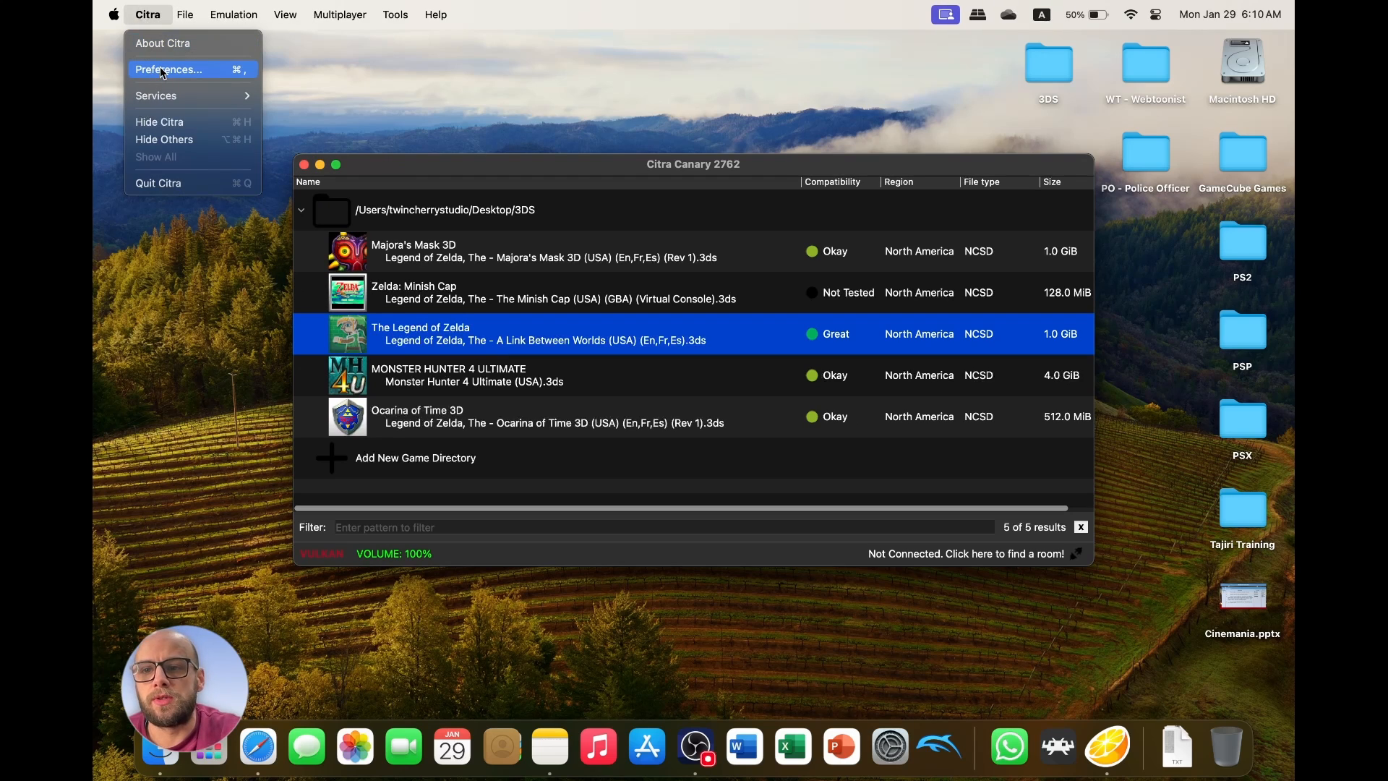
Open Citra's Preferences and show the Web tab with telemetry and Discord settings.
{"action": "left_click", "coordinate": [169, 70]}
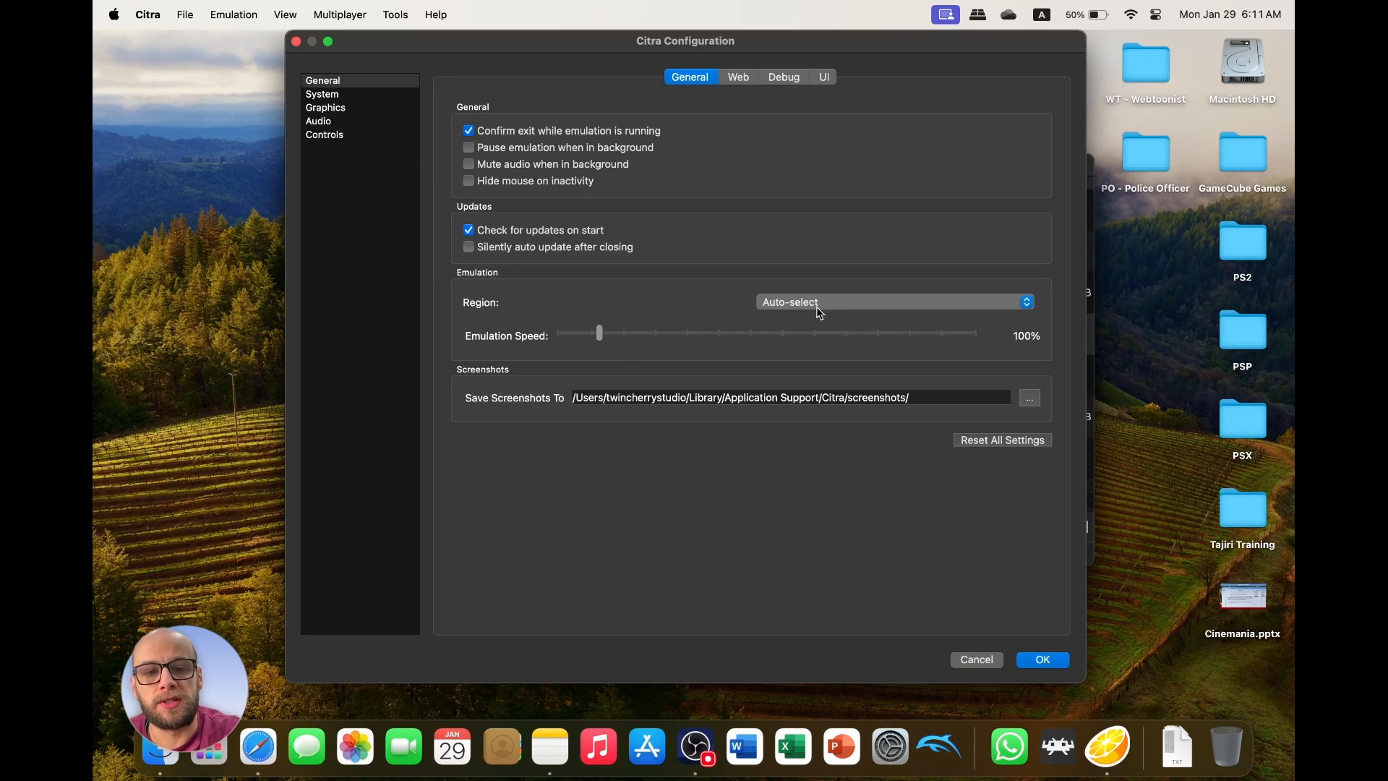
{"action": "mouse_move", "coordinate": [766, 143]}
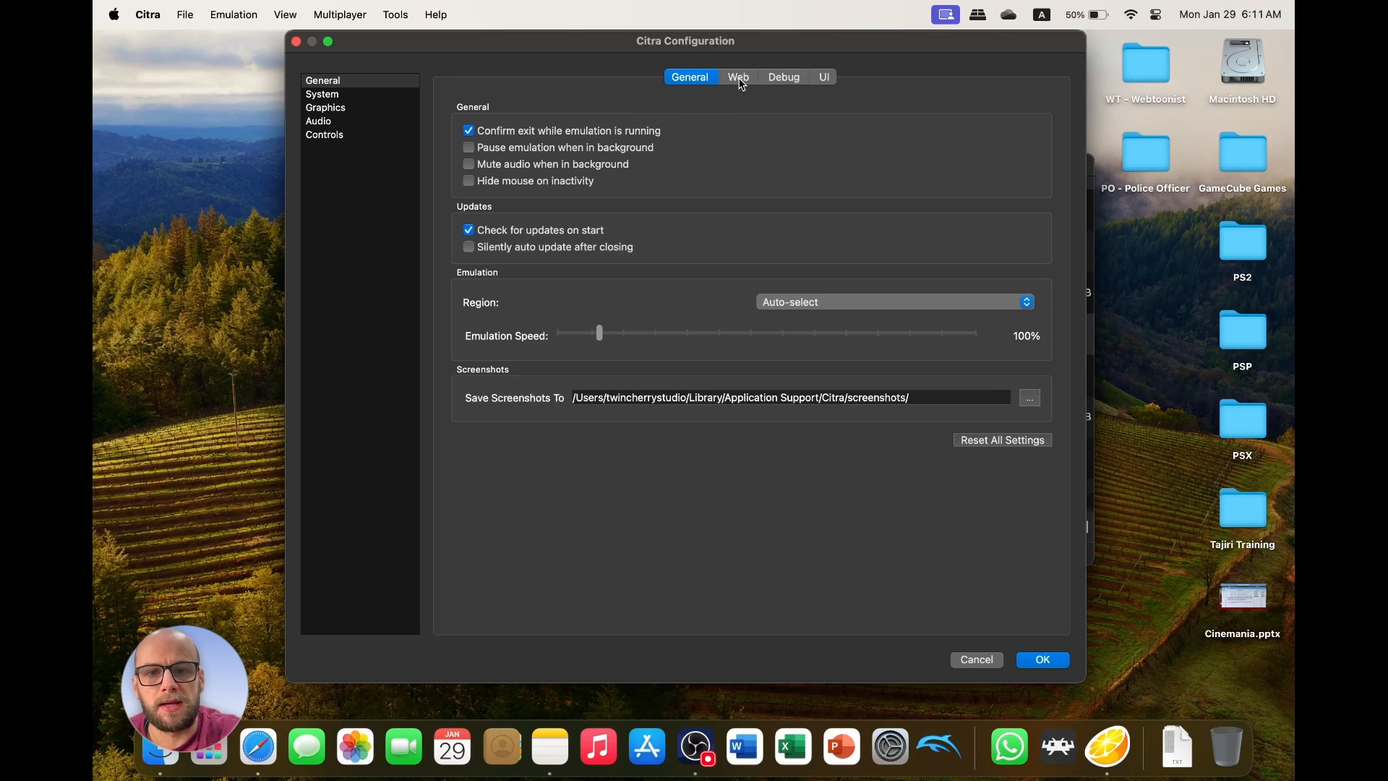
{"action": "left_click", "coordinate": [738, 78]}
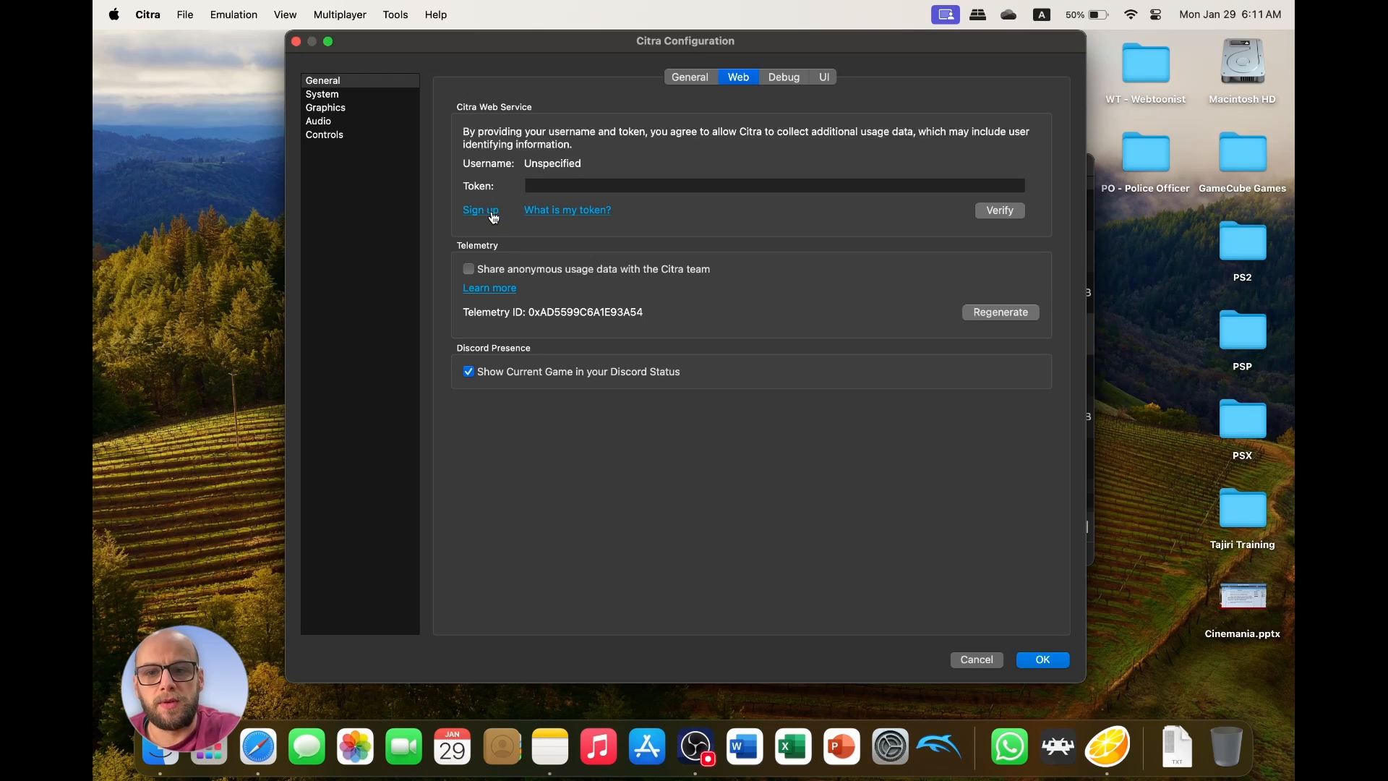
{"action": "mouse_move", "coordinate": [812, 256]}
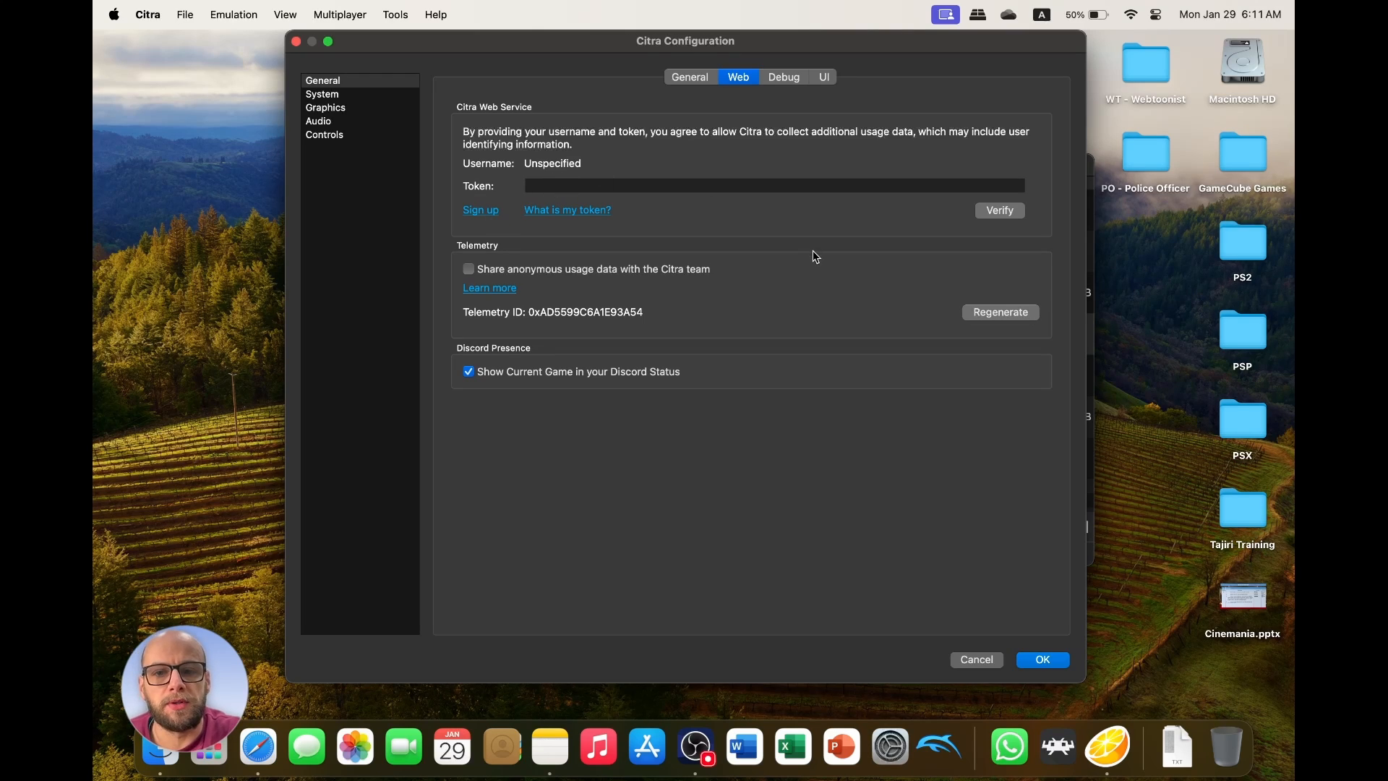
{"action": "mouse_move", "coordinate": [694, 184]}
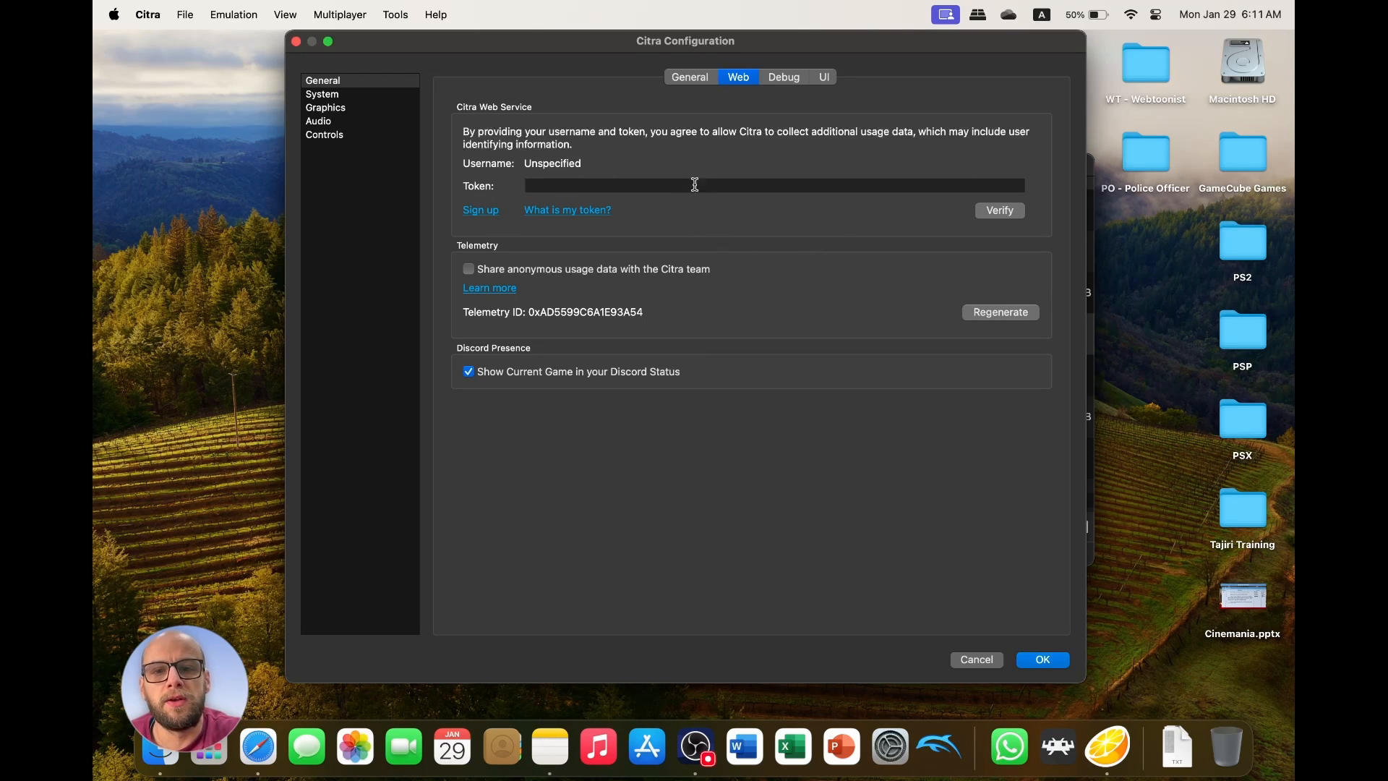
{"action": "mouse_move", "coordinate": [792, 84]}
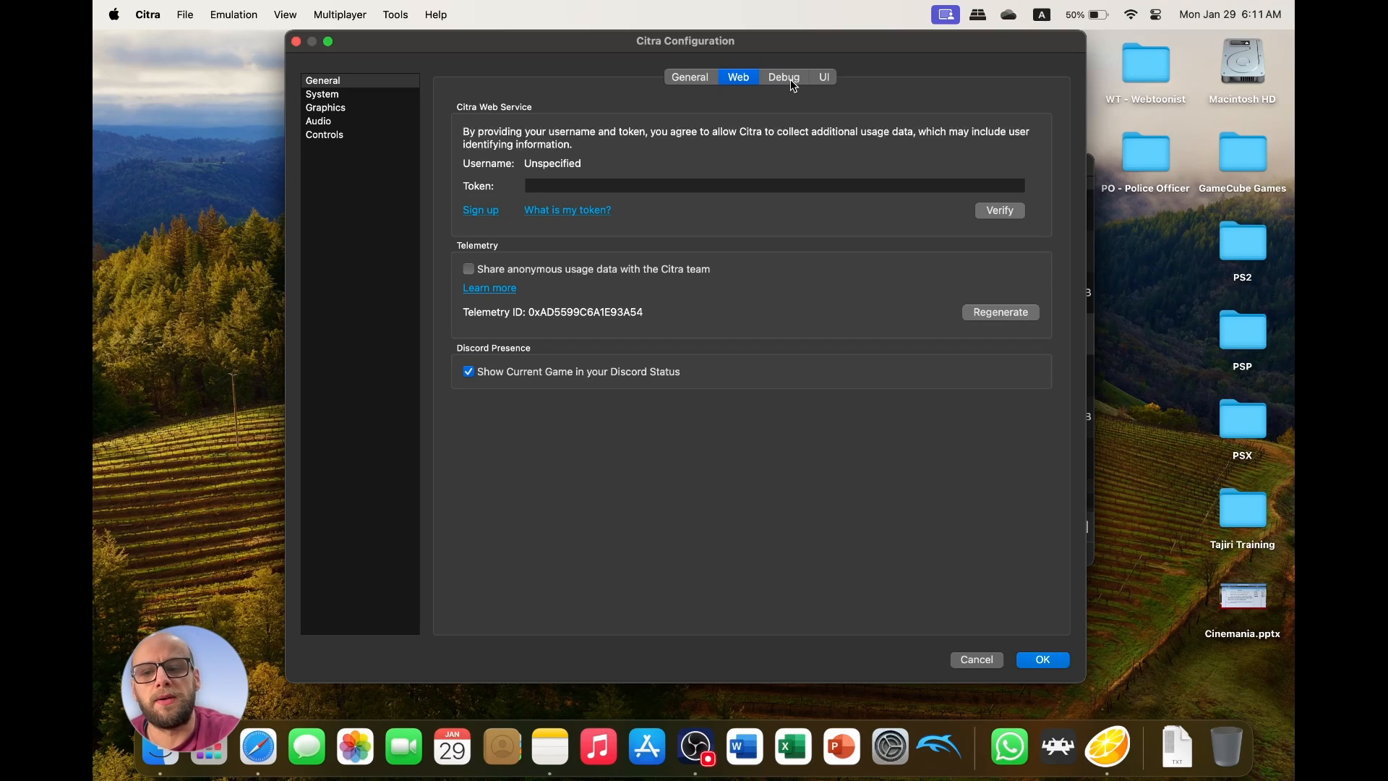
Choose the Dark theme on the UI tab, then move to the System page.
{"action": "left_click", "coordinate": [822, 77]}
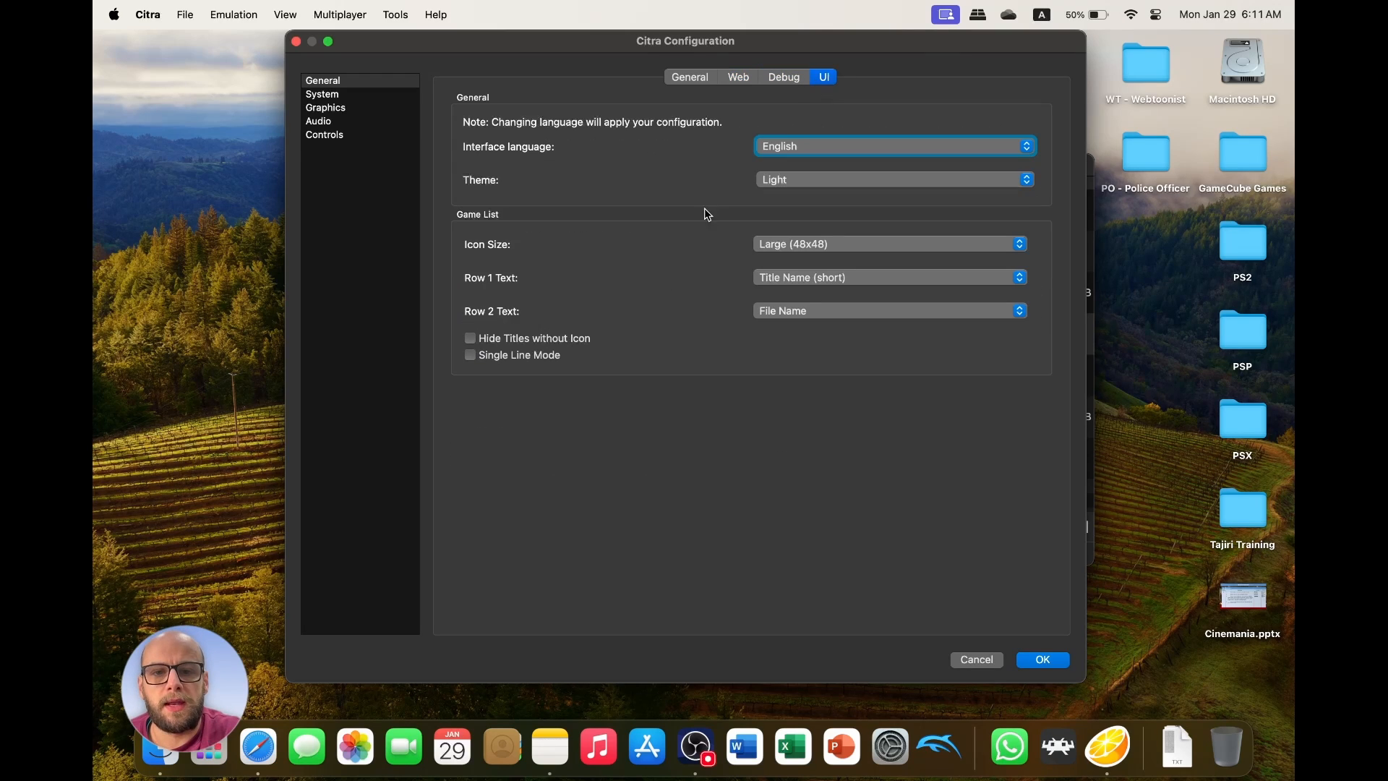
{"action": "left_click", "coordinate": [894, 179]}
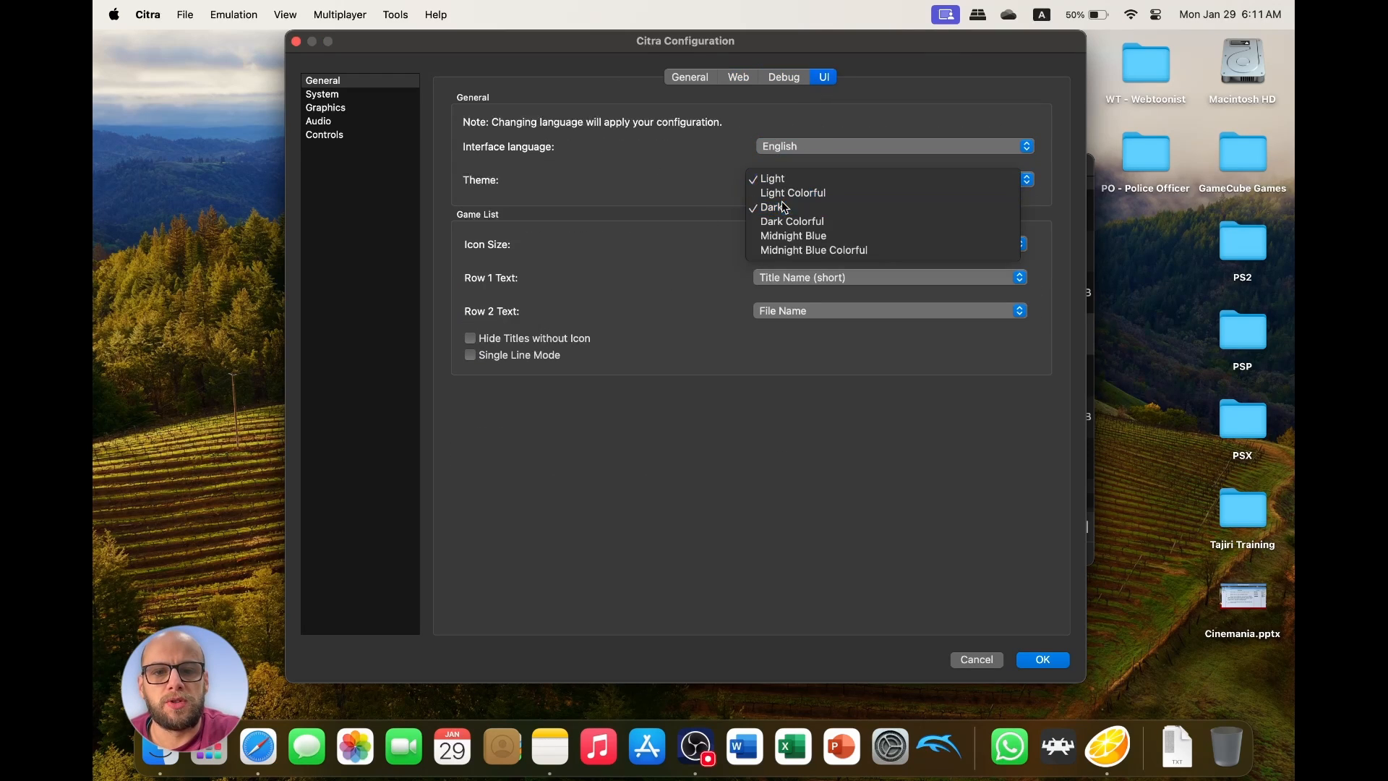
{"action": "left_click", "coordinate": [772, 206]}
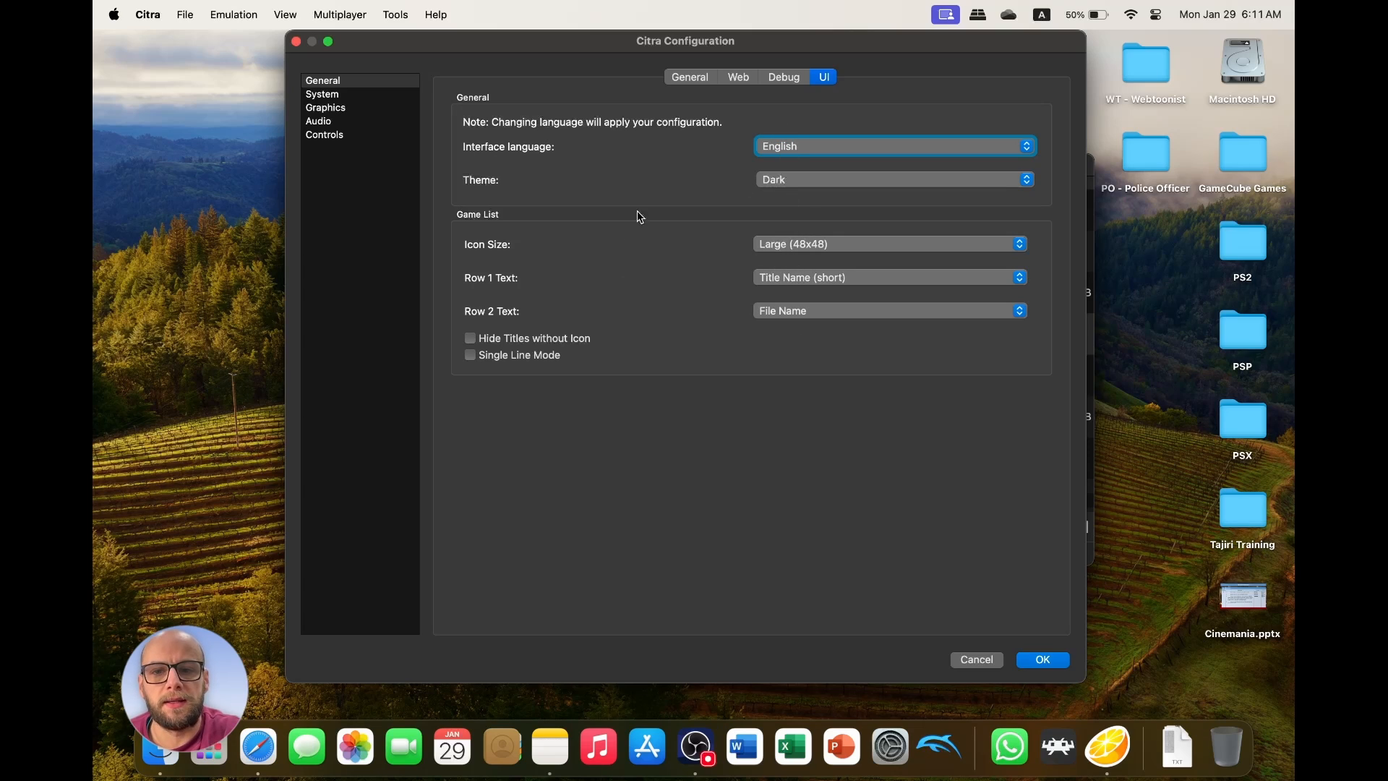
{"action": "mouse_move", "coordinate": [651, 271]}
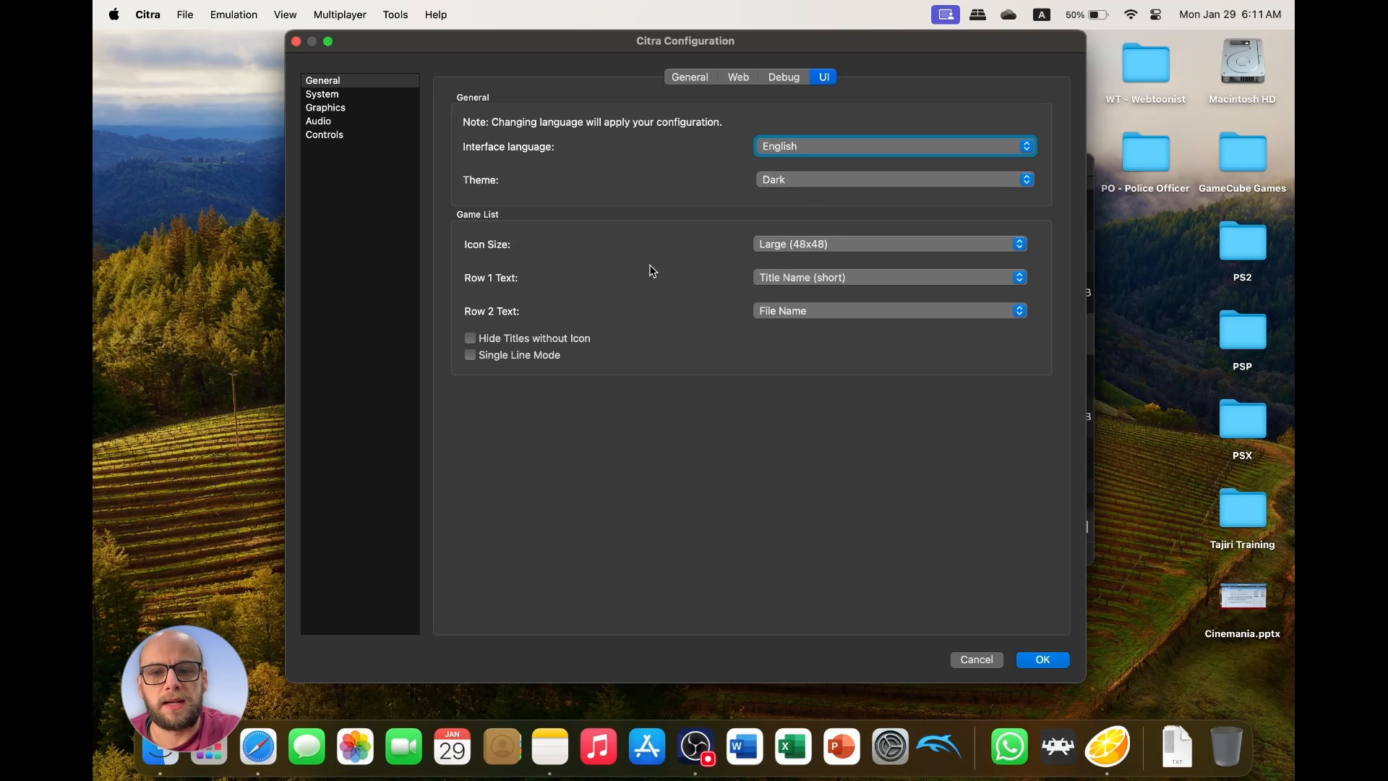
{"action": "left_click", "coordinate": [323, 94]}
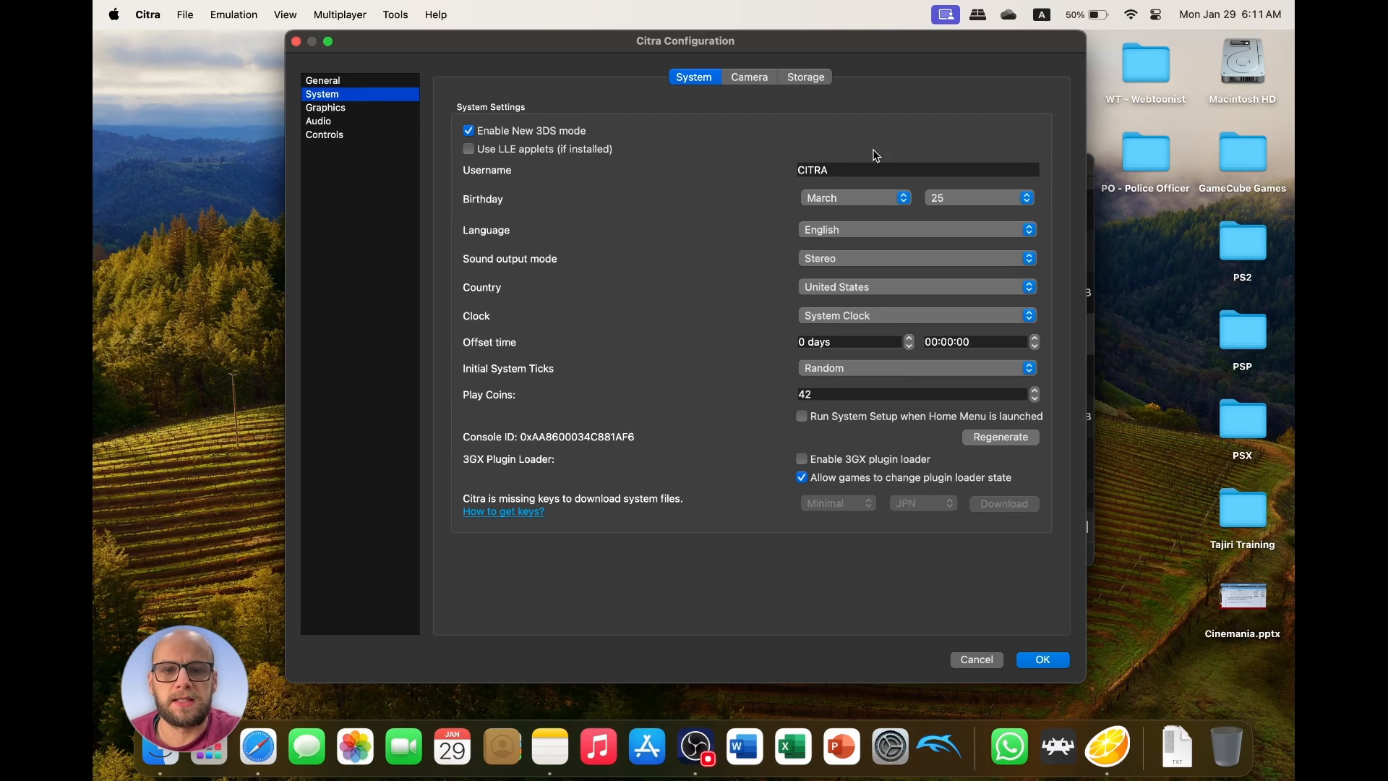
Rename the console username to TCS and look over the Camera and Storage tabs.
{"action": "double_click", "coordinate": [812, 170]}
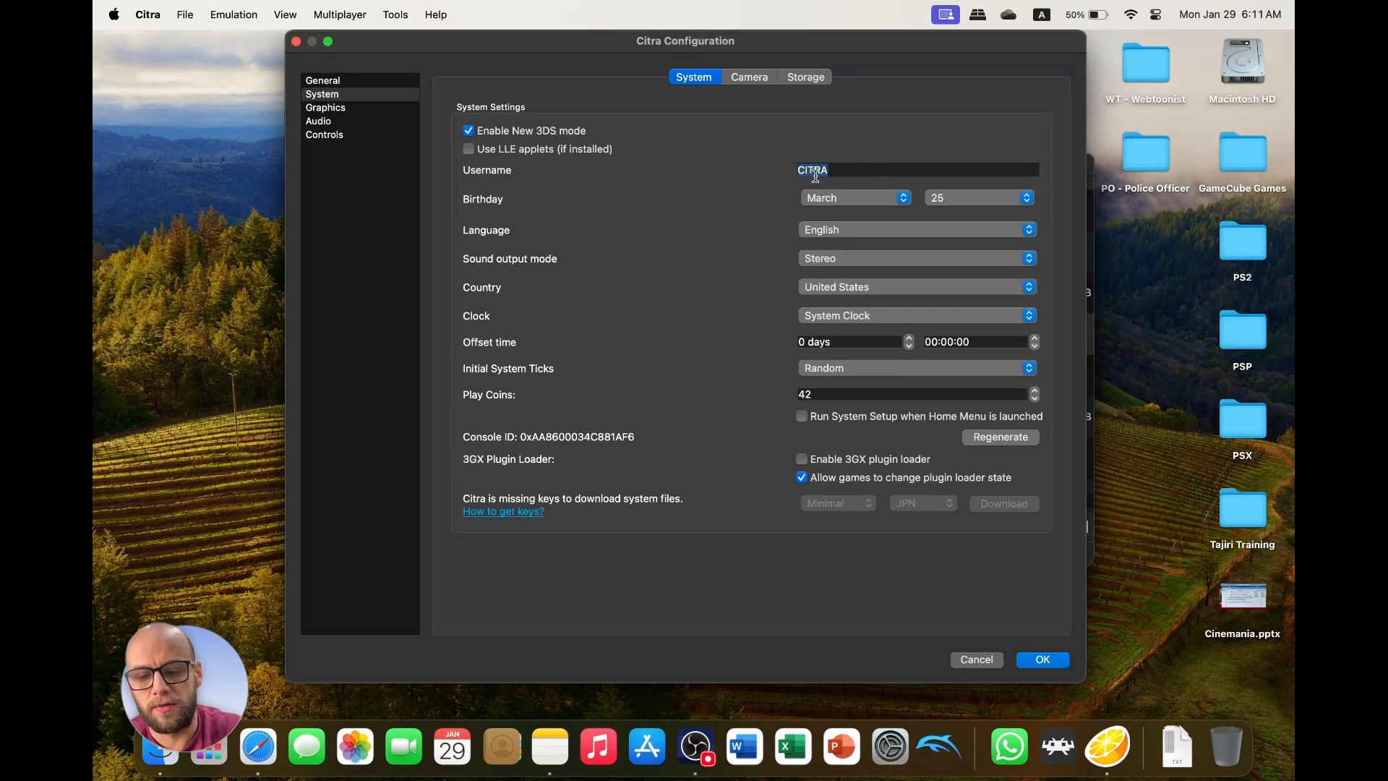
{"action": "type", "text": "TCS"}
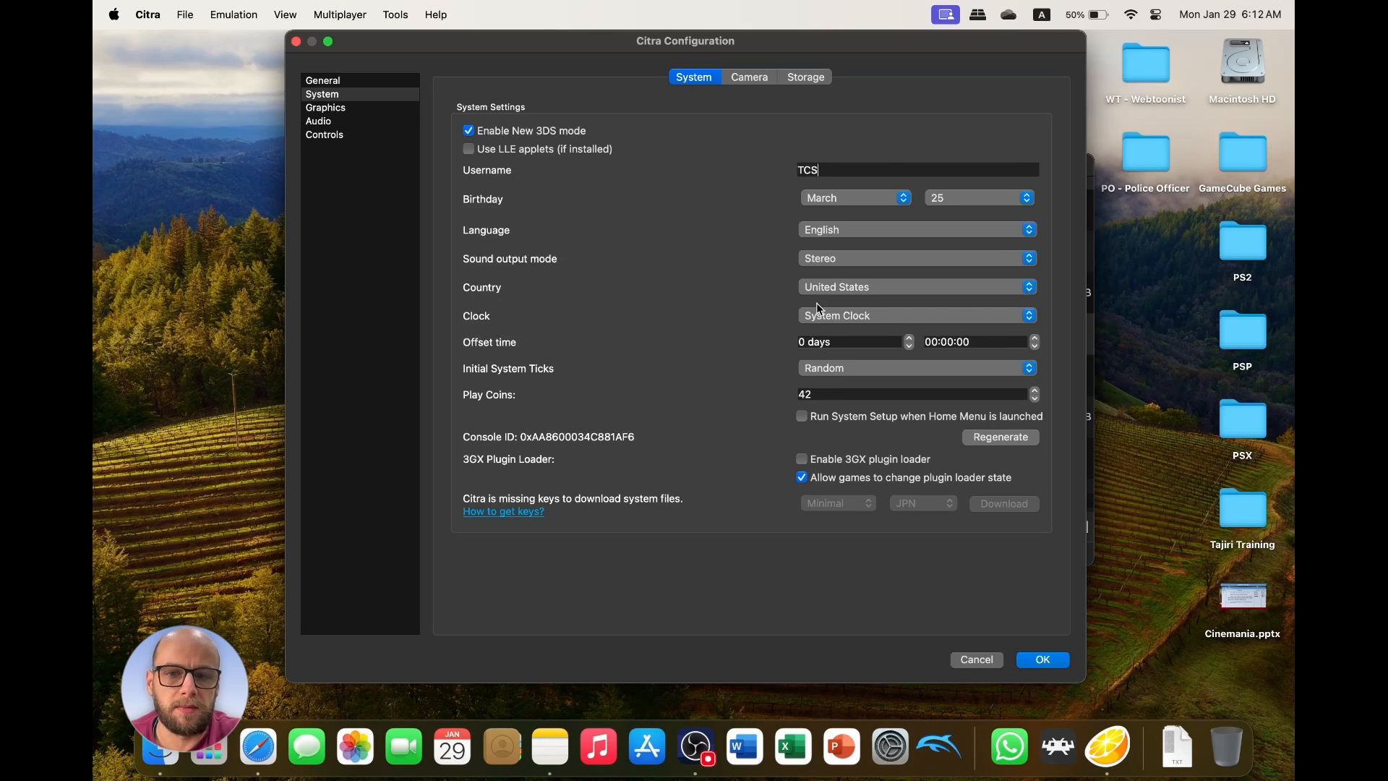
{"action": "mouse_move", "coordinate": [695, 387]}
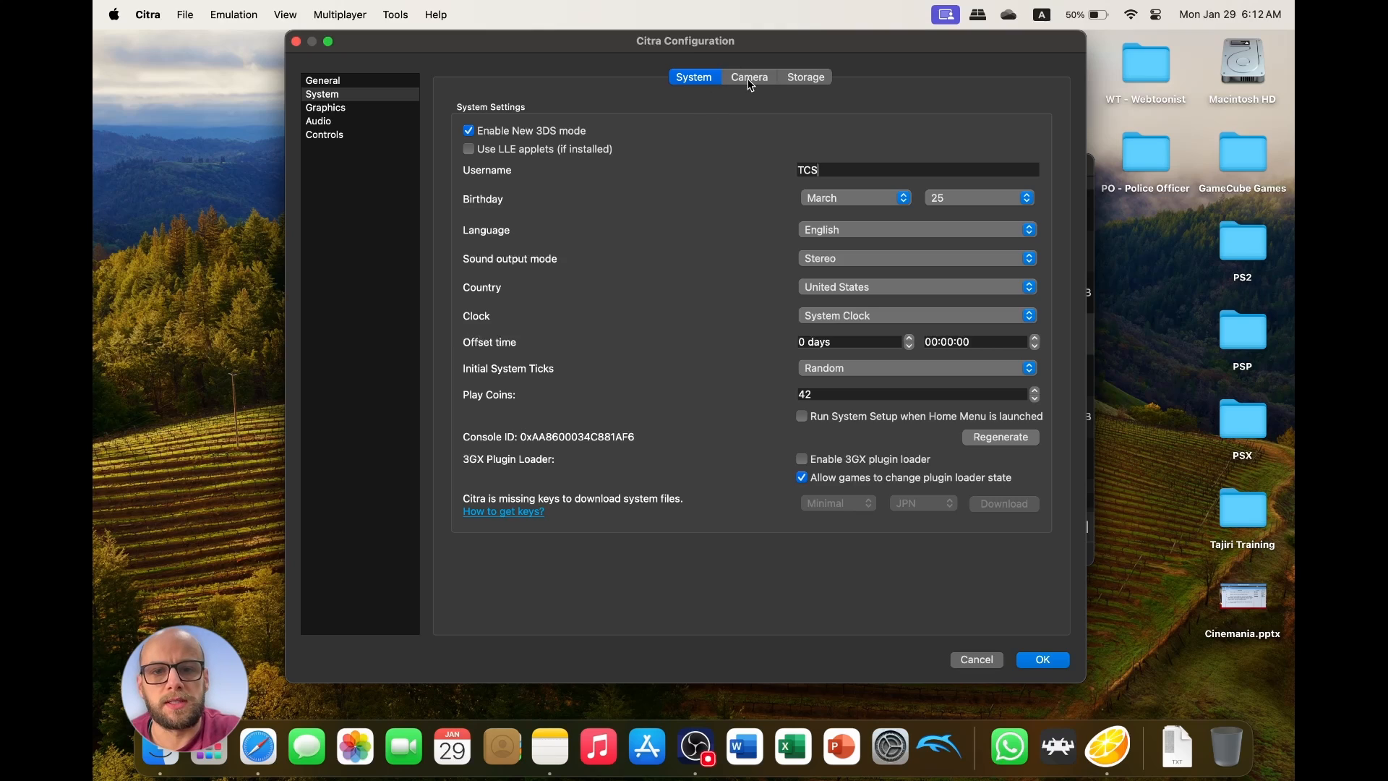
{"action": "left_click", "coordinate": [748, 78]}
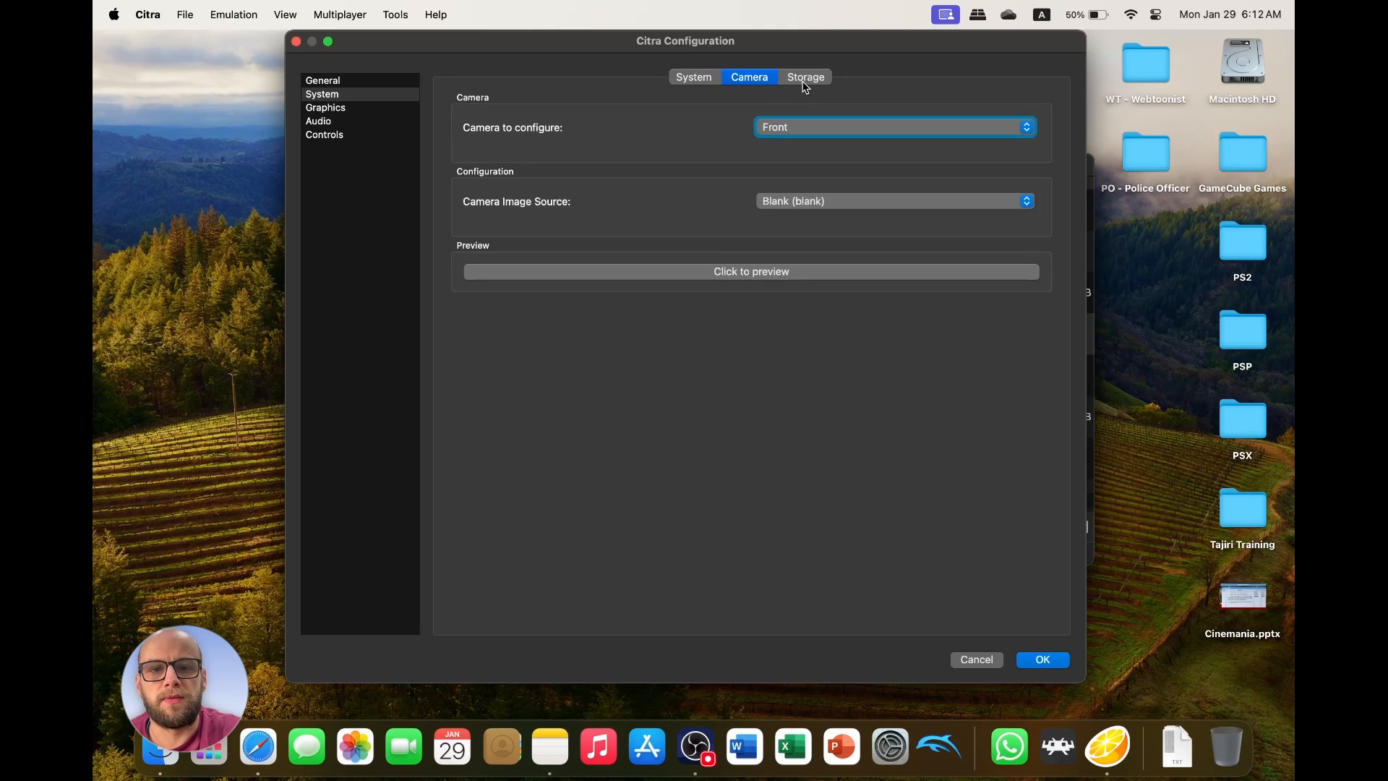
{"action": "left_click", "coordinate": [804, 77]}
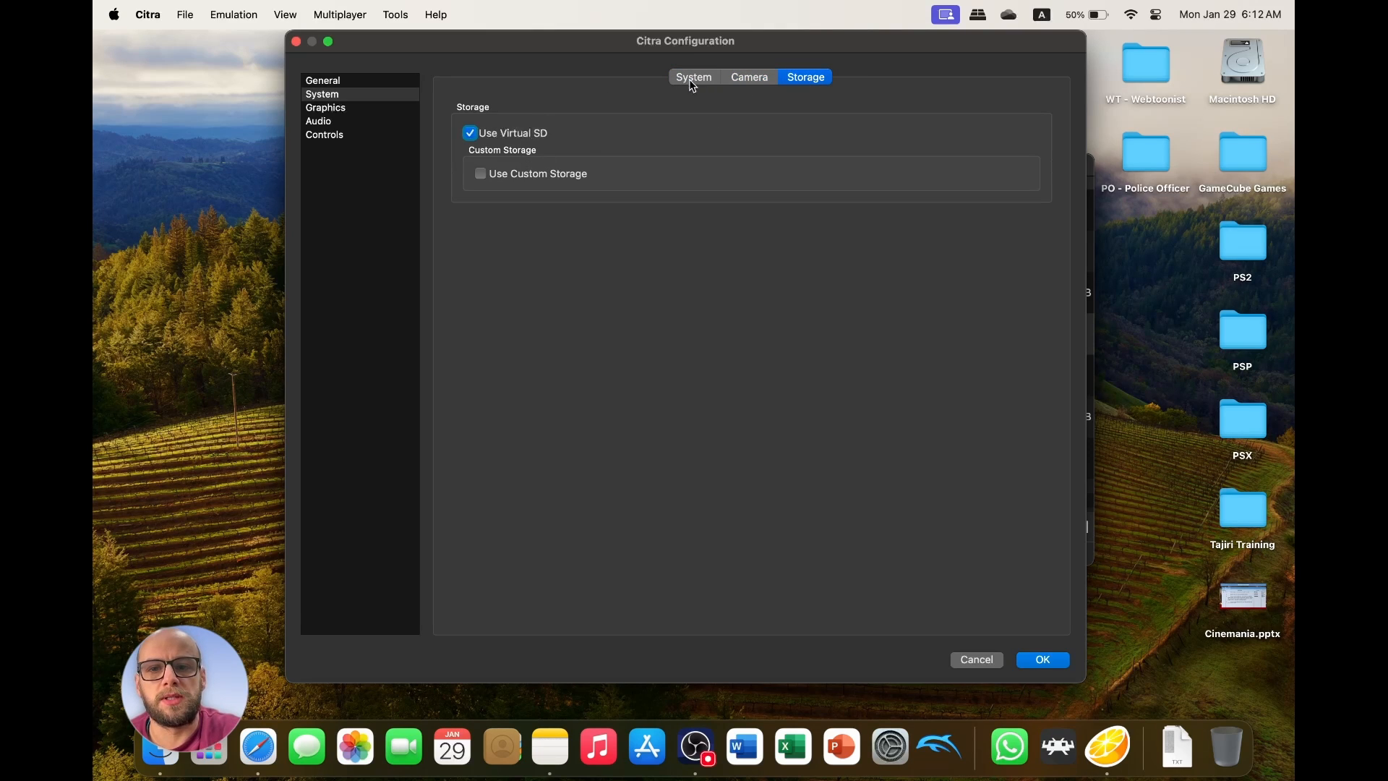
{"action": "left_click", "coordinate": [748, 78]}
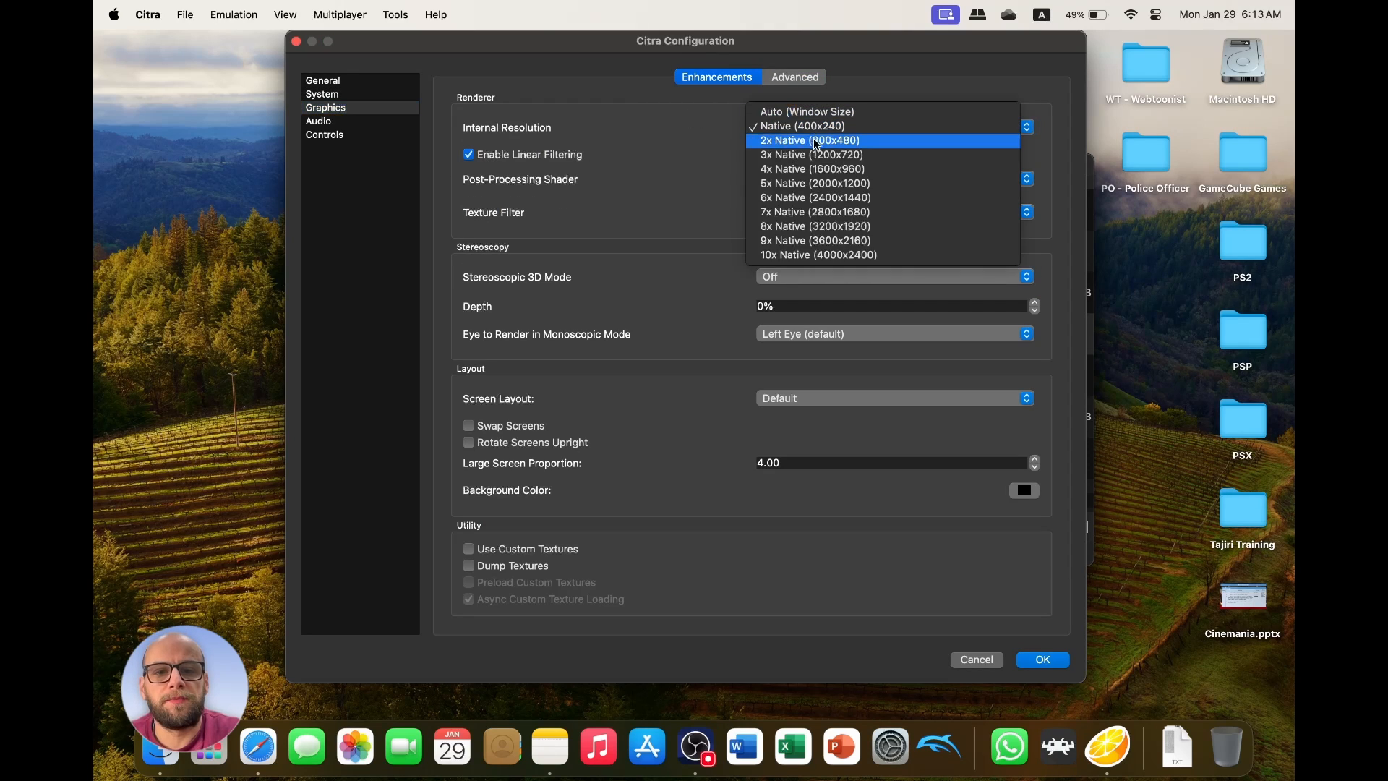
{"action": "mouse_move", "coordinate": [811, 154]}
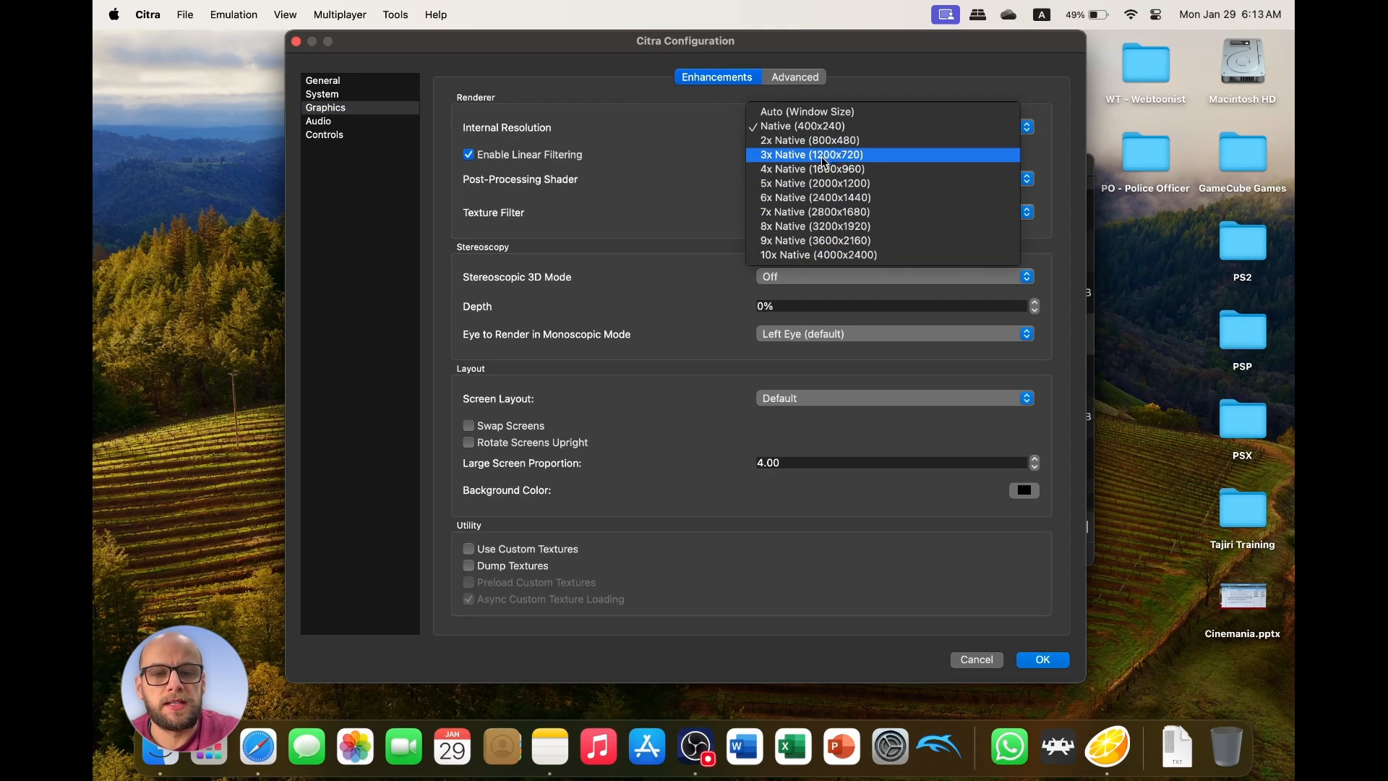
{"action": "mouse_move", "coordinate": [813, 183]}
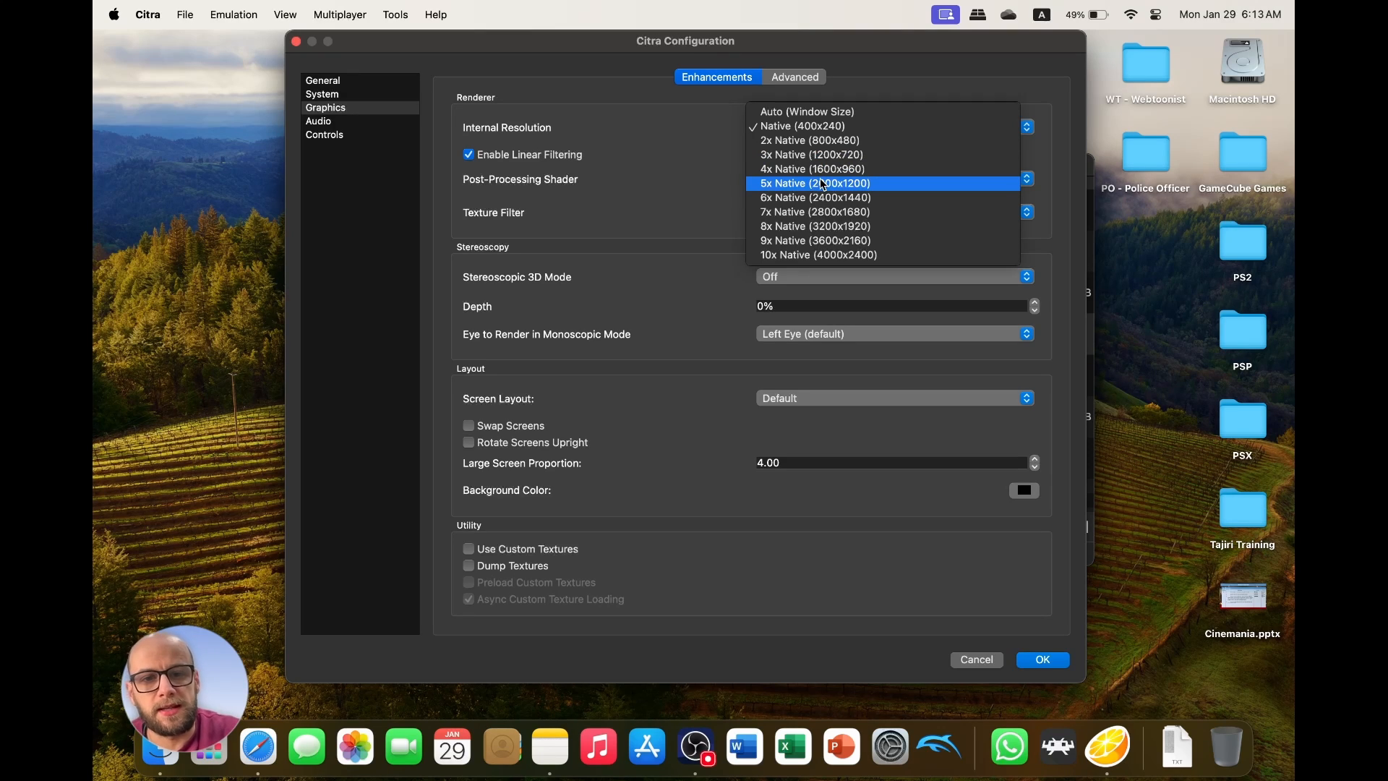
{"action": "mouse_move", "coordinate": [827, 198]}
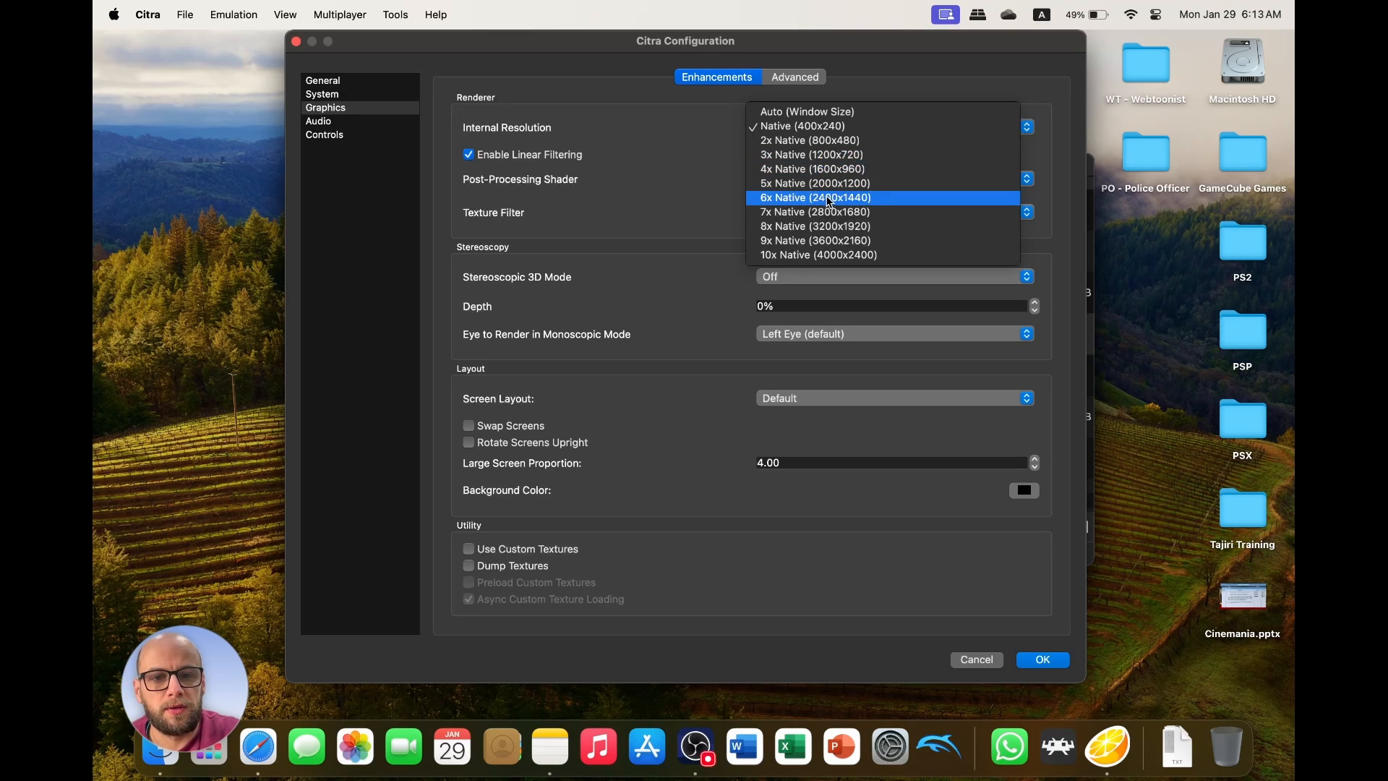
Set Internal Resolution to 6x Native (2400x1440), keeping Texture Filter at None.
{"action": "left_click", "coordinate": [813, 197]}
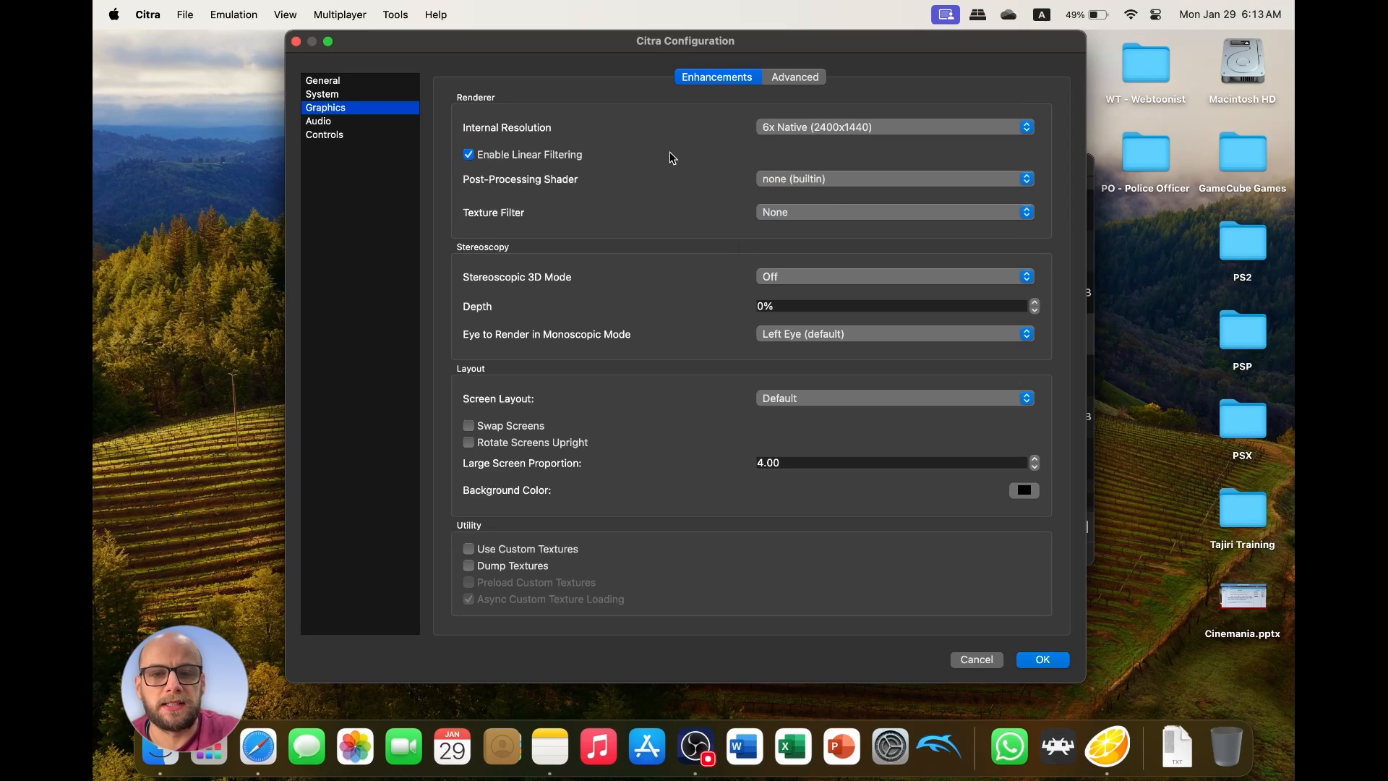
{"action": "left_click", "coordinate": [892, 178]}
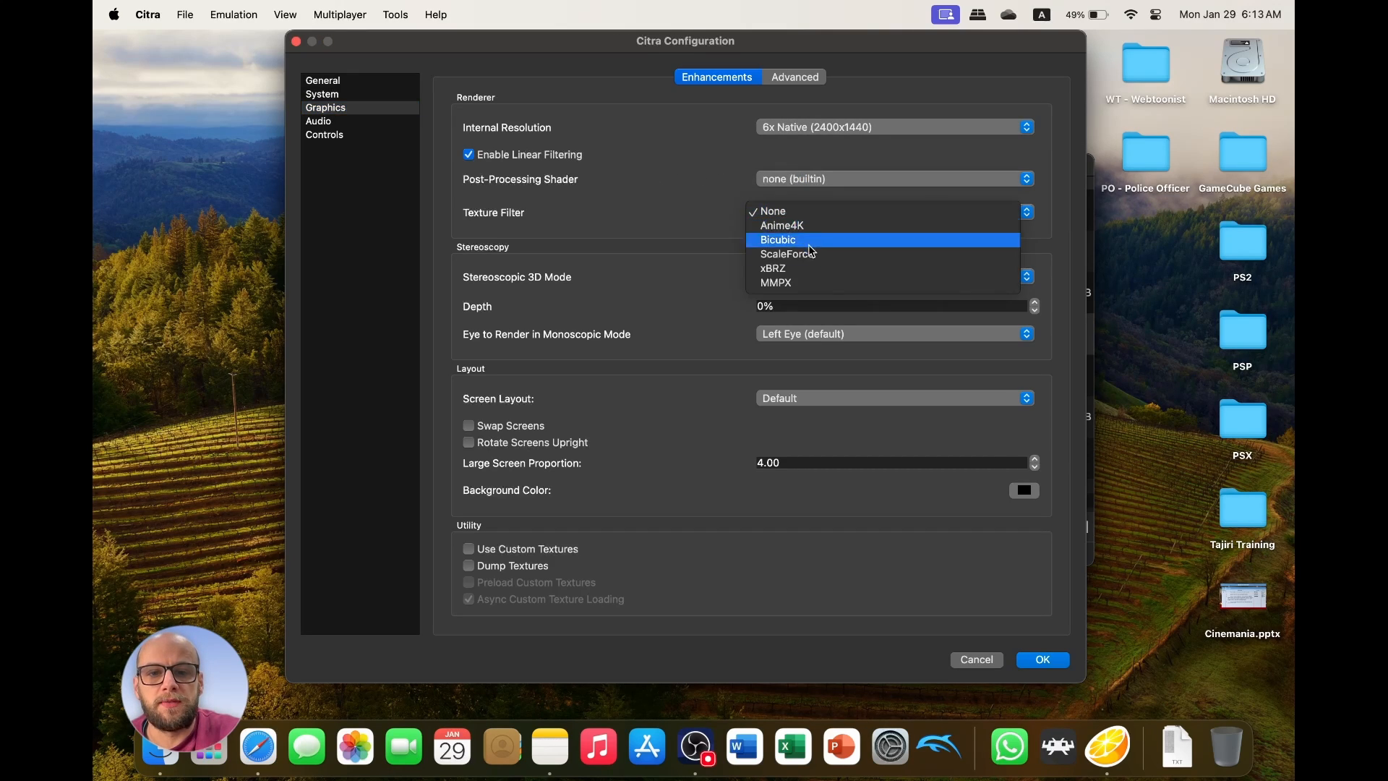
{"action": "left_click", "coordinate": [772, 210]}
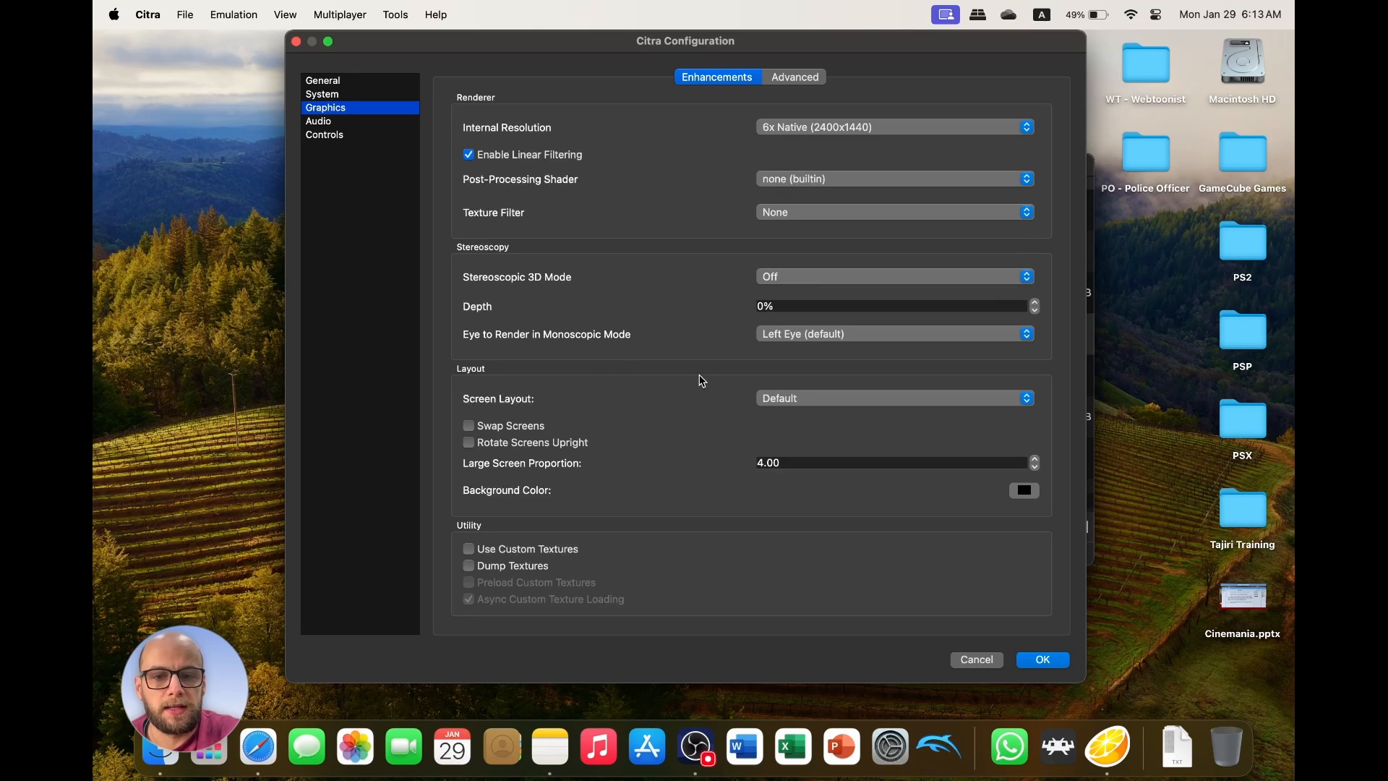
{"action": "left_click", "coordinate": [470, 153]}
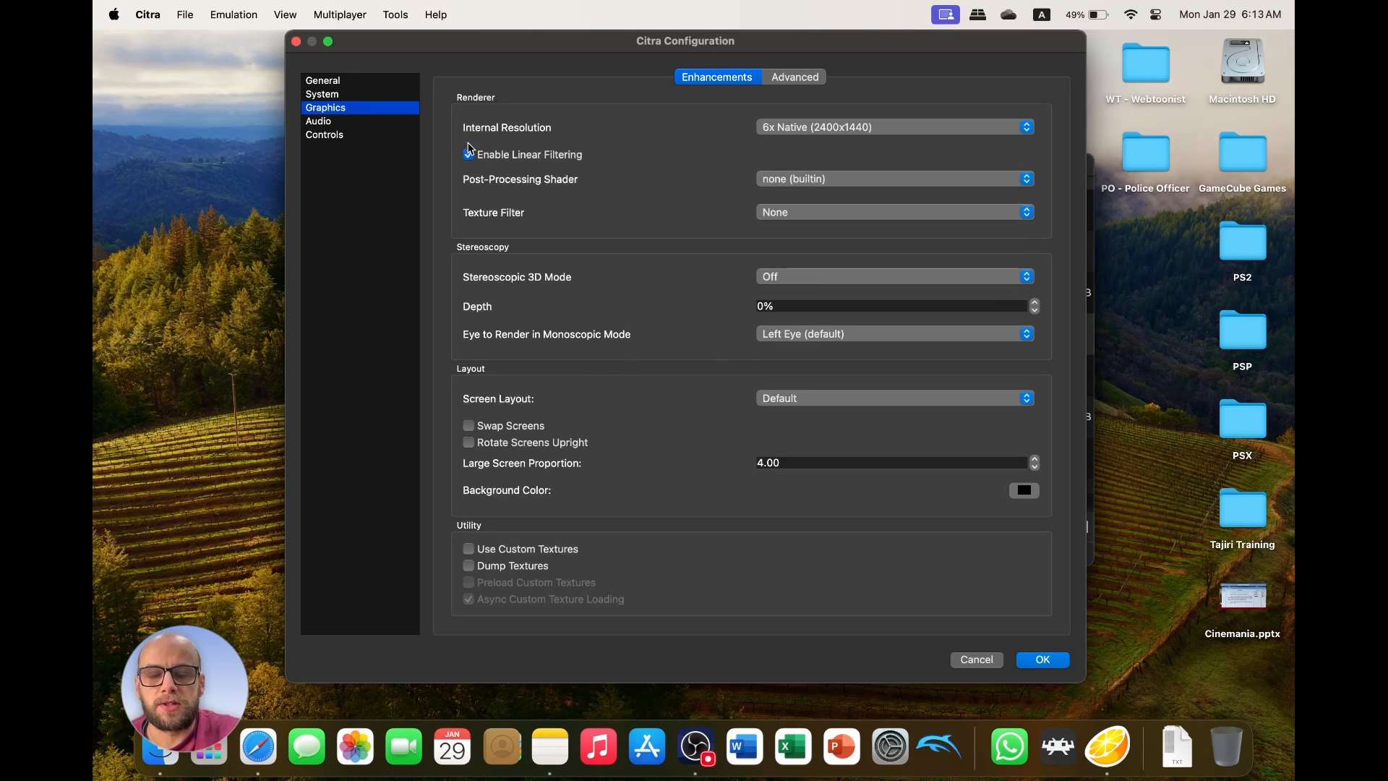
{"action": "left_click", "coordinate": [324, 134]}
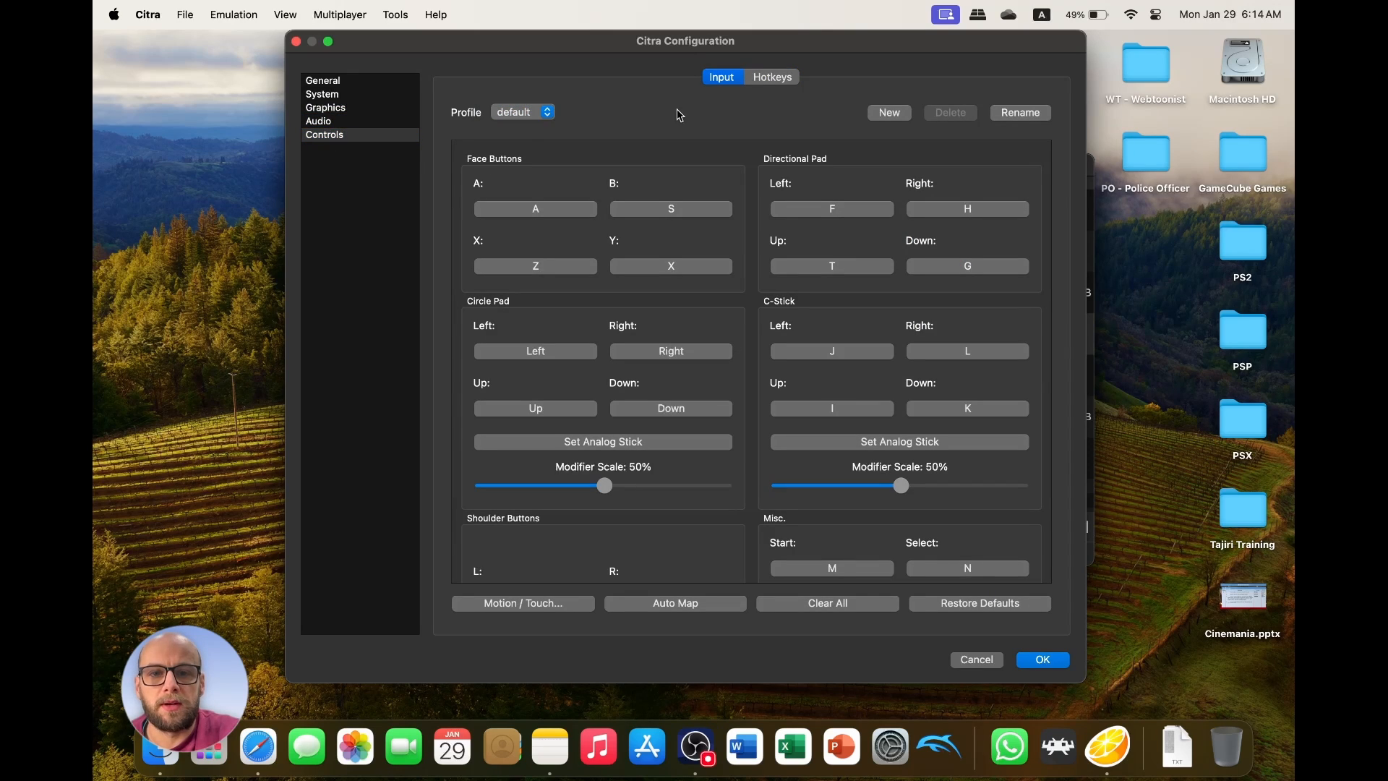
Auto-map all 3DS controls to the gamepad and reassign the A button.
{"action": "scroll", "scroll_direction": "down", "scroll_amount": 3}
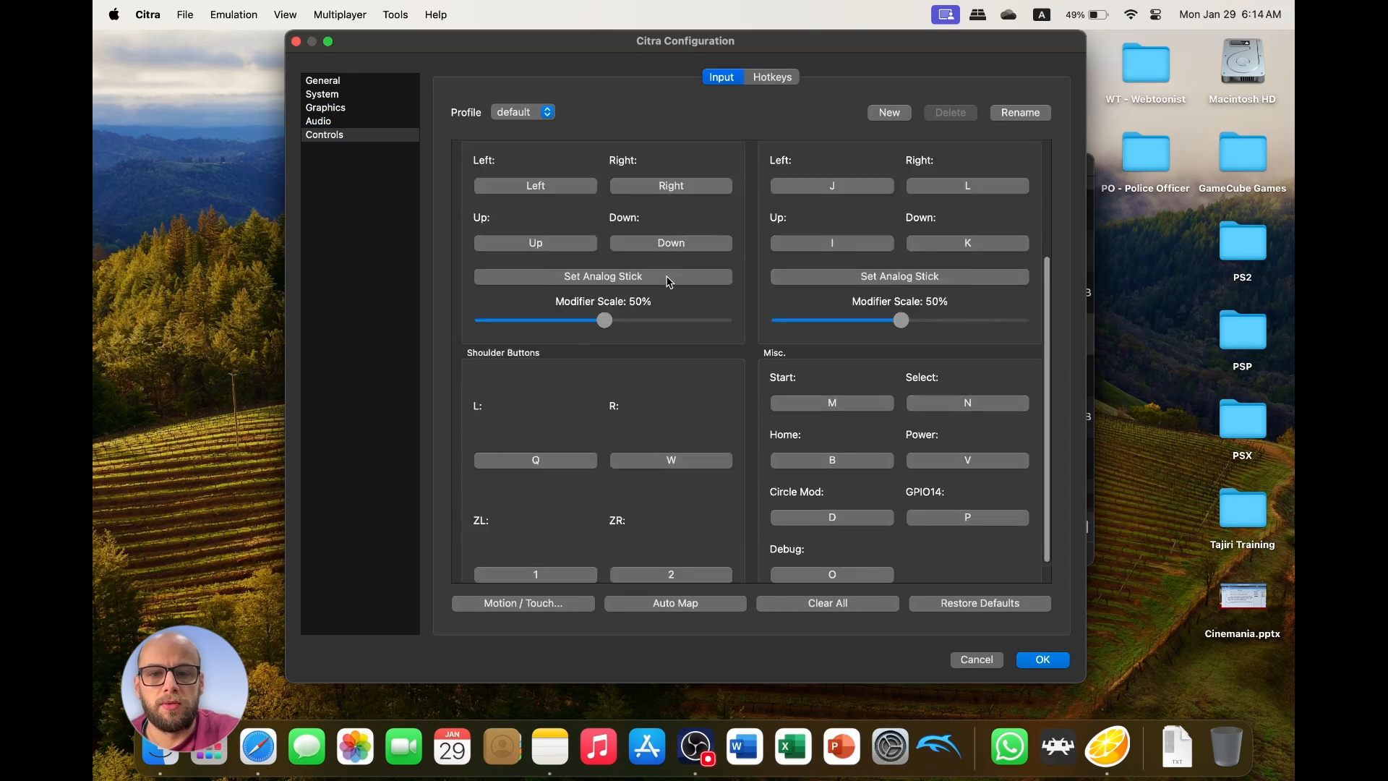
{"action": "scroll", "scroll_direction": "up", "scroll_amount": 3}
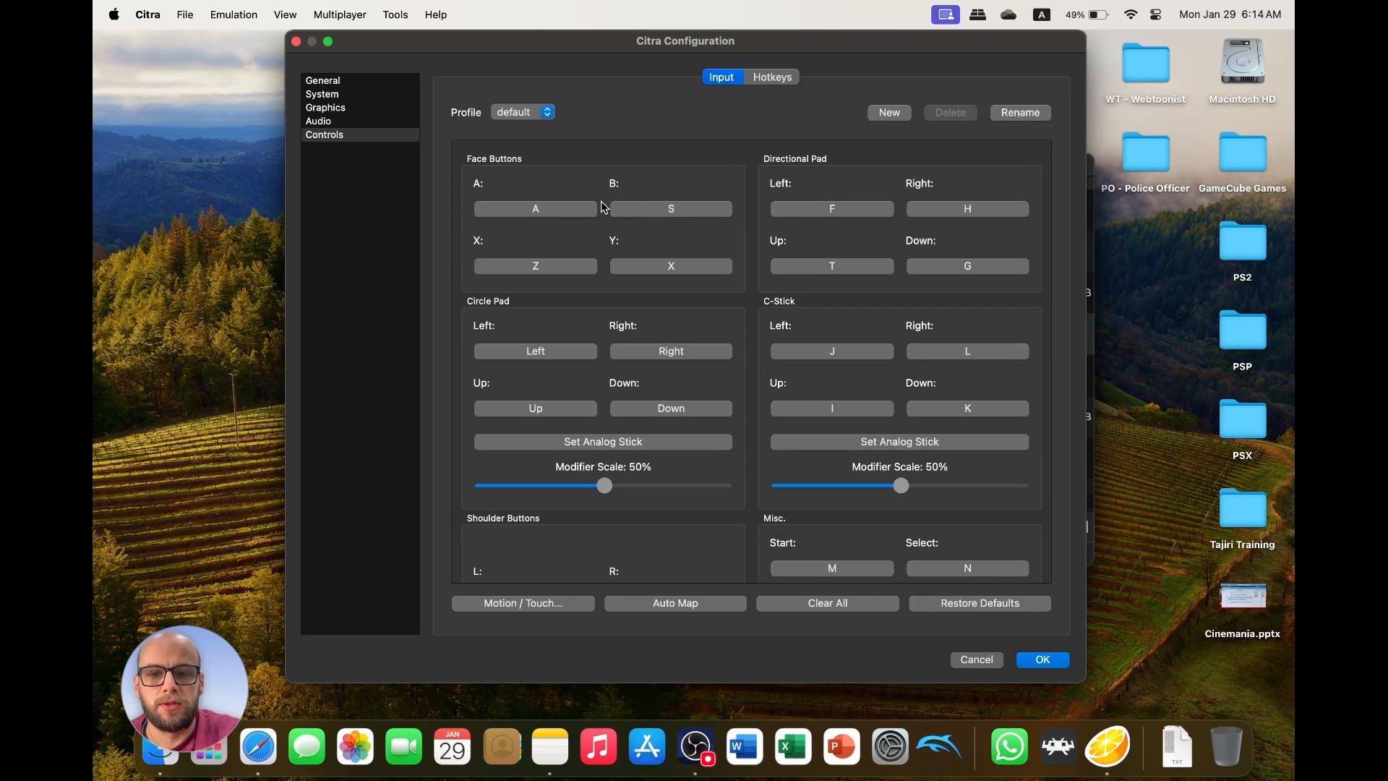
{"action": "scroll", "scroll_direction": "down", "scroll_amount": 3}
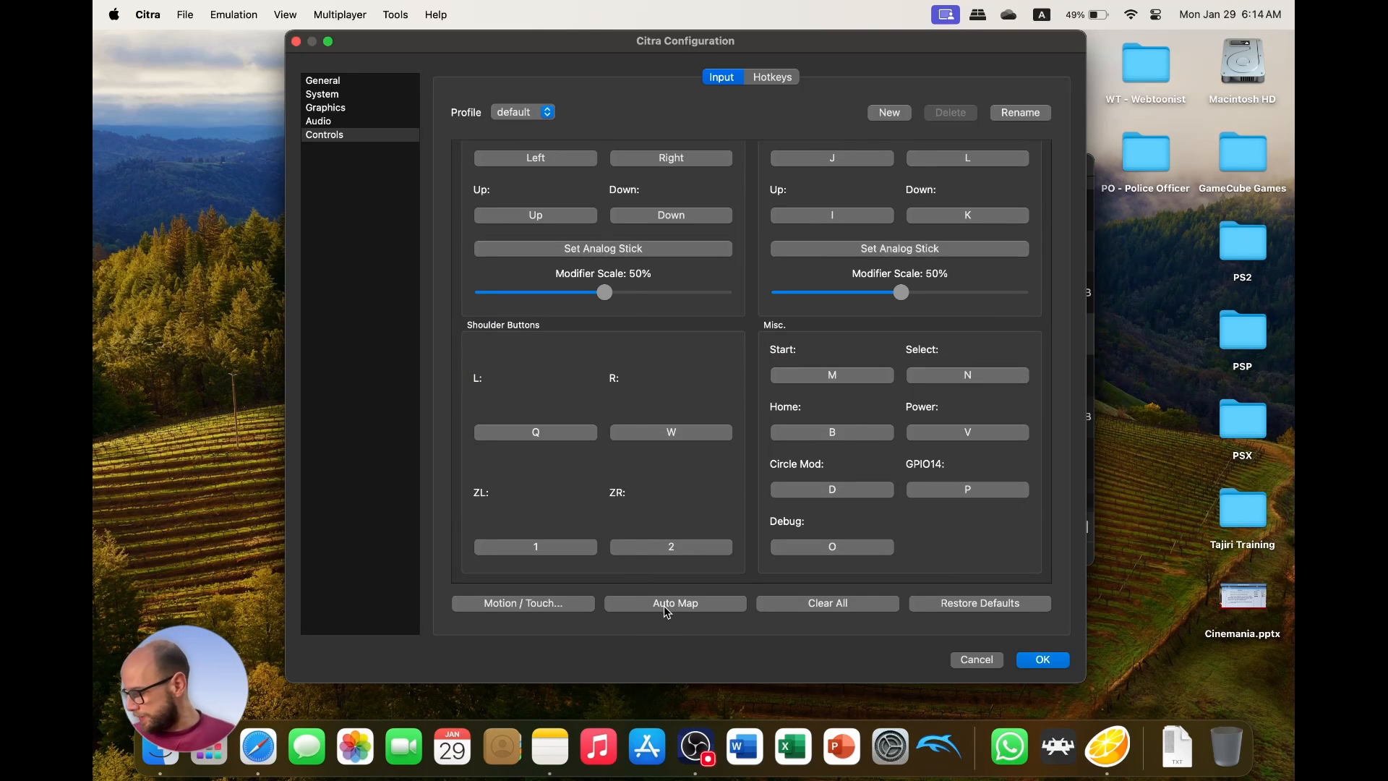
{"action": "left_click", "coordinate": [675, 602]}
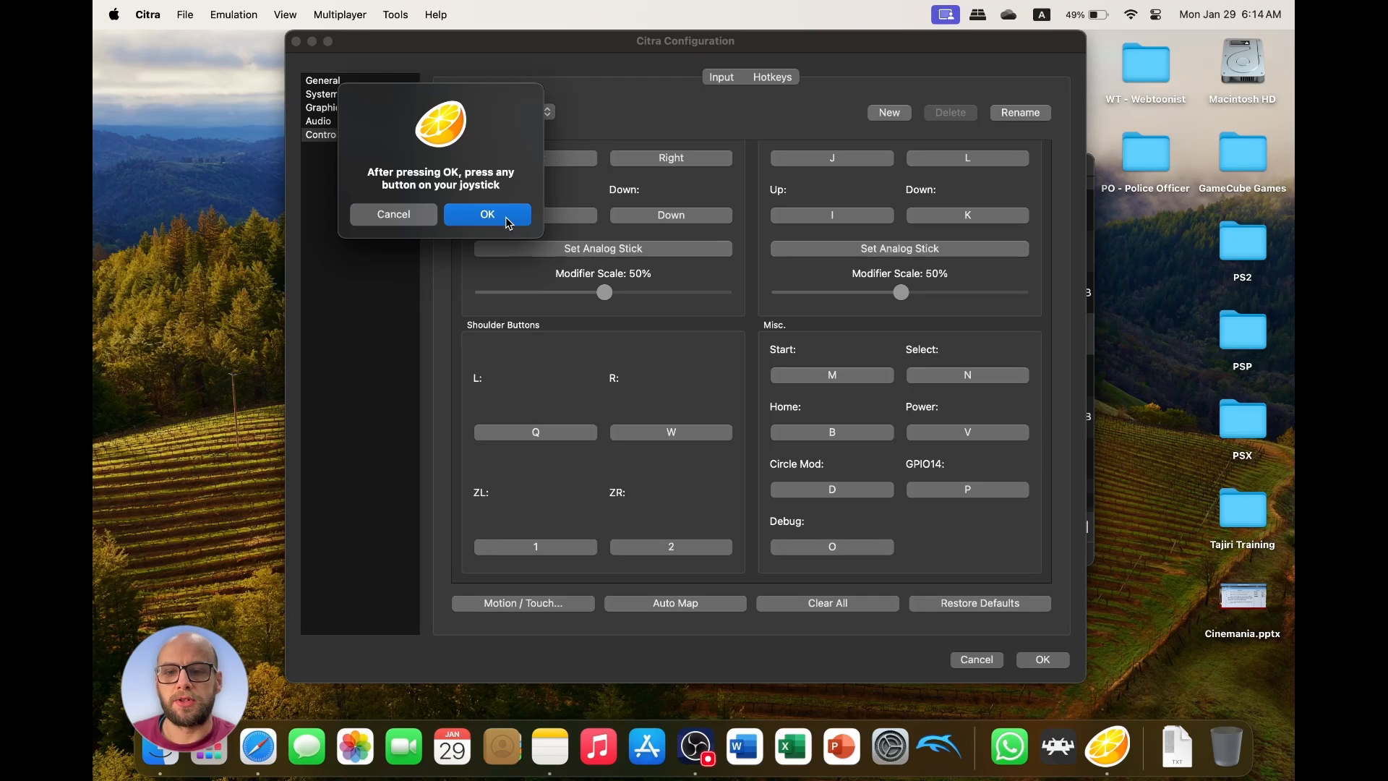
{"action": "left_click", "coordinate": [487, 213]}
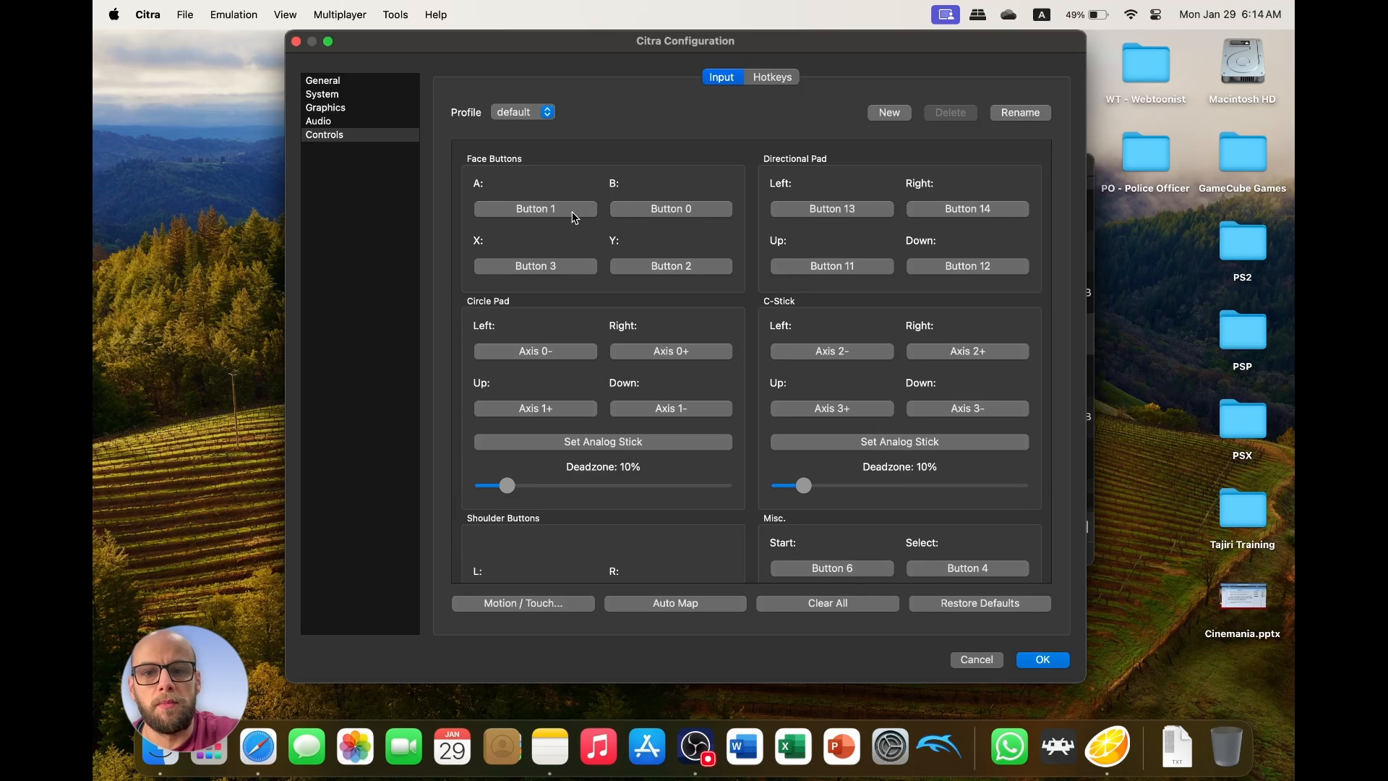
{"action": "left_click", "coordinate": [535, 208]}
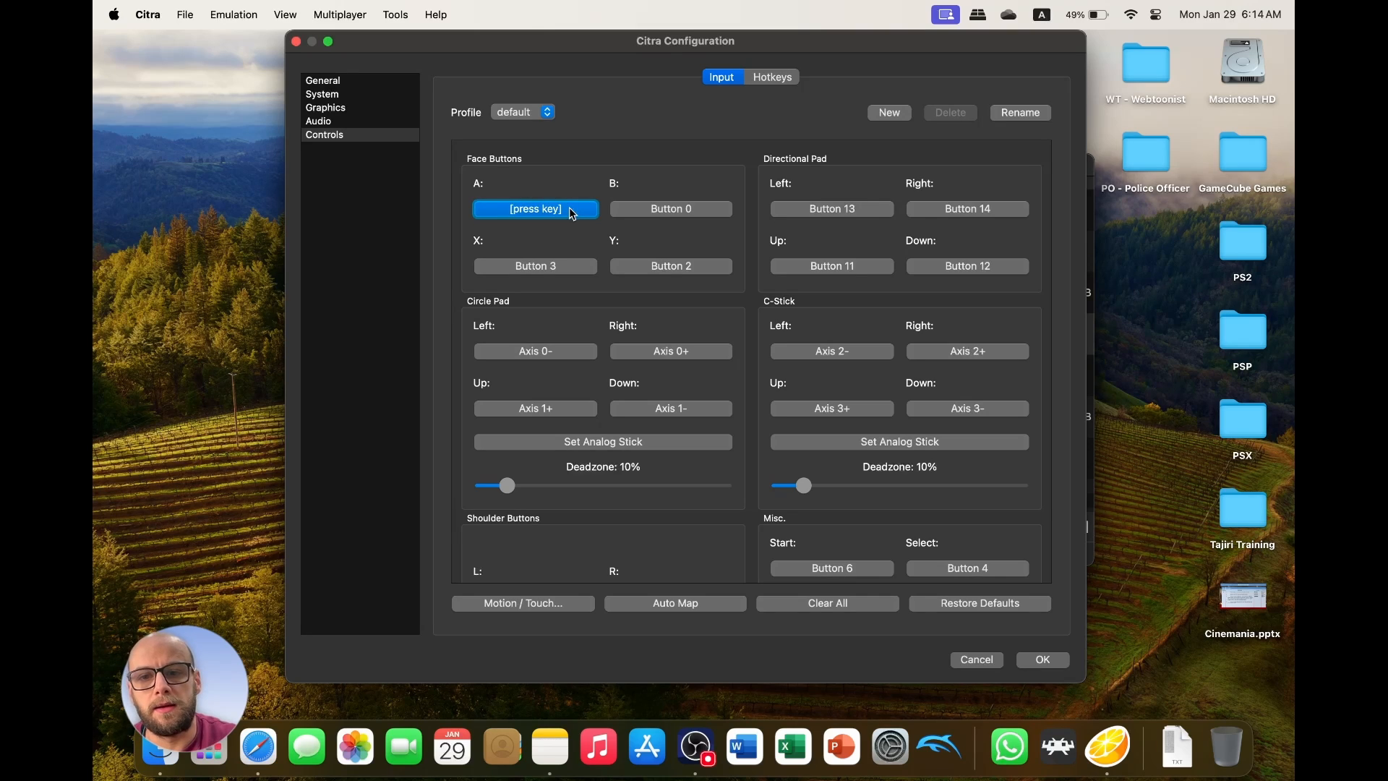
Set the C-Stick deadzone slider to 15%.
{"action": "scroll", "scroll_direction": "down", "scroll_amount": 3}
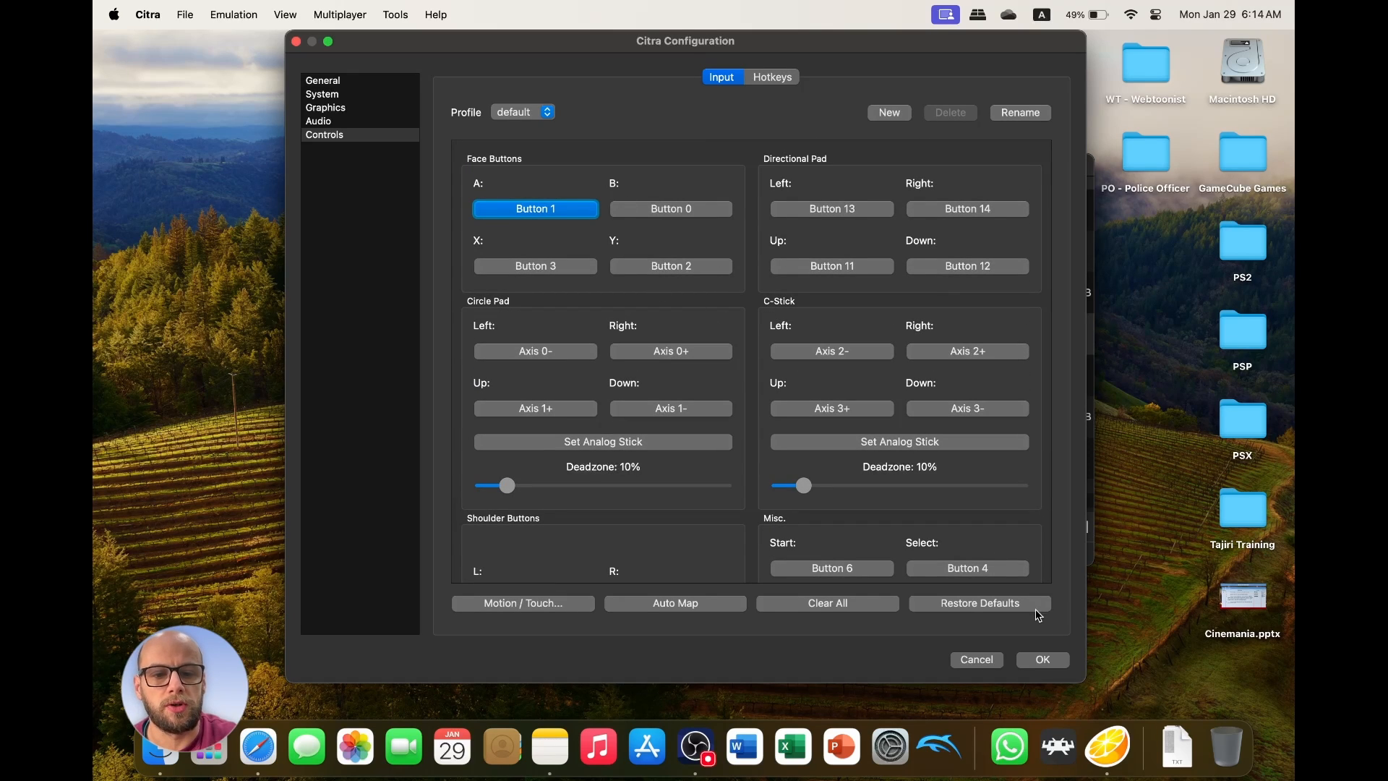
{"action": "left_click_drag", "start_coordinate": [802, 485], "coordinate": [898, 485]}
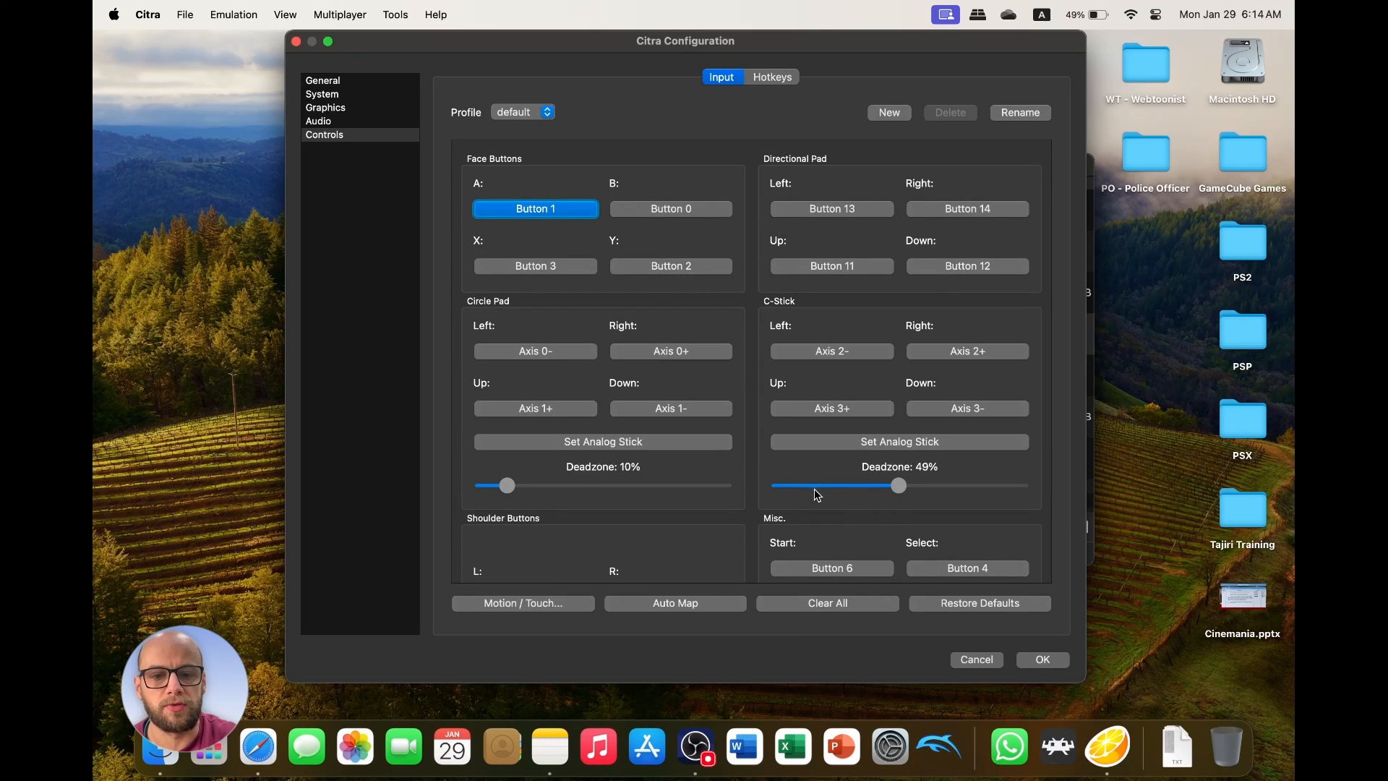
{"action": "left_click_drag", "start_coordinate": [898, 485], "coordinate": [809, 484]}
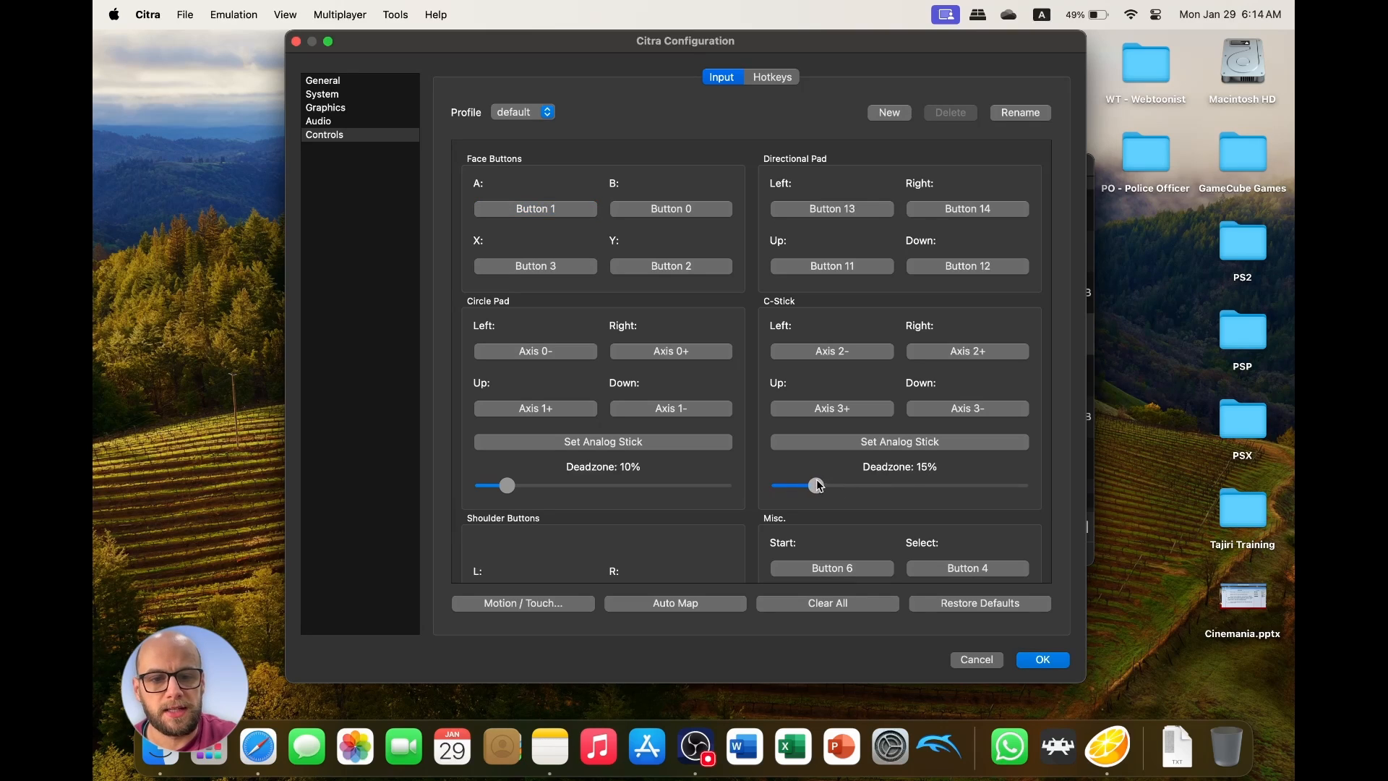
{"action": "left_click_drag", "start_coordinate": [812, 485], "coordinate": [803, 485]}
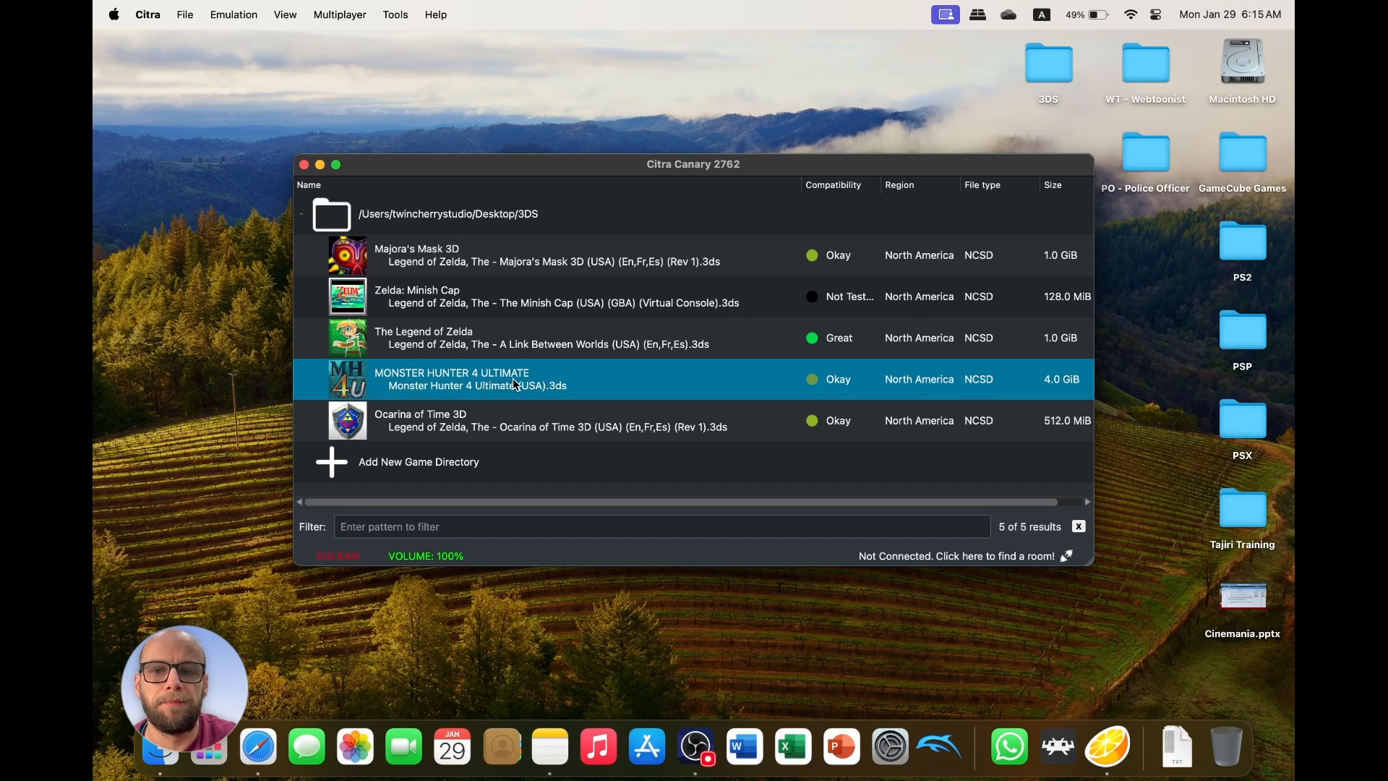
Launch Monster Hunter 4 Ultimate, start a new game and confirm the hunter name tony.
{"action": "double_click", "coordinate": [450, 378]}
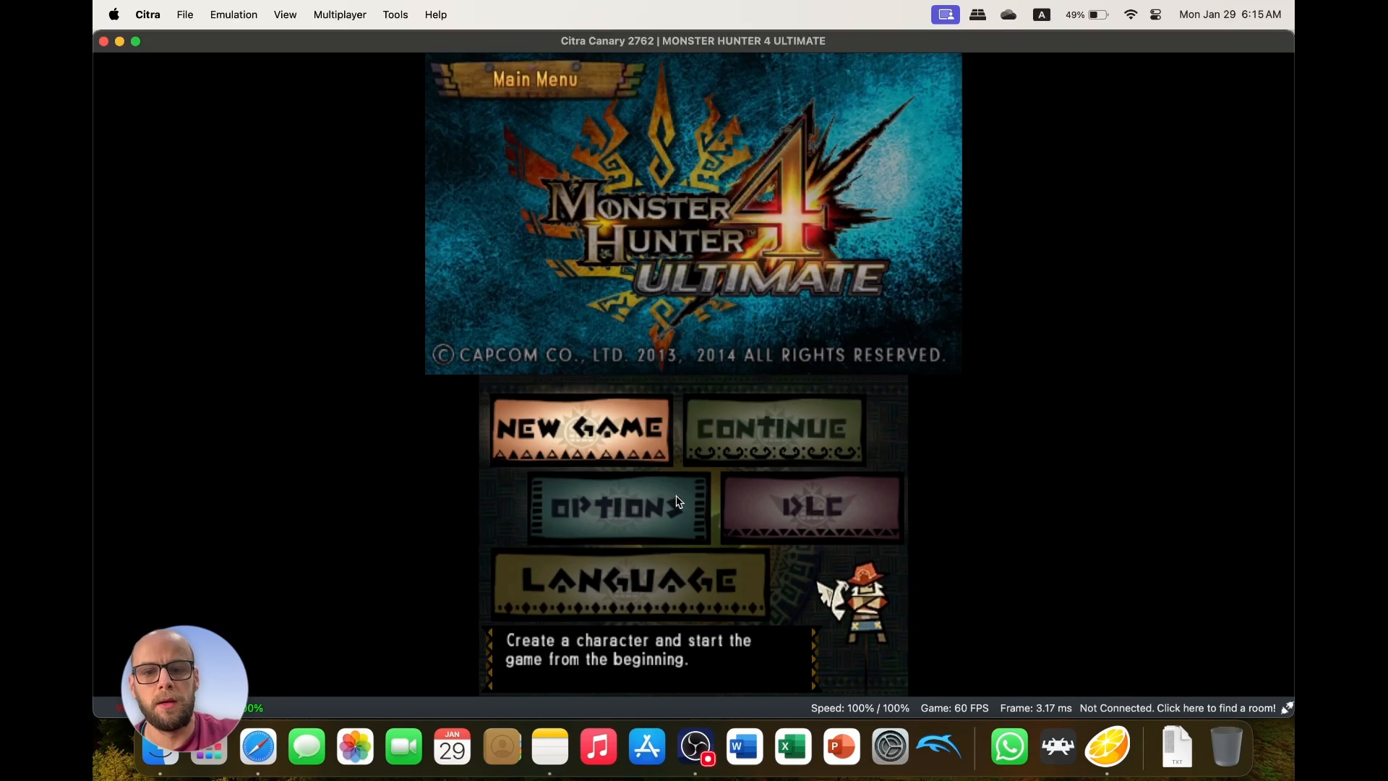
{"action": "left_click", "coordinate": [578, 427]}
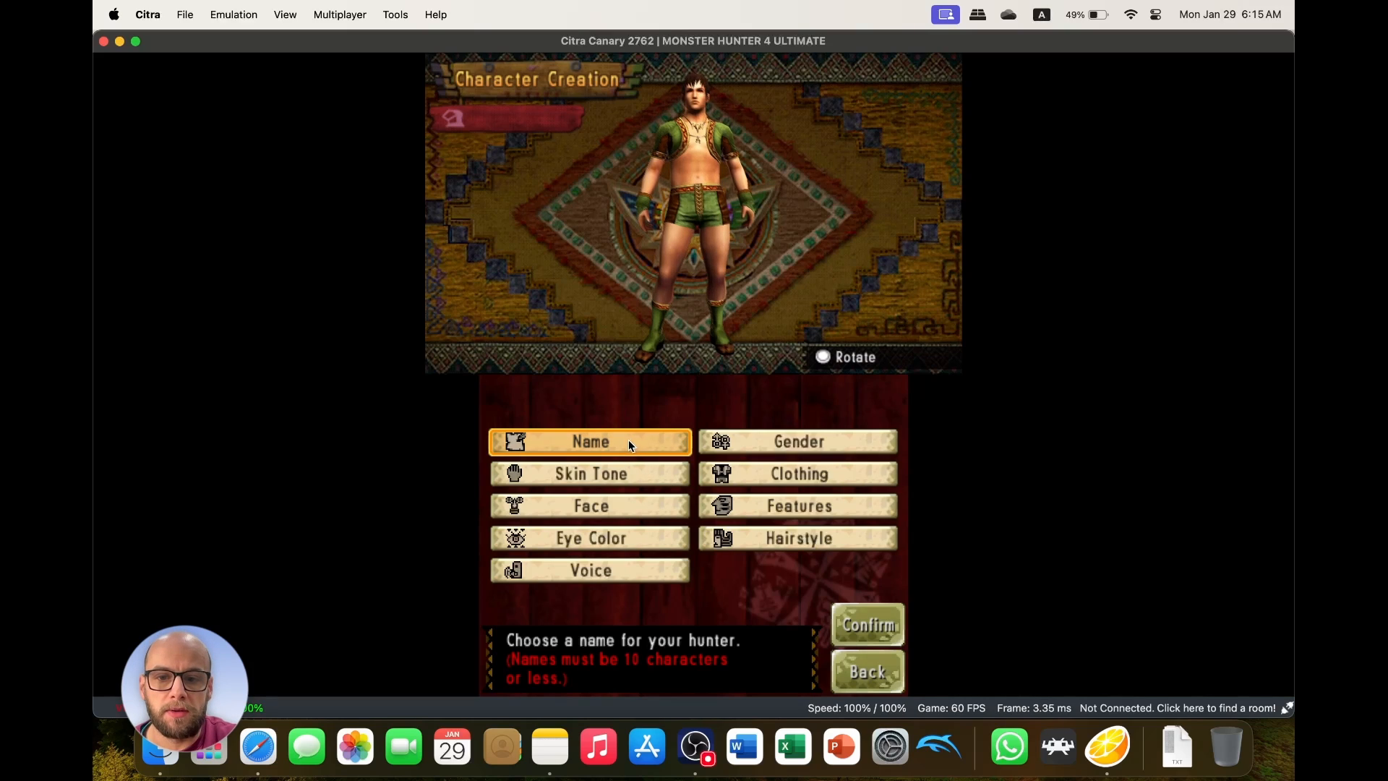
{"action": "left_click", "coordinate": [590, 441]}
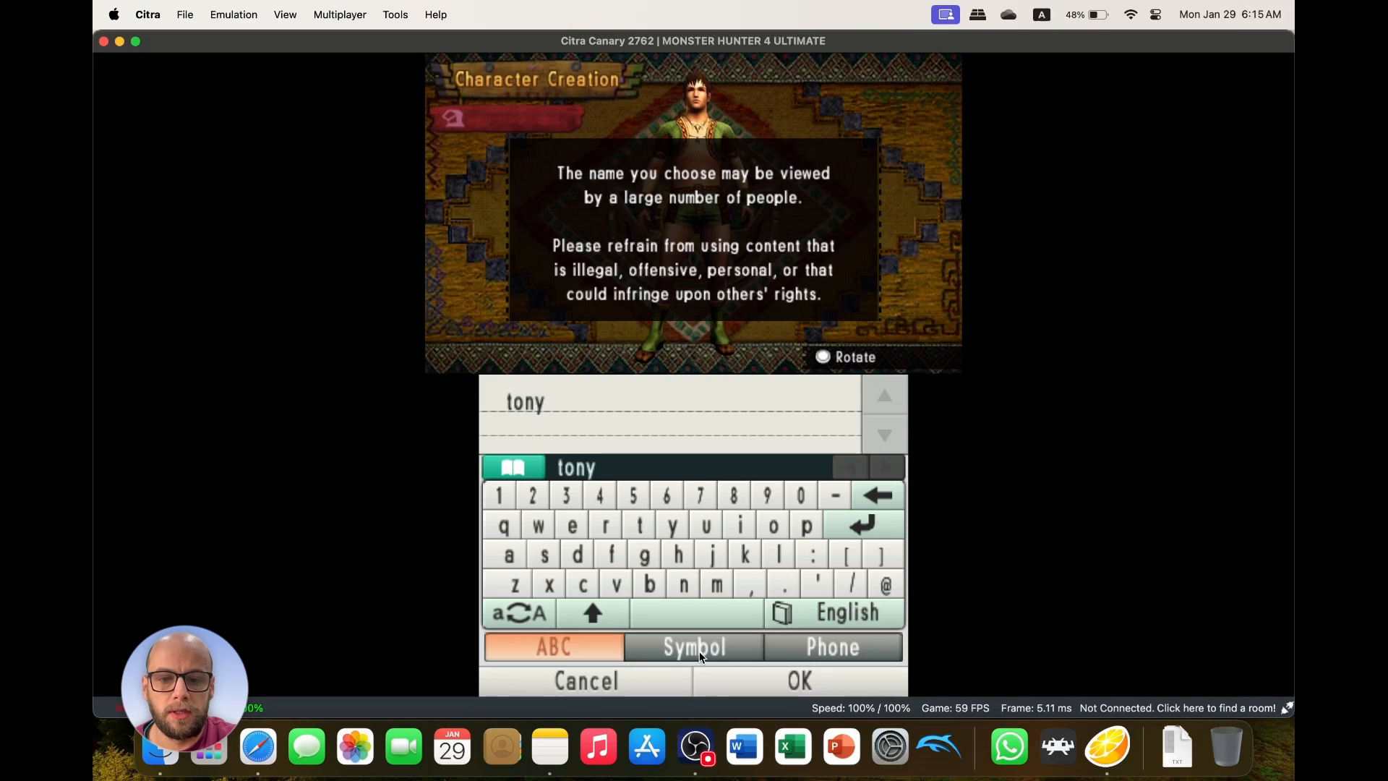
{"action": "left_click", "coordinate": [800, 679]}
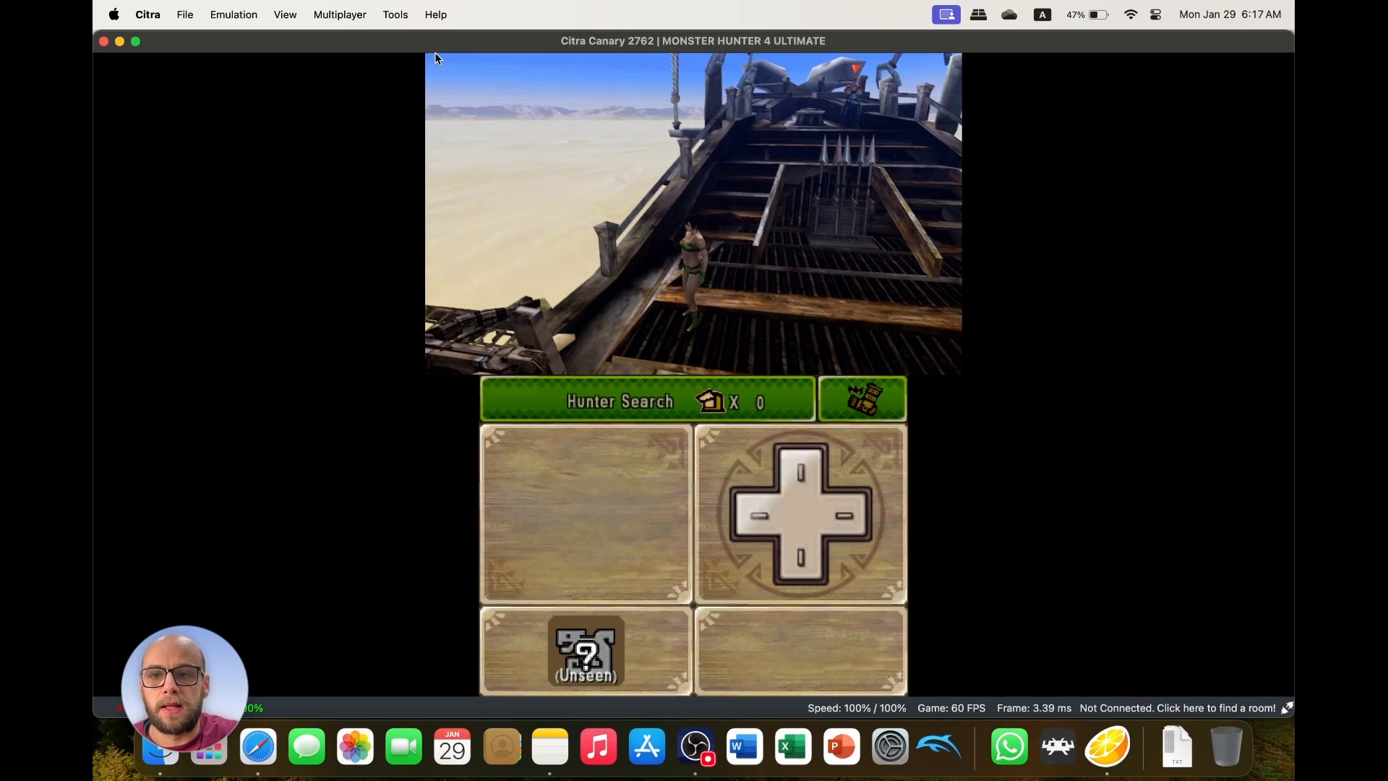
Try the Hybrid Screen layout, then switch back to the Large Screen layout.
{"action": "left_click", "coordinate": [284, 15]}
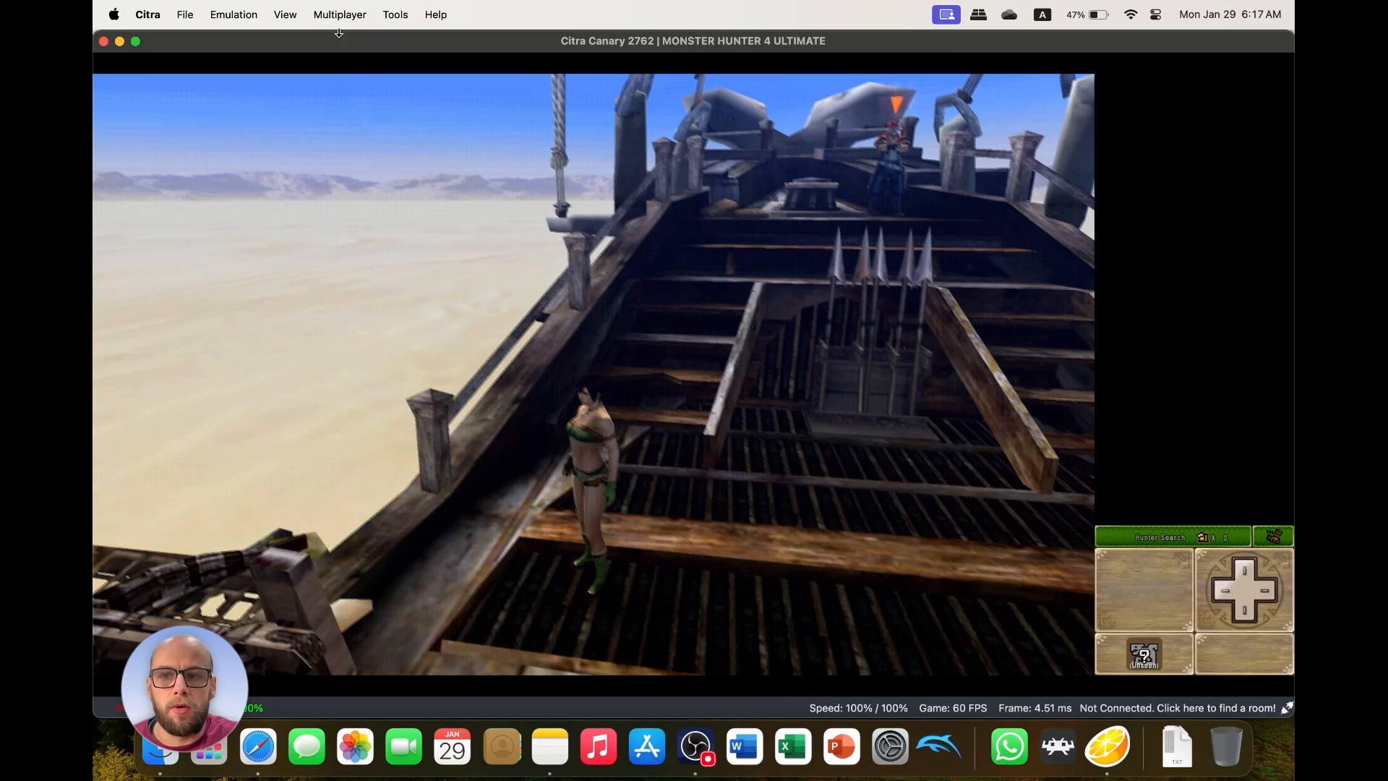
{"action": "left_click", "coordinate": [233, 15]}
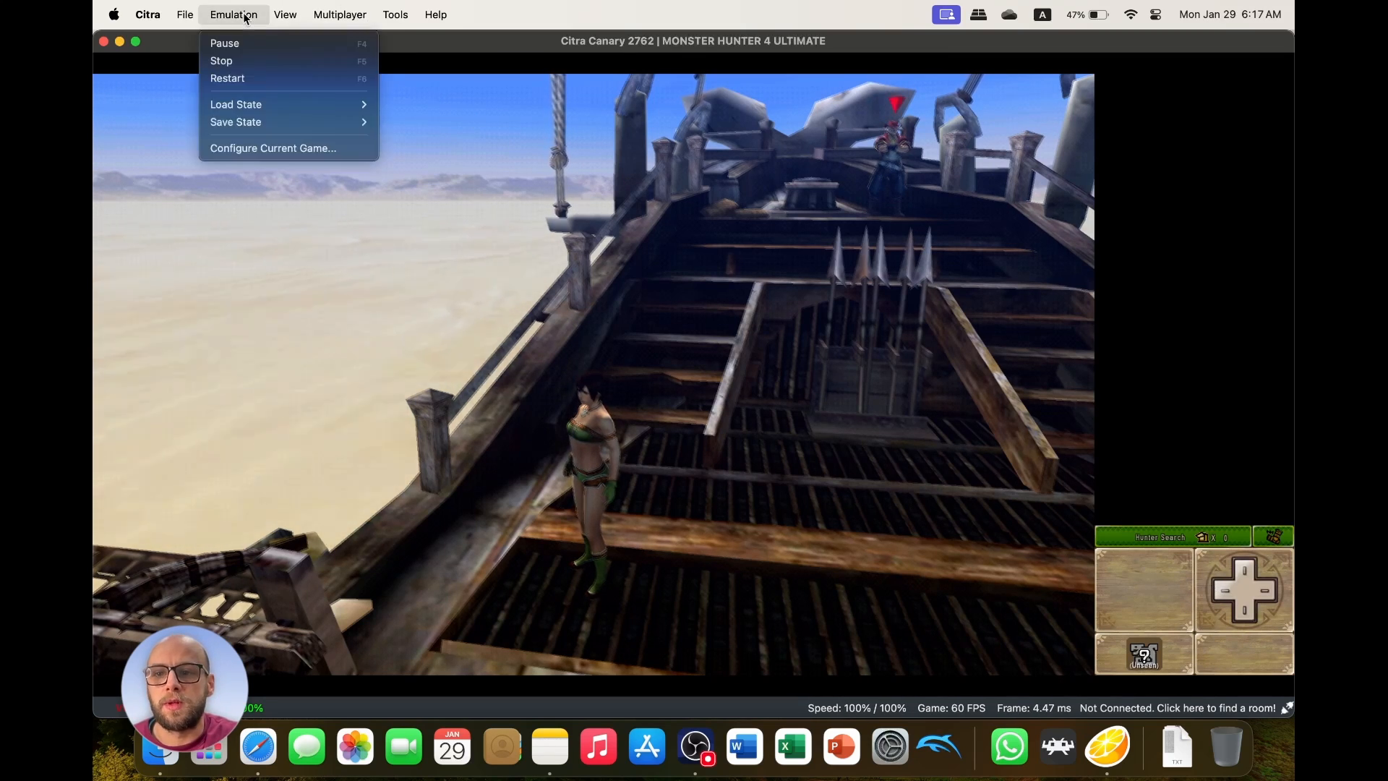
{"action": "left_click", "coordinate": [284, 15]}
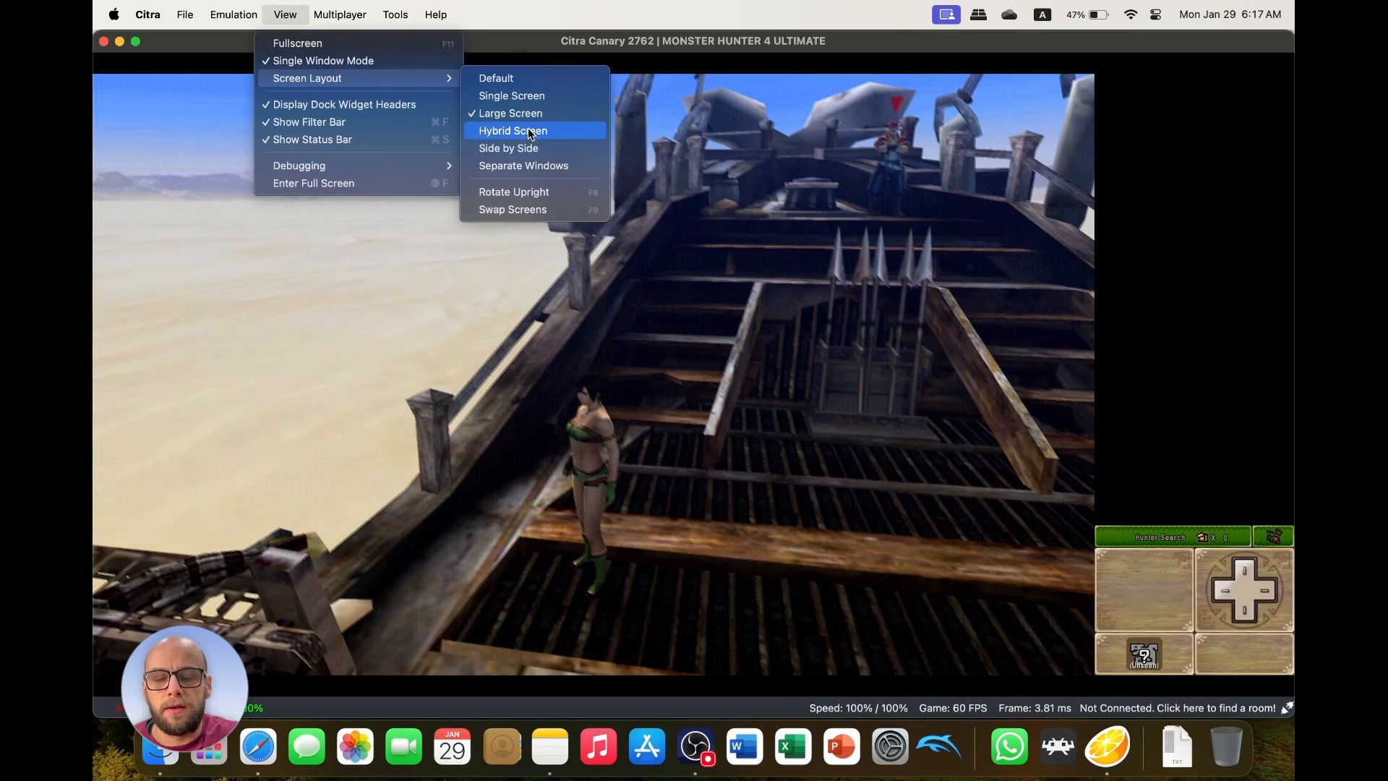
{"action": "left_click", "coordinate": [512, 131]}
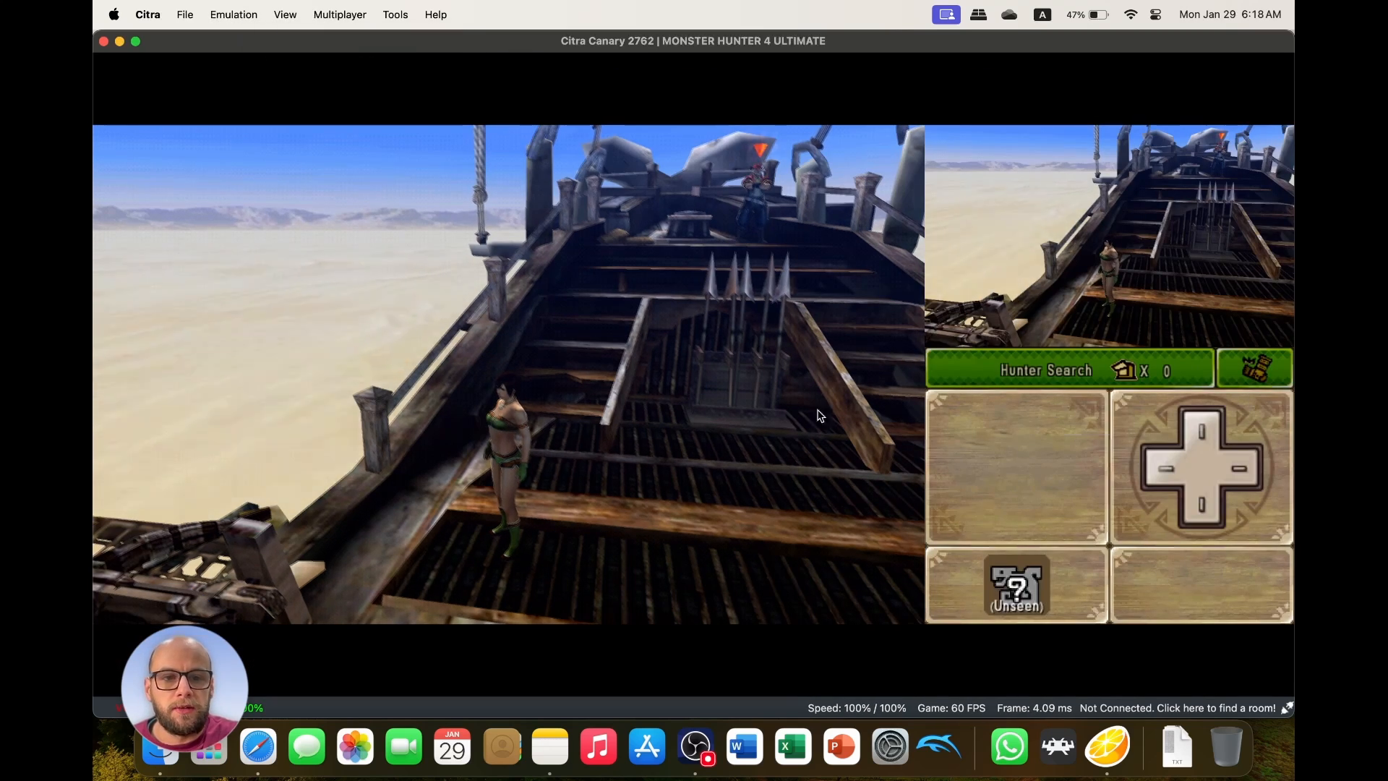
{"action": "left_click", "coordinate": [339, 15]}
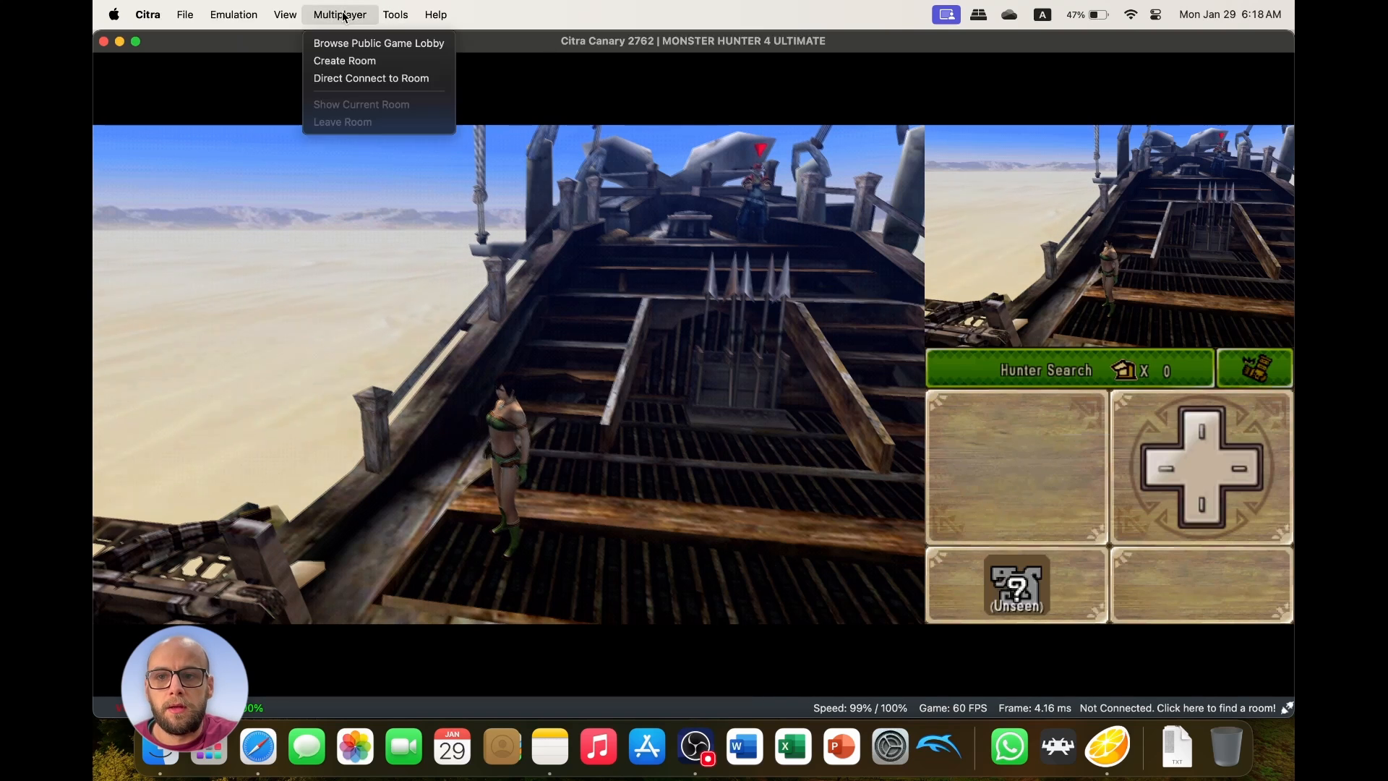
{"action": "left_click", "coordinate": [284, 14]}
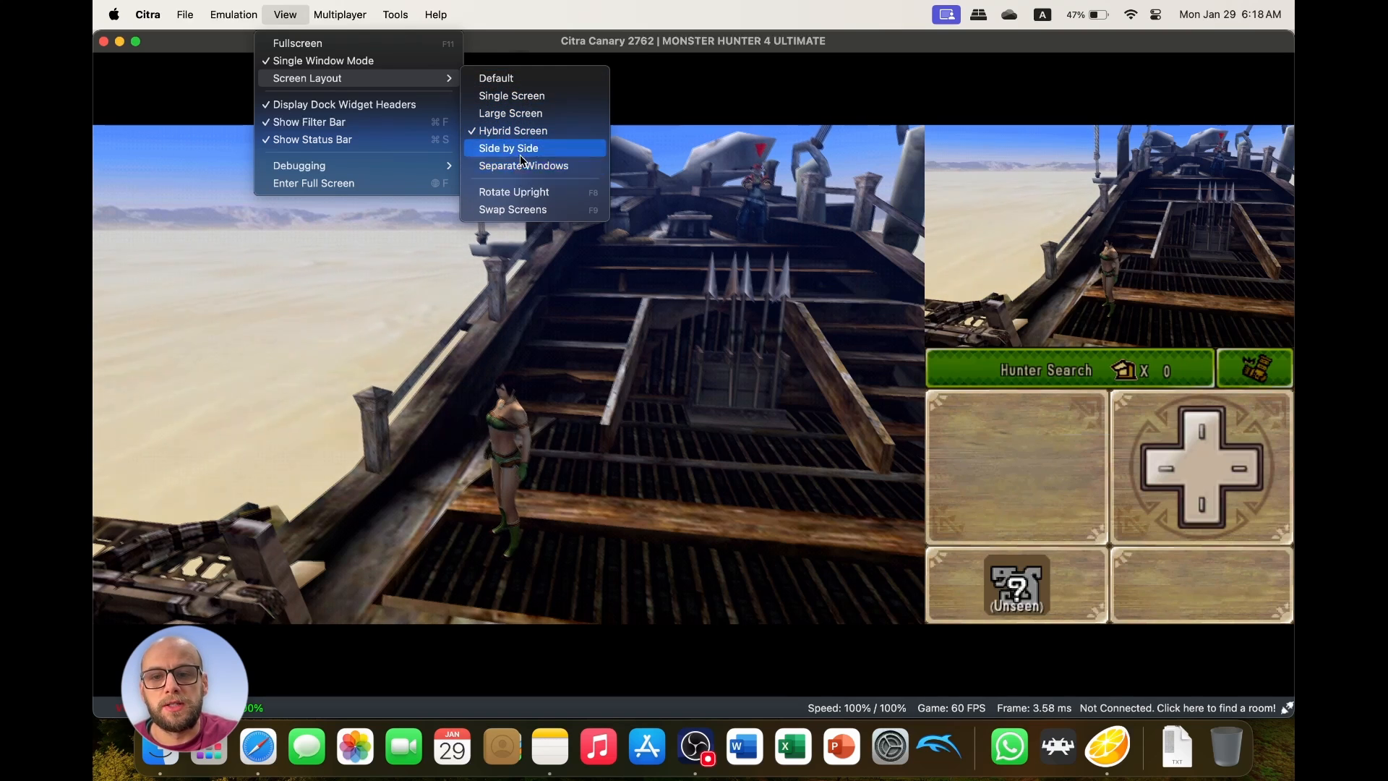
{"action": "mouse_move", "coordinate": [510, 113]}
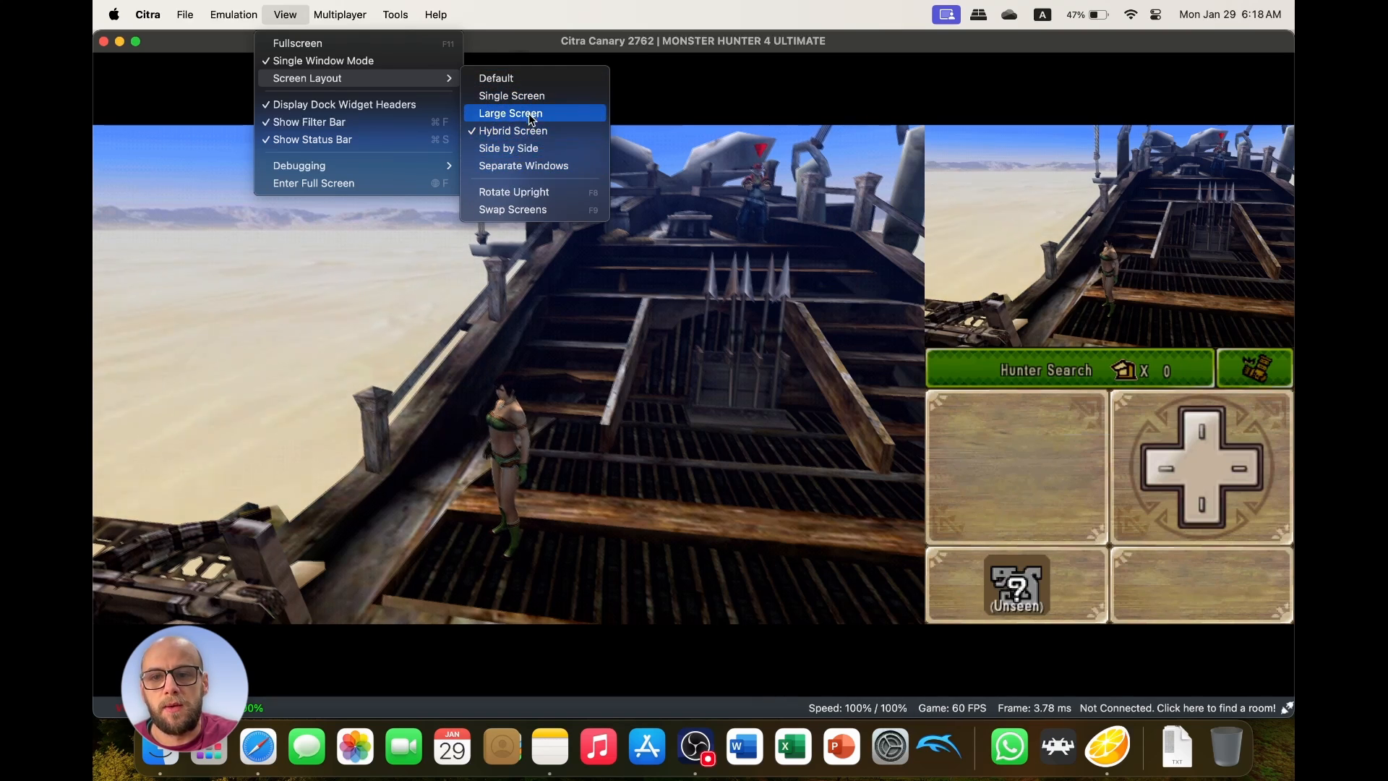
{"action": "left_click", "coordinate": [510, 112]}
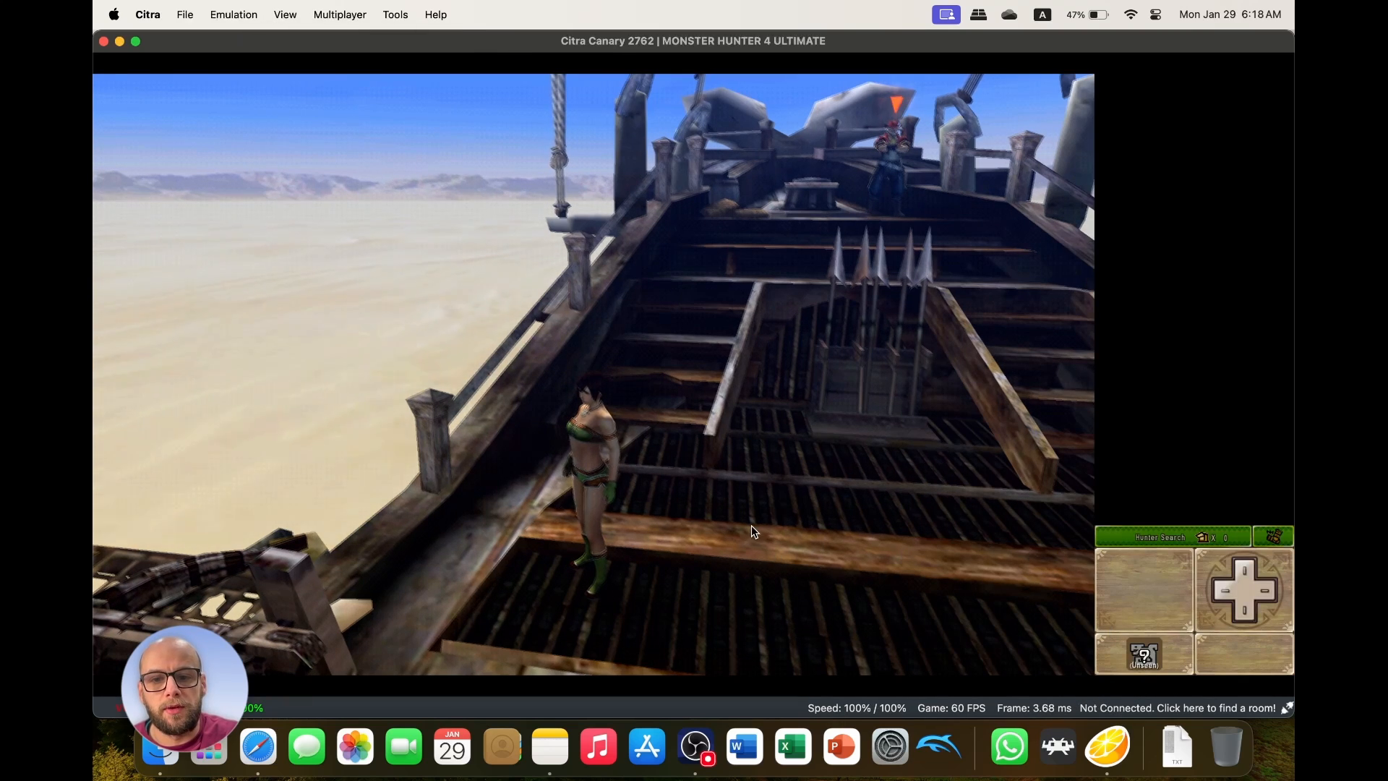
{"action": "left_click", "coordinate": [339, 14]}
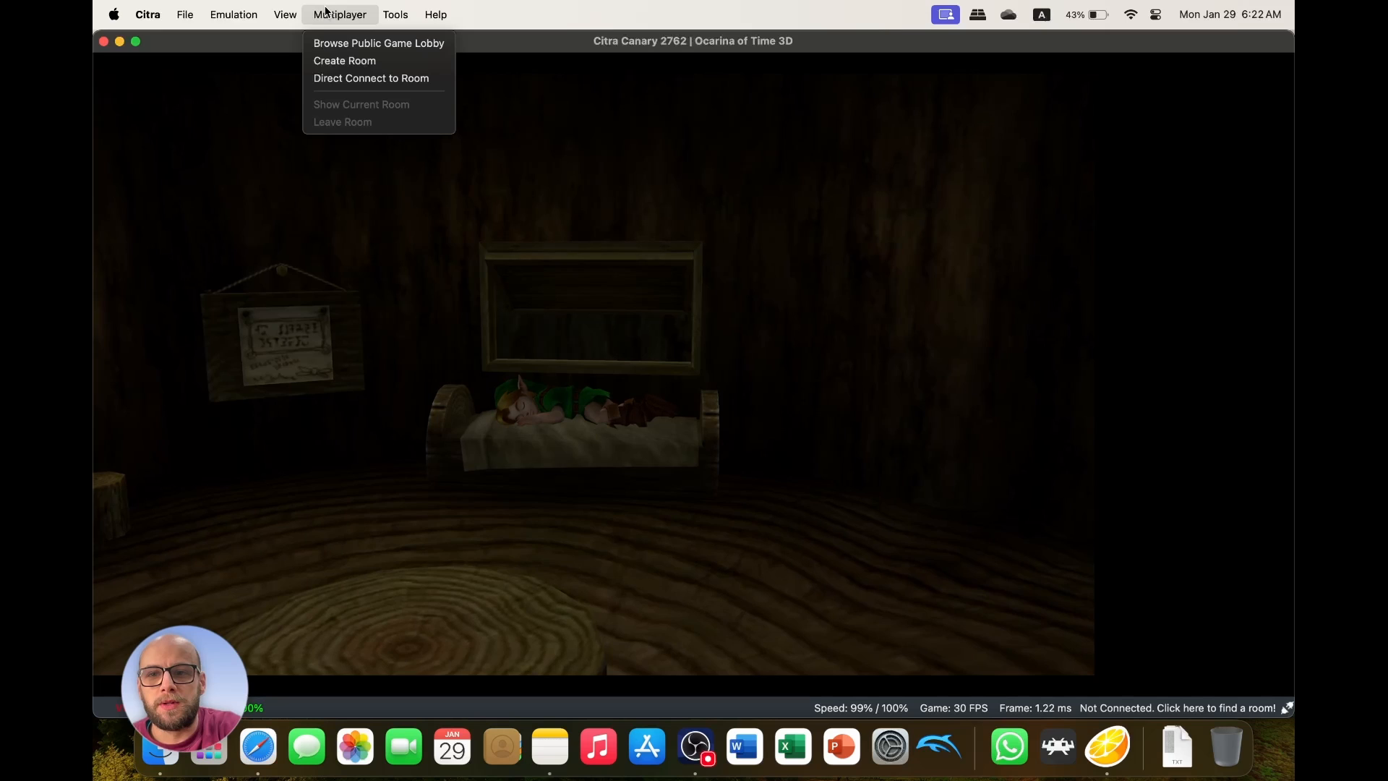
Open the configuration's Hotkeys list and locate Toggle Screen Layout (F10).
{"action": "left_click", "coordinate": [234, 15]}
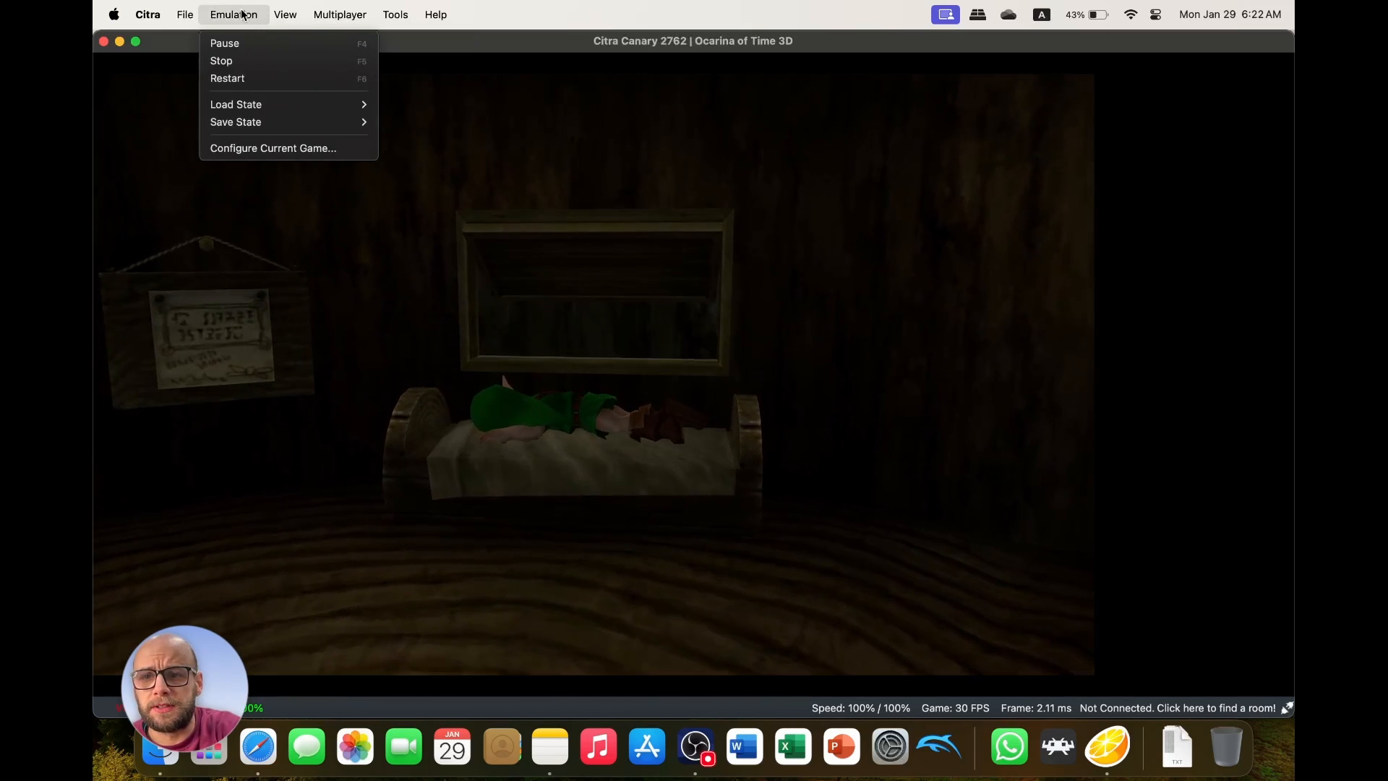
{"action": "left_click", "coordinate": [184, 14]}
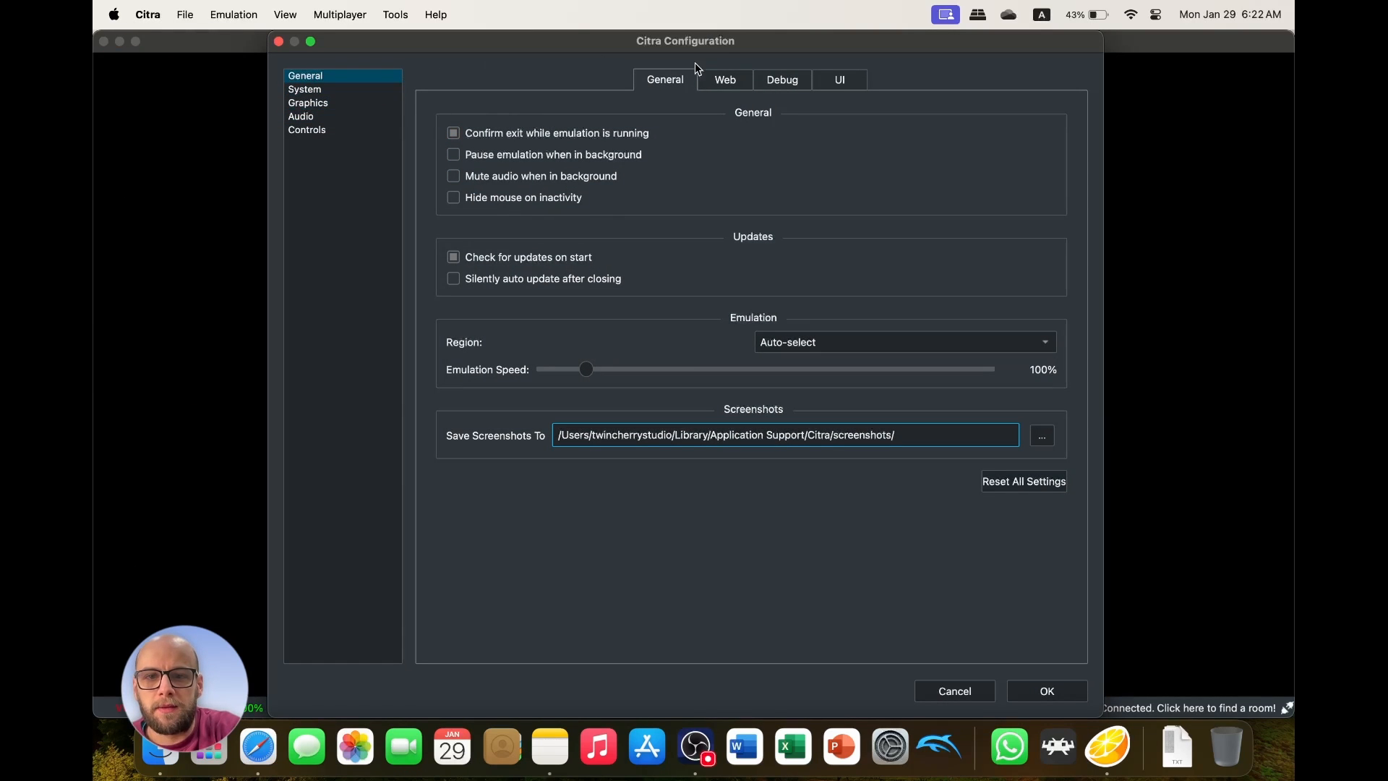
{"action": "left_click", "coordinate": [306, 130]}
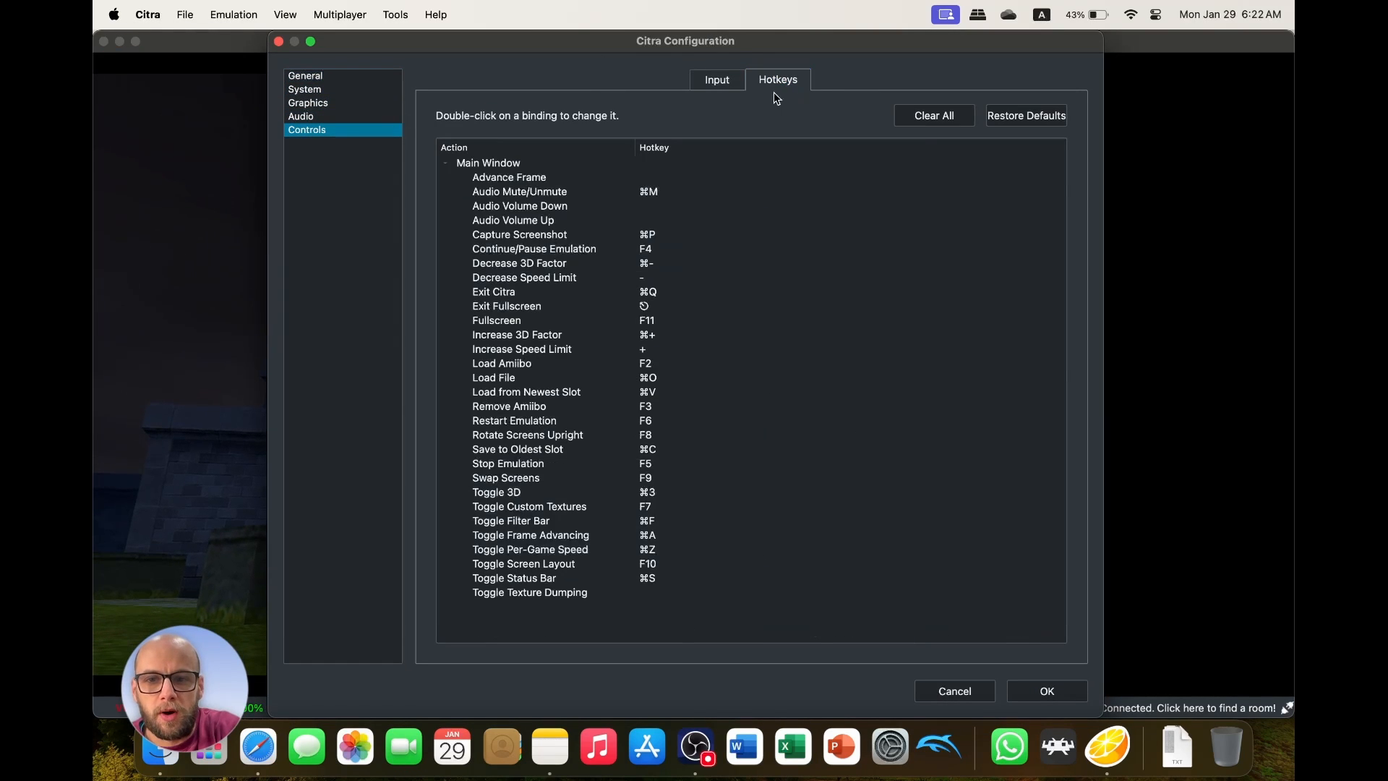
{"action": "left_click", "coordinate": [523, 564]}
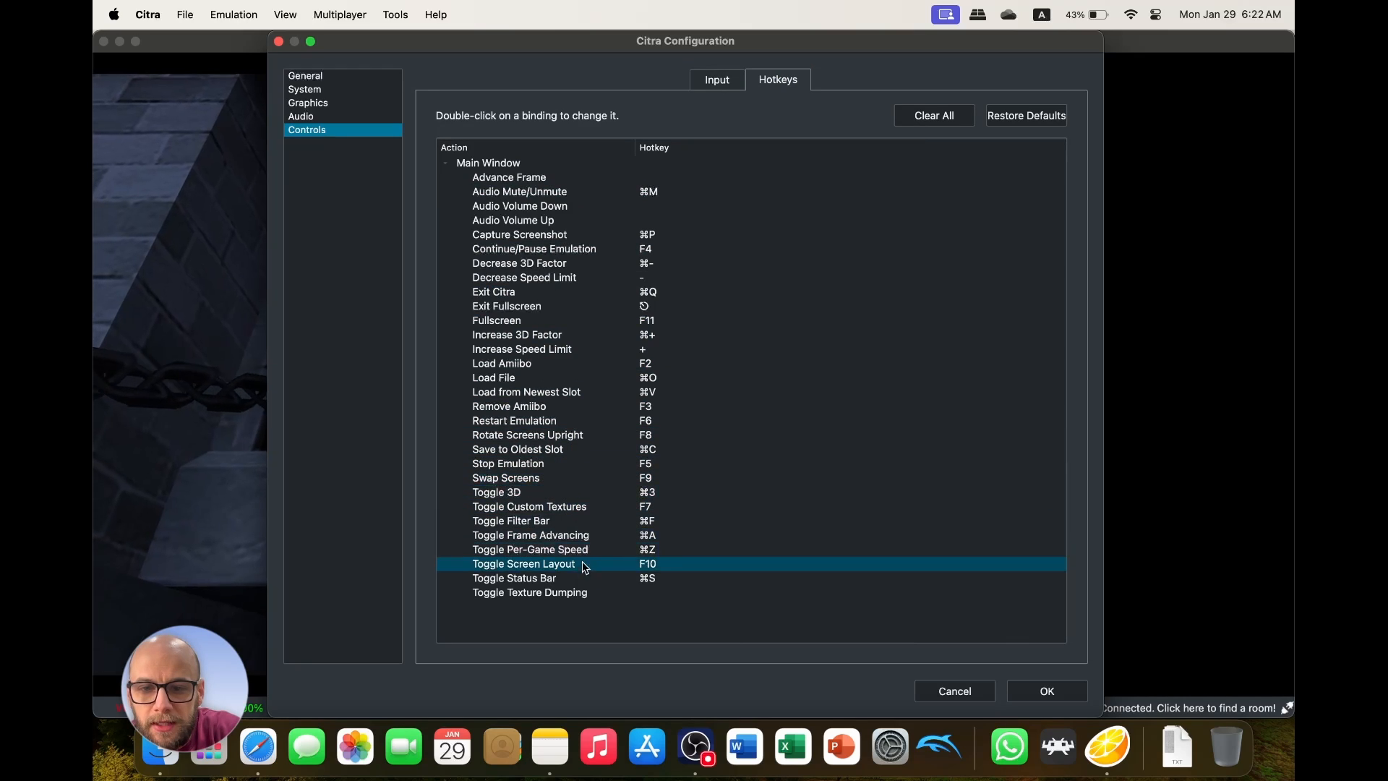
{"action": "left_click", "coordinate": [526, 391]}
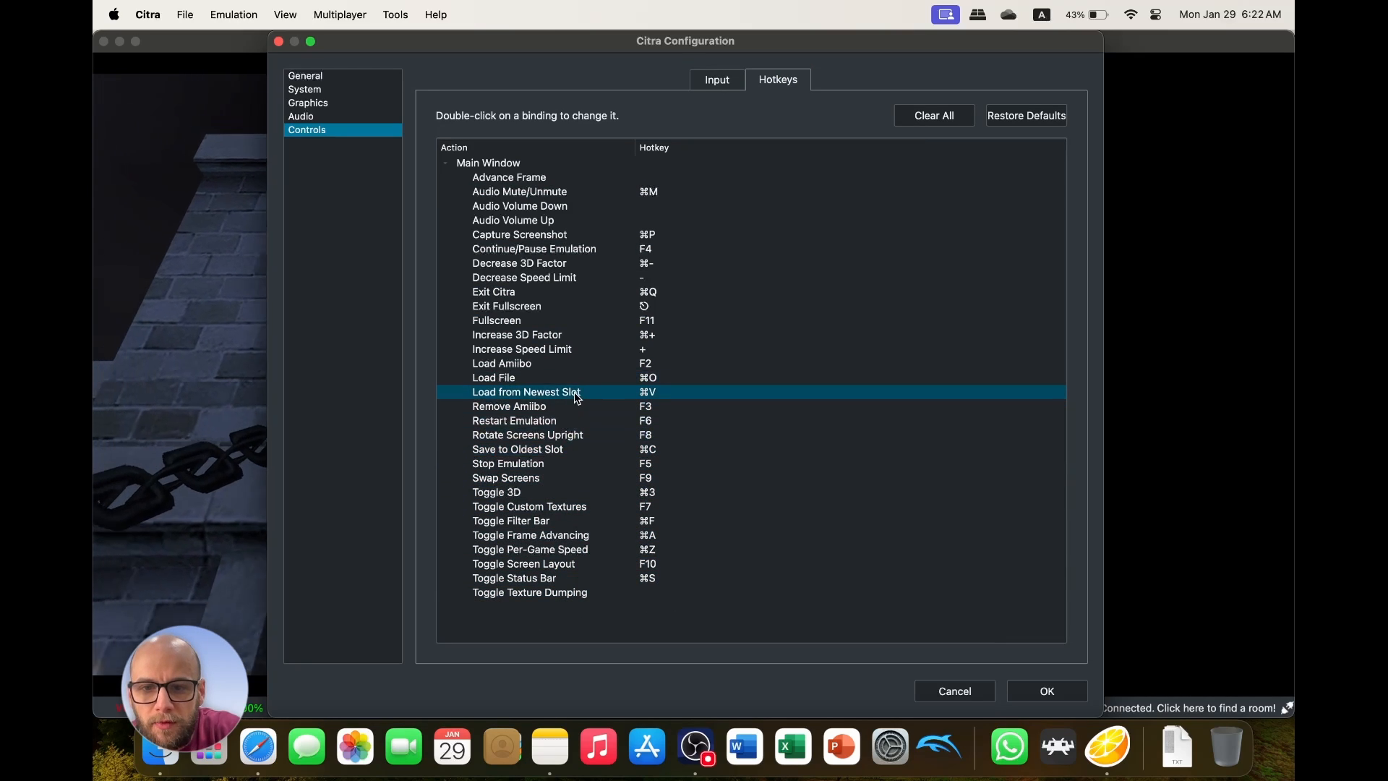
{"action": "left_click", "coordinate": [522, 349]}
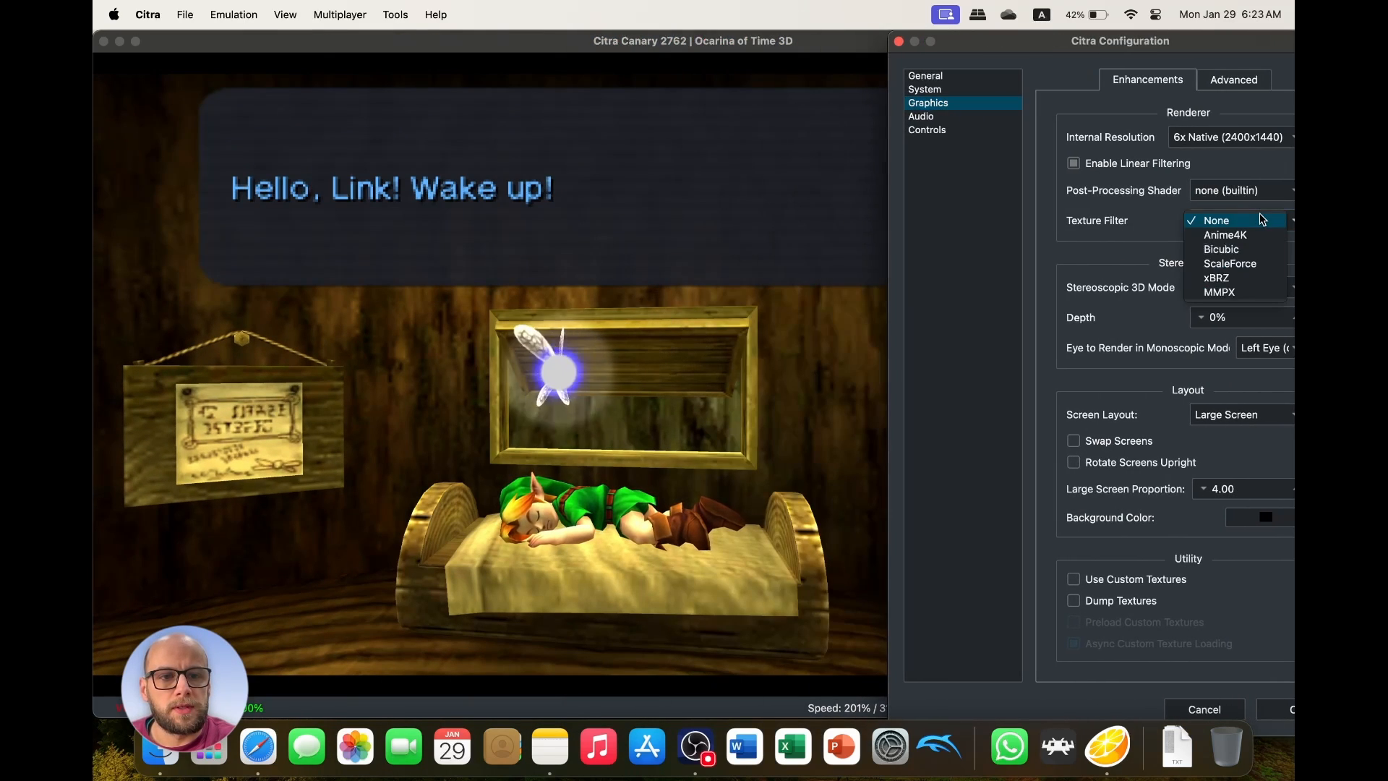
Set Texture Filter to None and resolution to Native (400x240), then close settings.
{"action": "left_click", "coordinate": [1223, 234]}
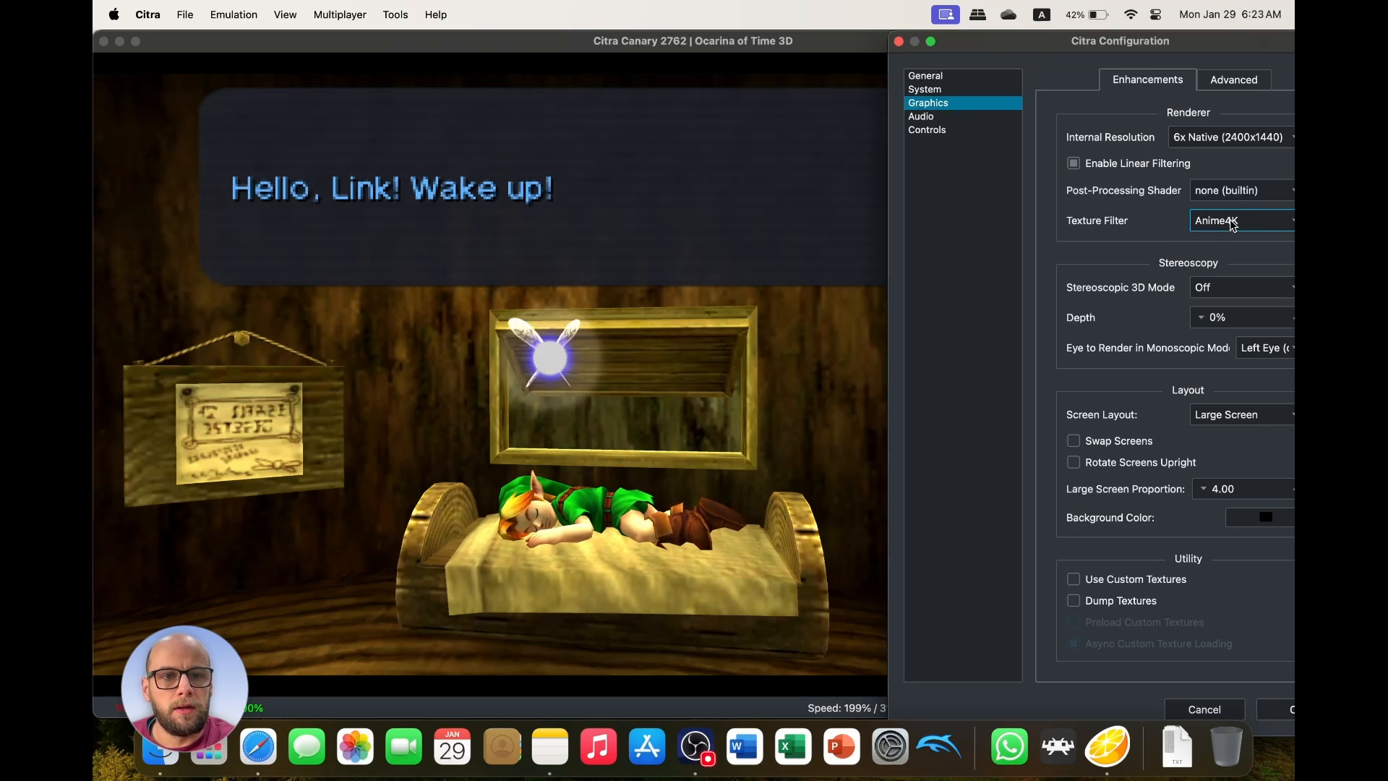
{"action": "left_click", "coordinate": [1239, 221]}
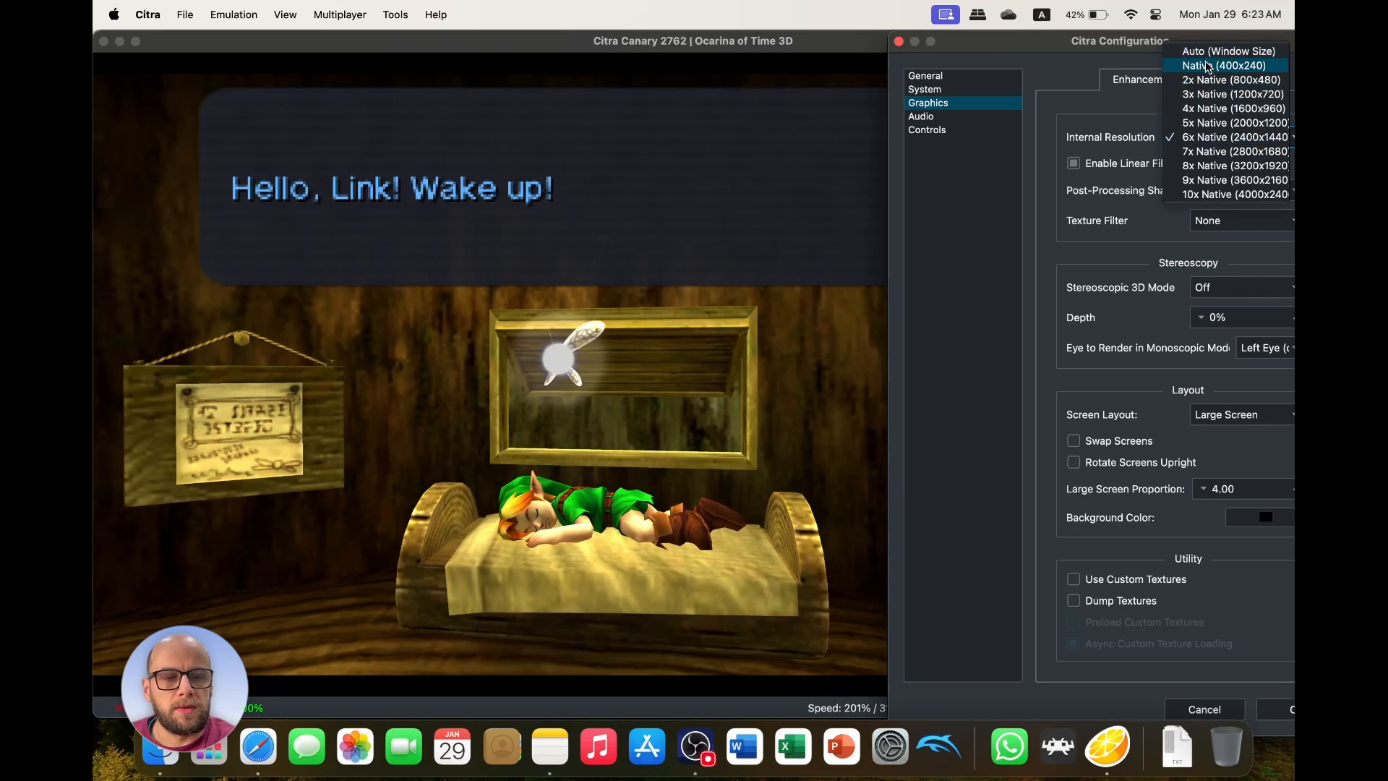
{"action": "left_click", "coordinate": [1224, 65]}
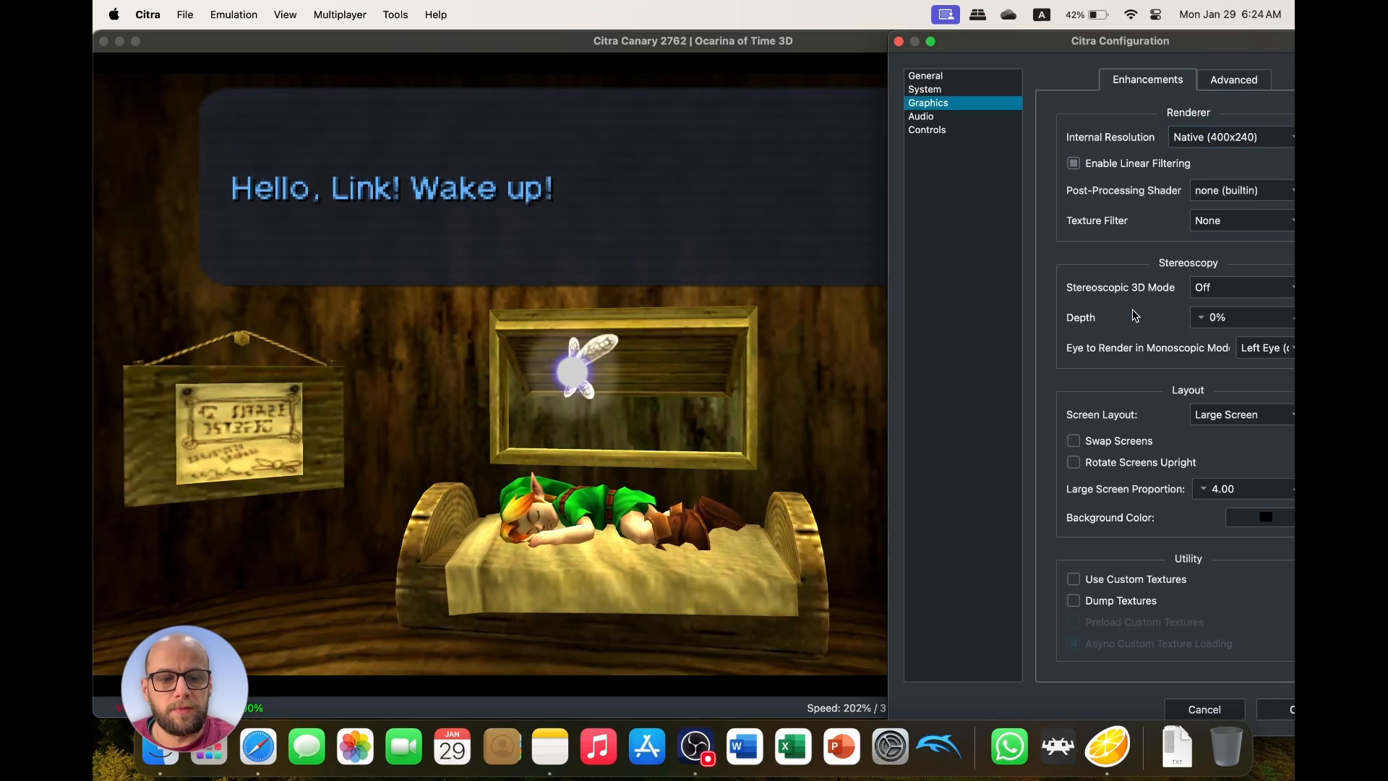
{"action": "left_click", "coordinate": [1203, 709]}
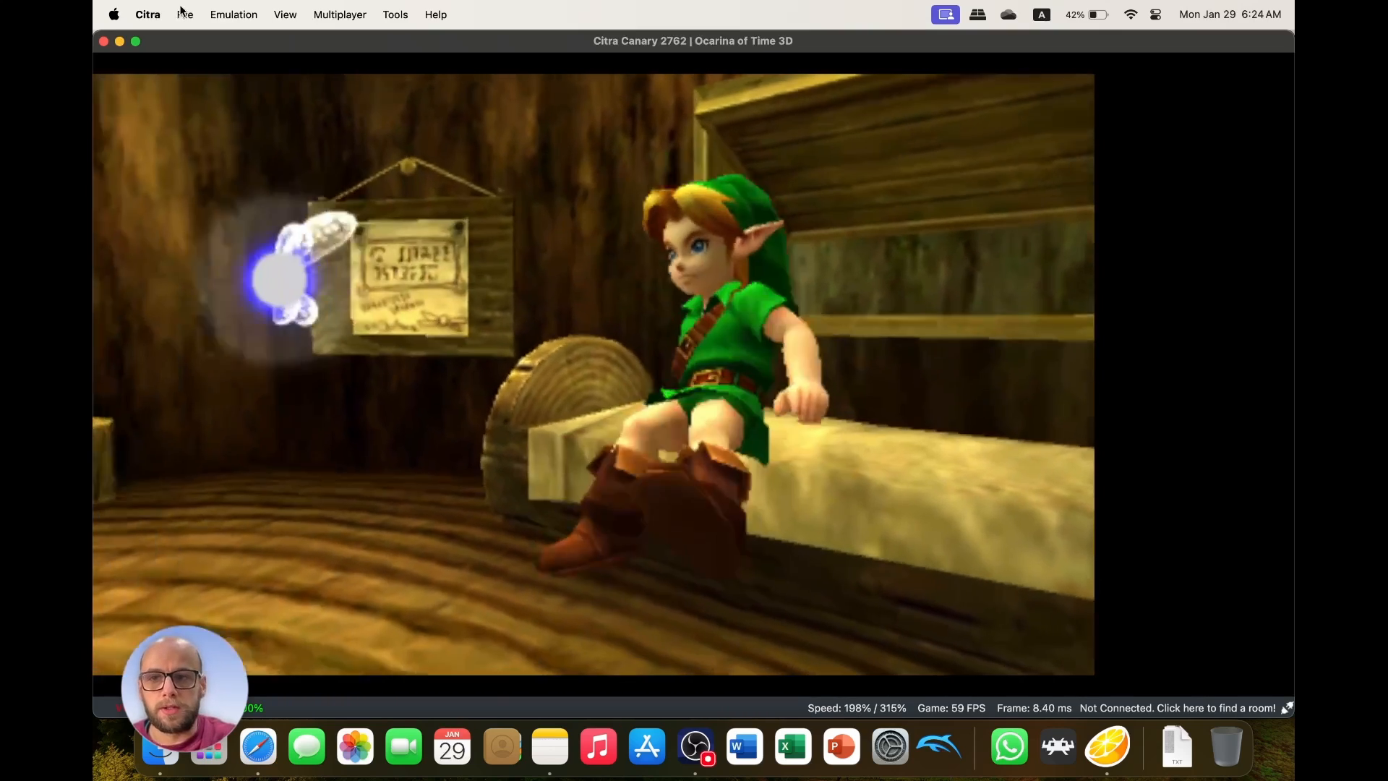
Reopen Preferences and choose 6x Native (2400x1440) resolution with the Anime4K filter.
{"action": "left_click", "coordinate": [147, 15]}
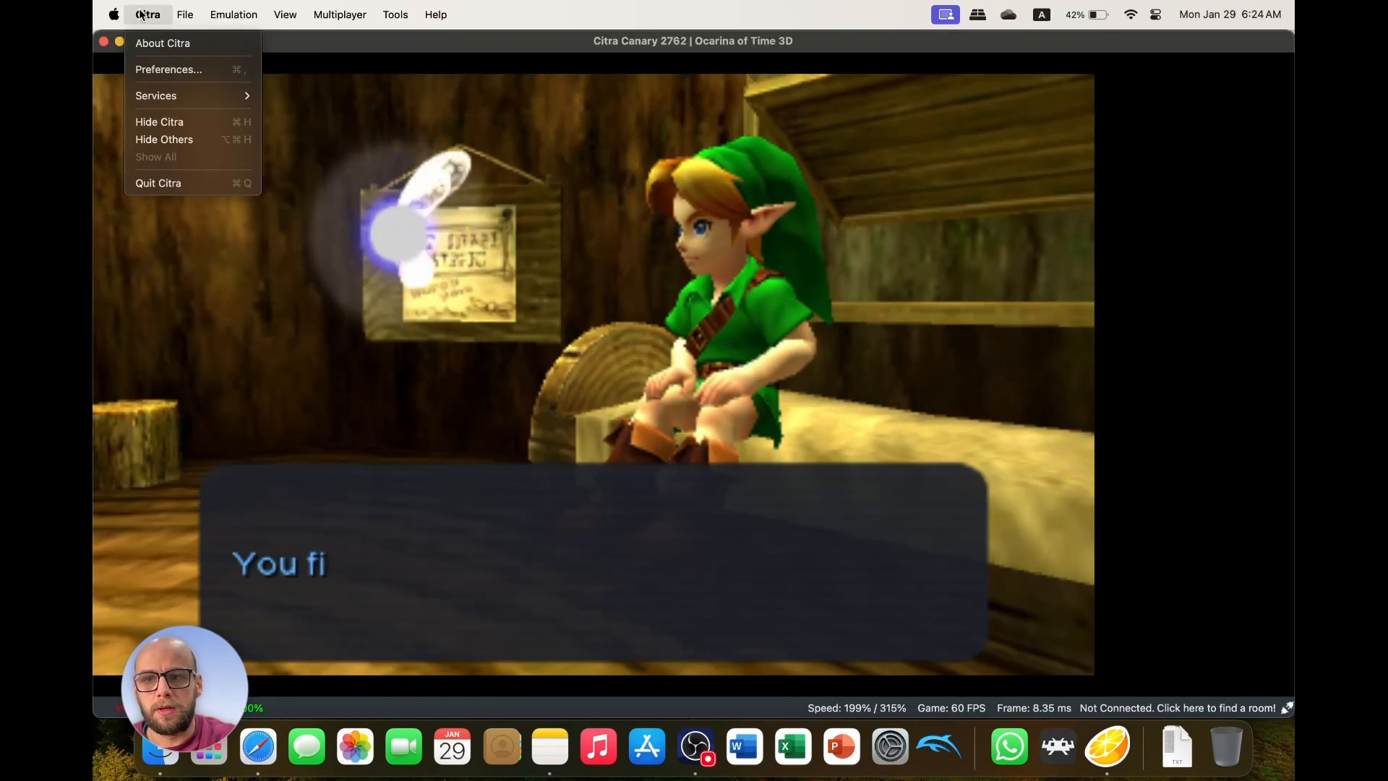
{"action": "left_click", "coordinate": [168, 69]}
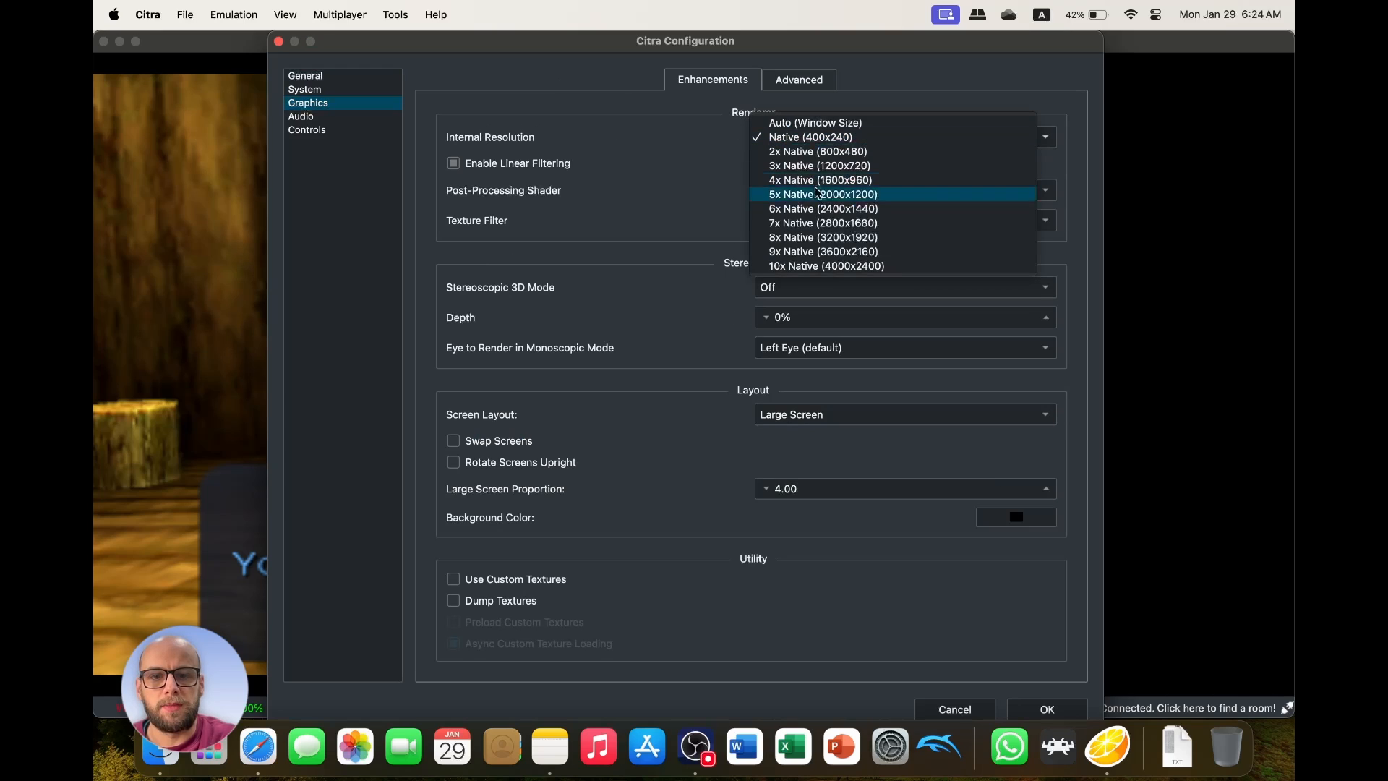
{"action": "left_click", "coordinate": [821, 208]}
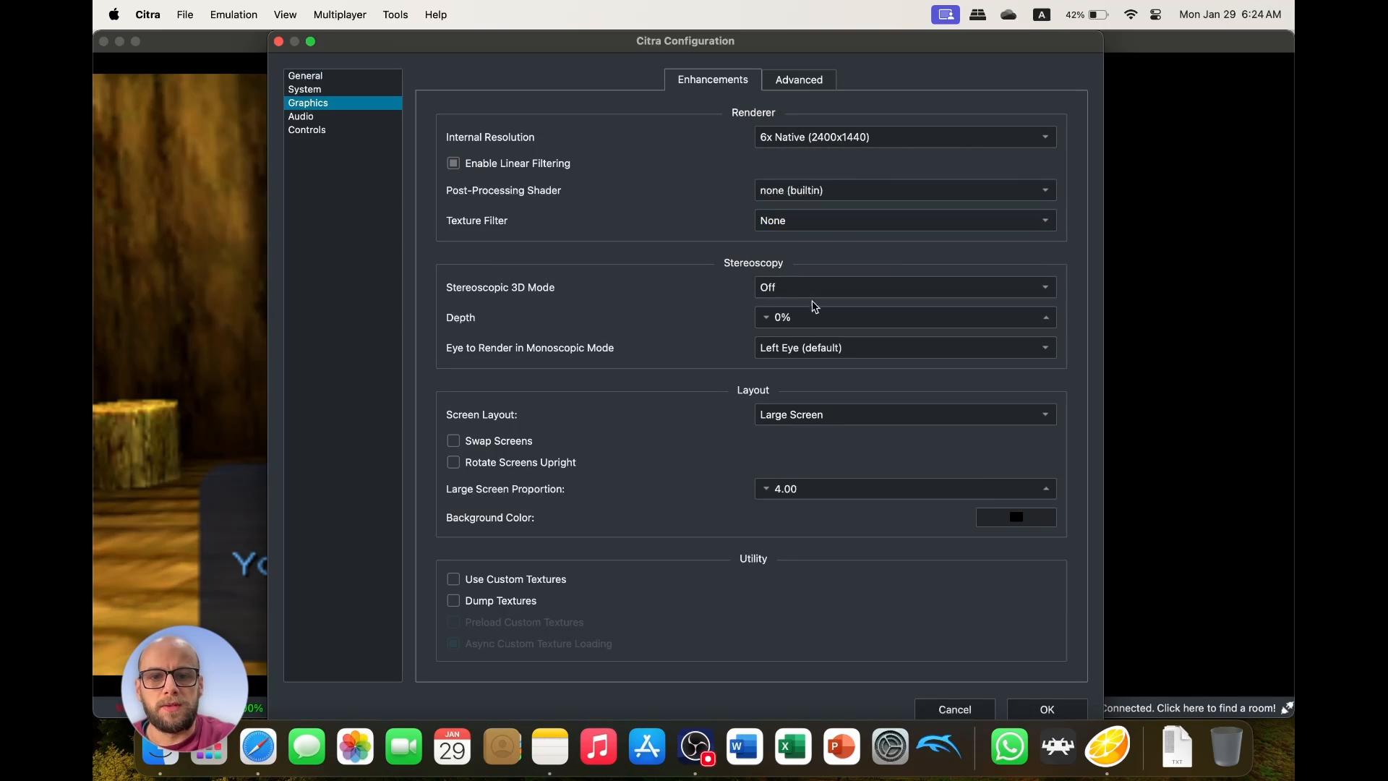
{"action": "left_click", "coordinate": [903, 220]}
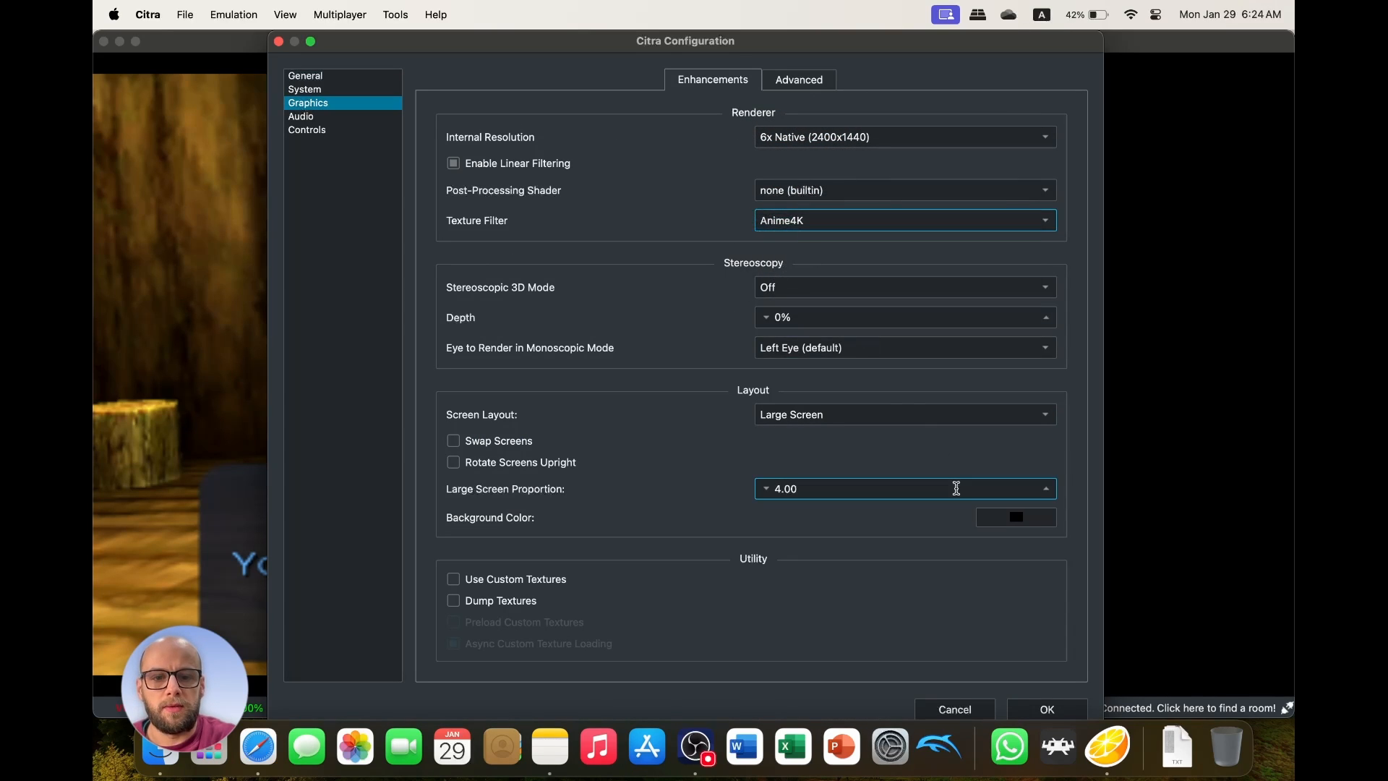